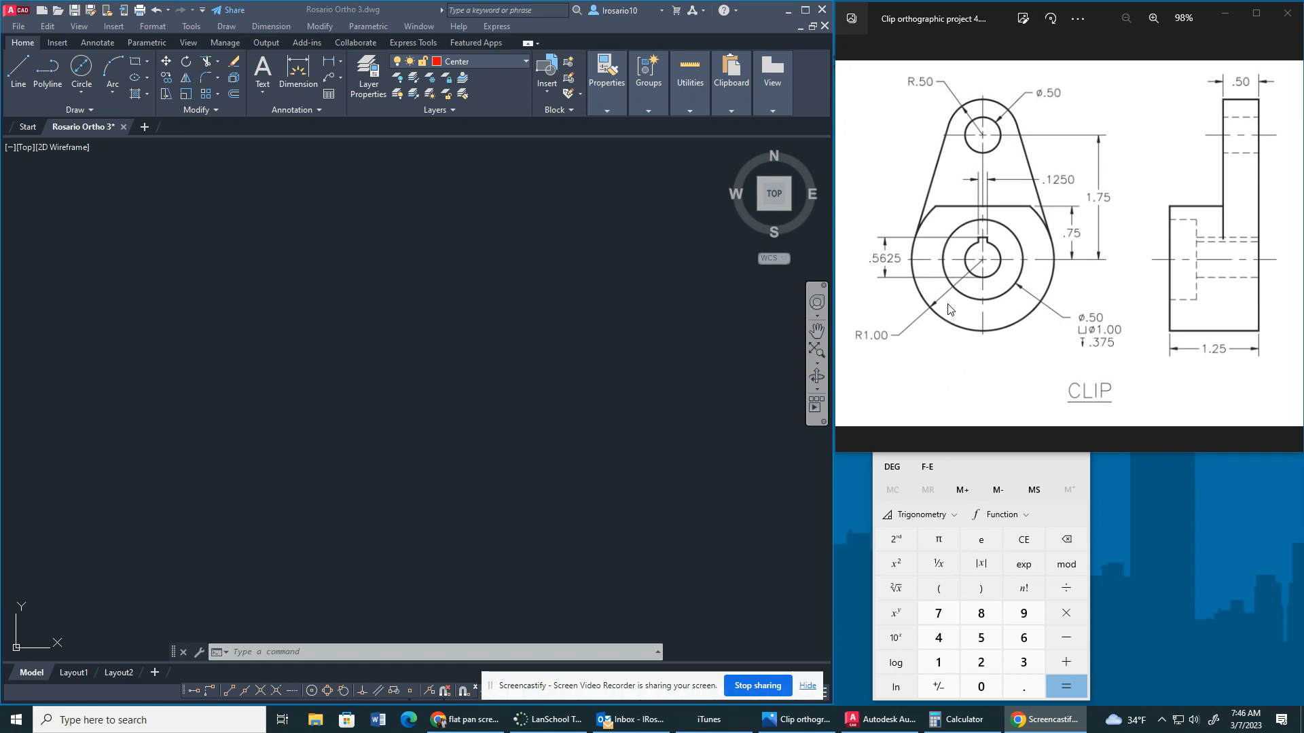
{"action": "mouse_move", "coordinate": [951, 162]}
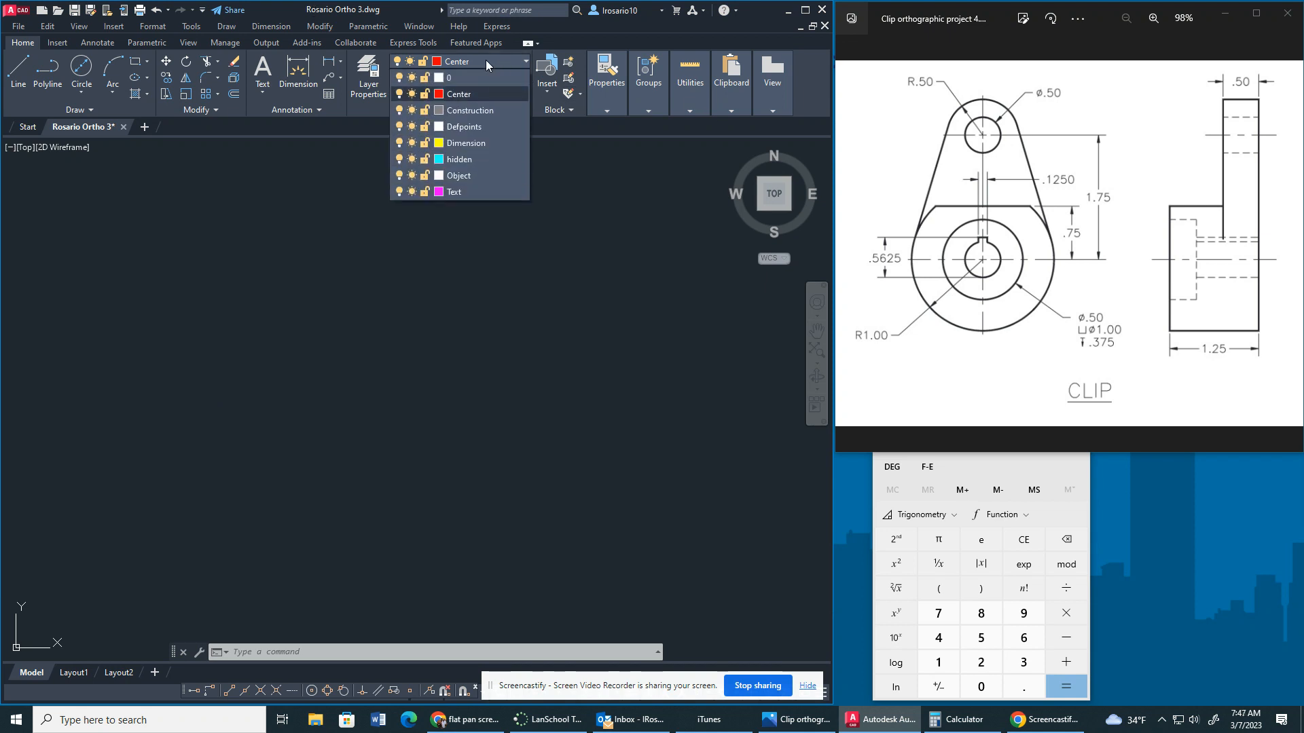
Step: Set Construction as the current layer from the Layer dropdown
{"action": "left_click", "coordinate": [470, 110]}
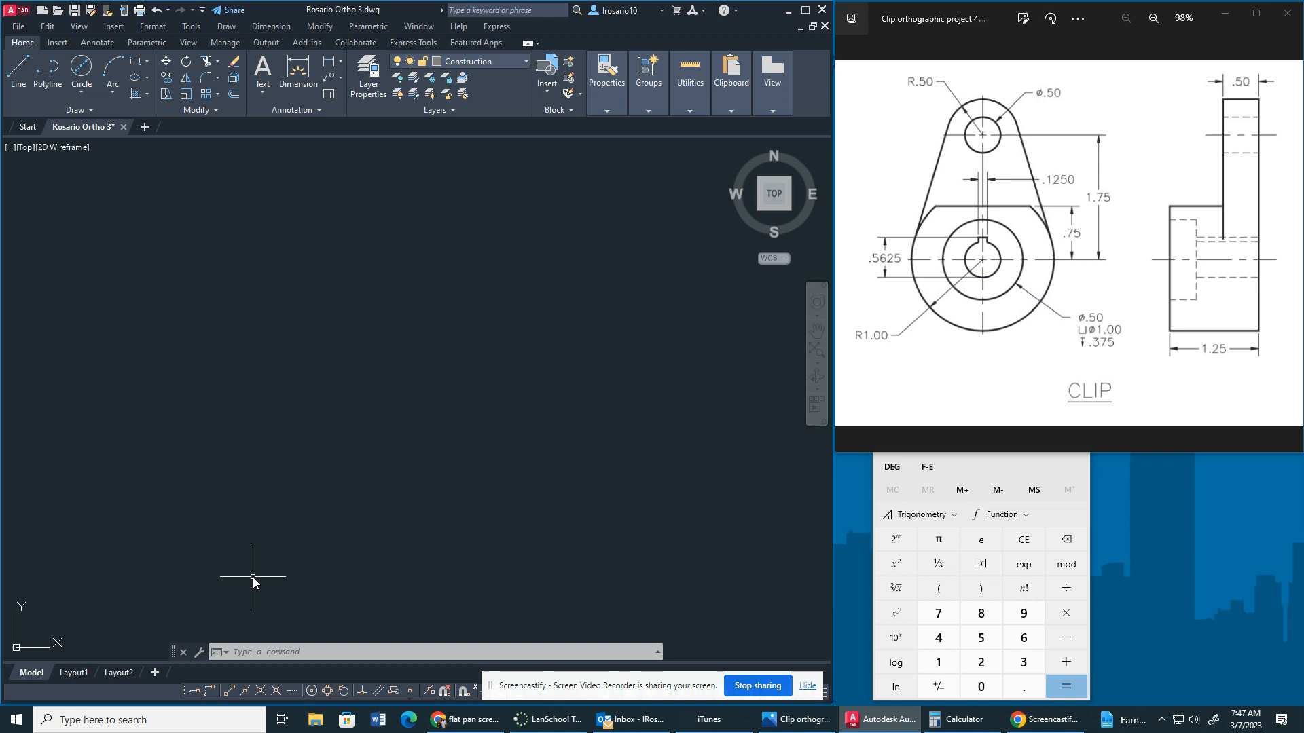
{"action": "mouse_move", "coordinate": [253, 578]}
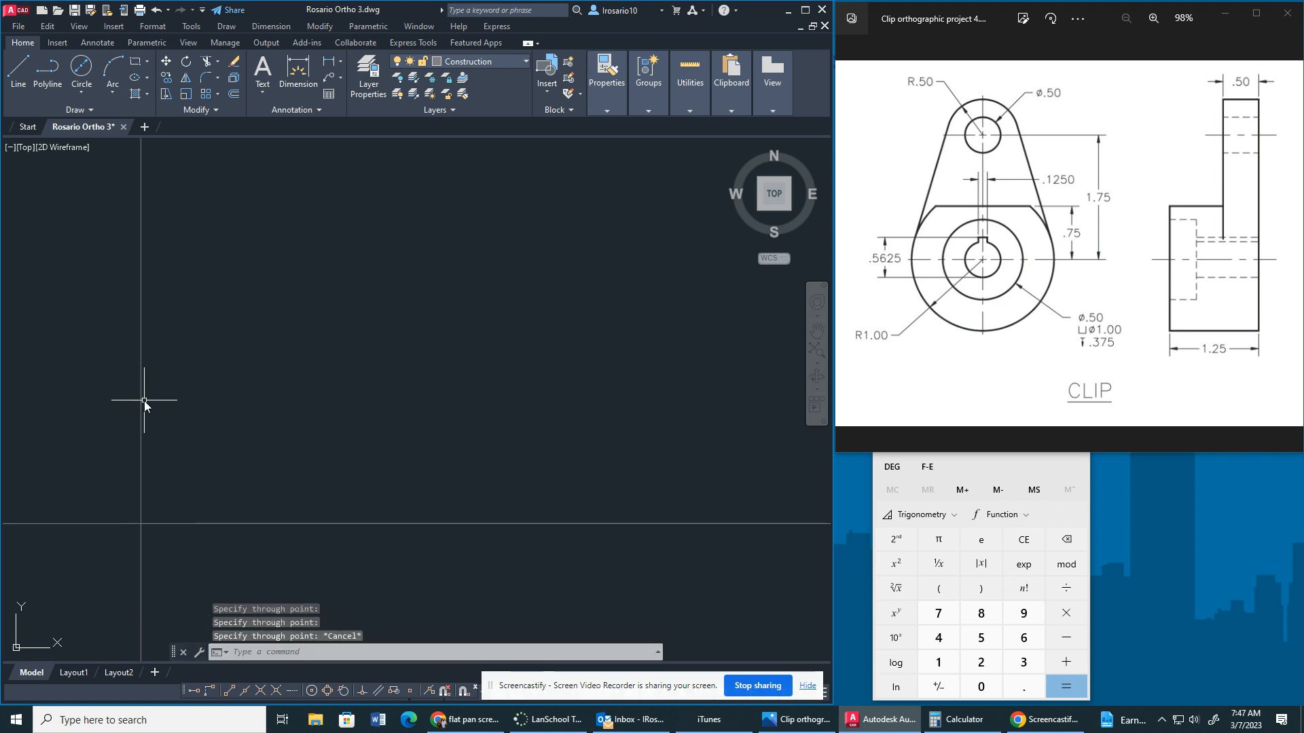
{"action": "mouse_move", "coordinate": [133, 398]}
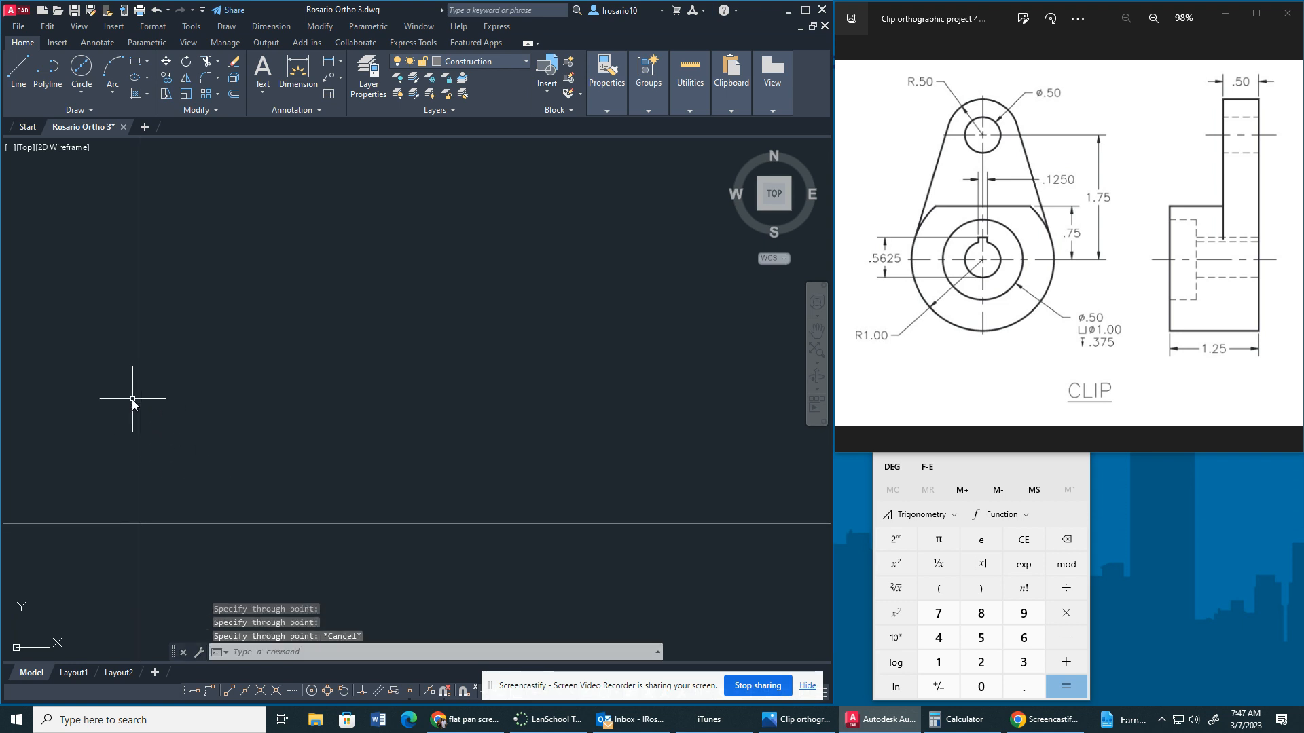
{"action": "mouse_move", "coordinate": [290, 160]}
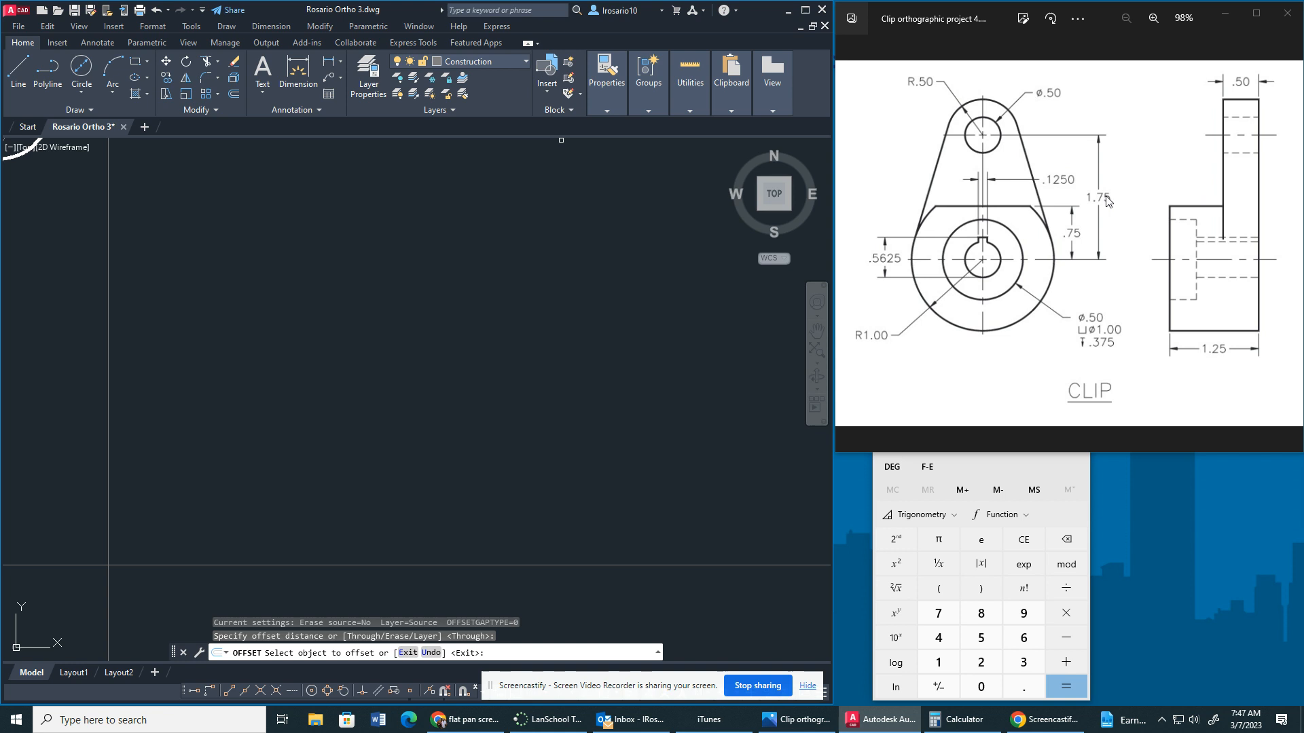
{"action": "mouse_move", "coordinate": [913, 326]}
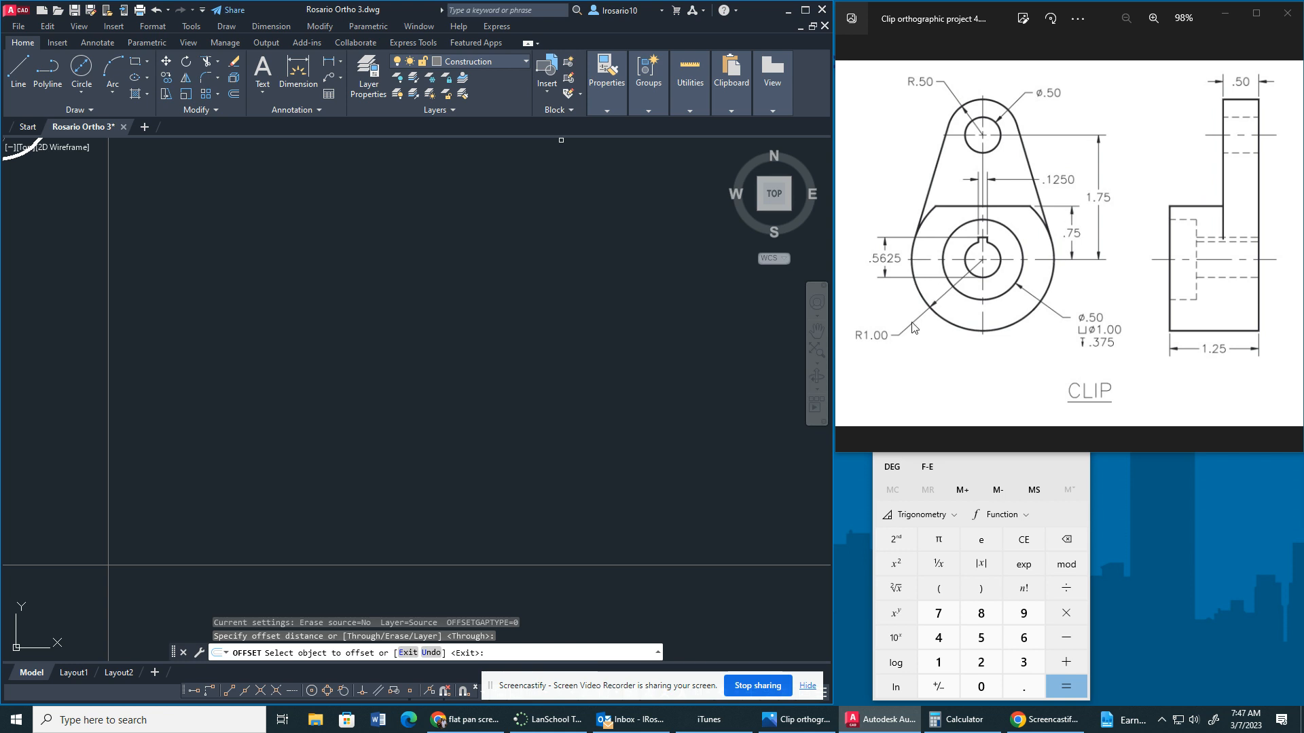
{"action": "mouse_move", "coordinate": [1148, 306]}
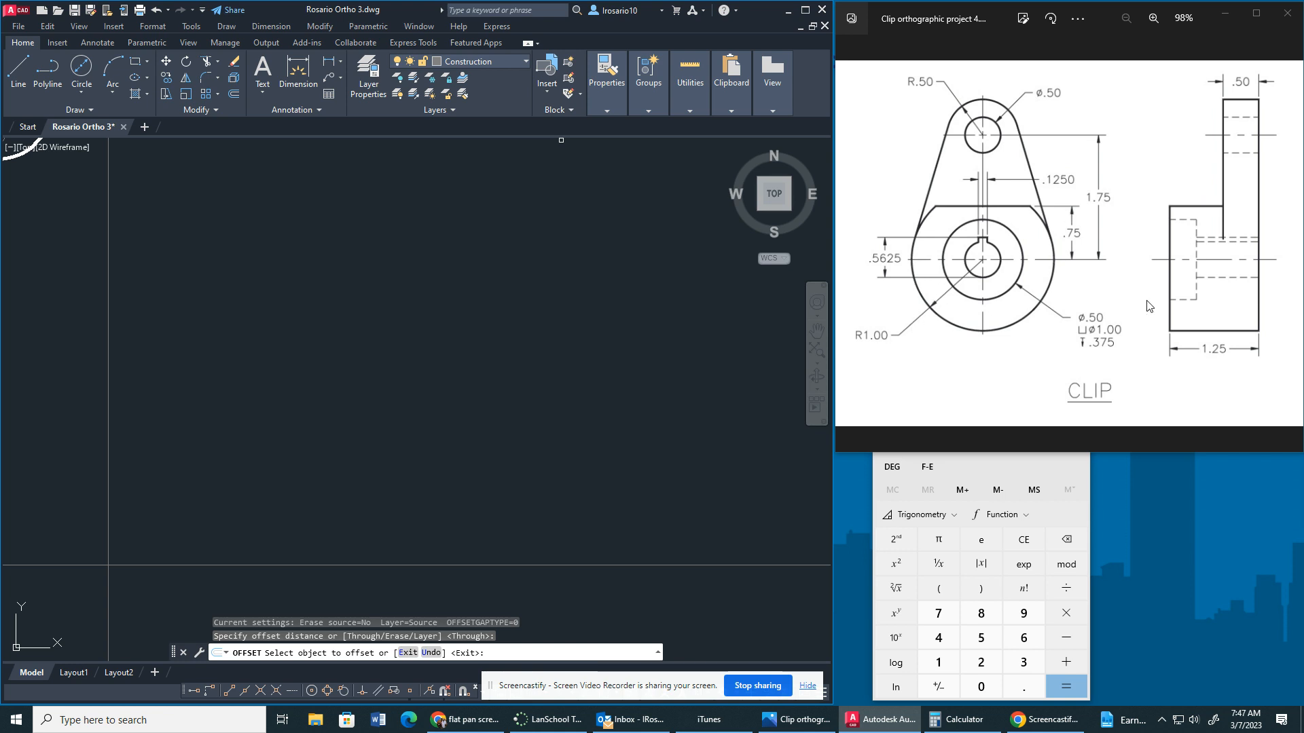
{"action": "mouse_move", "coordinate": [959, 299]}
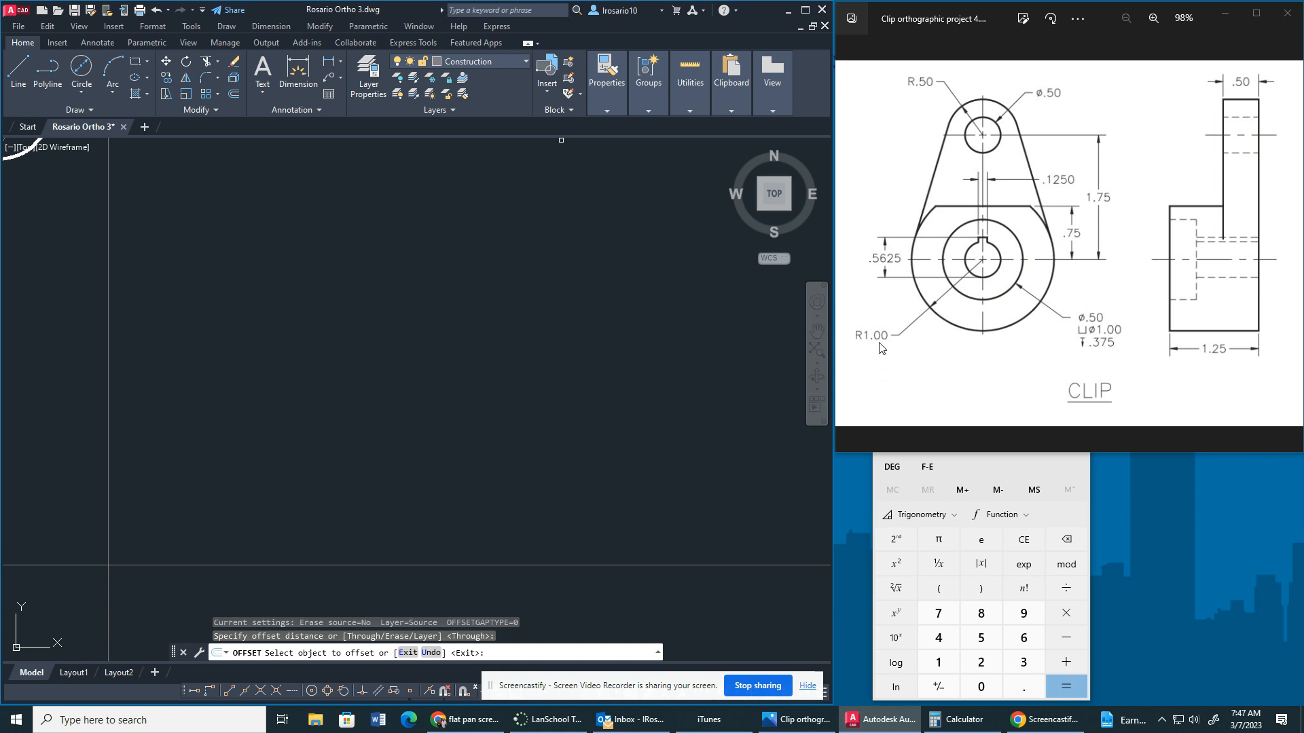
{"action": "mouse_move", "coordinate": [1251, 359]}
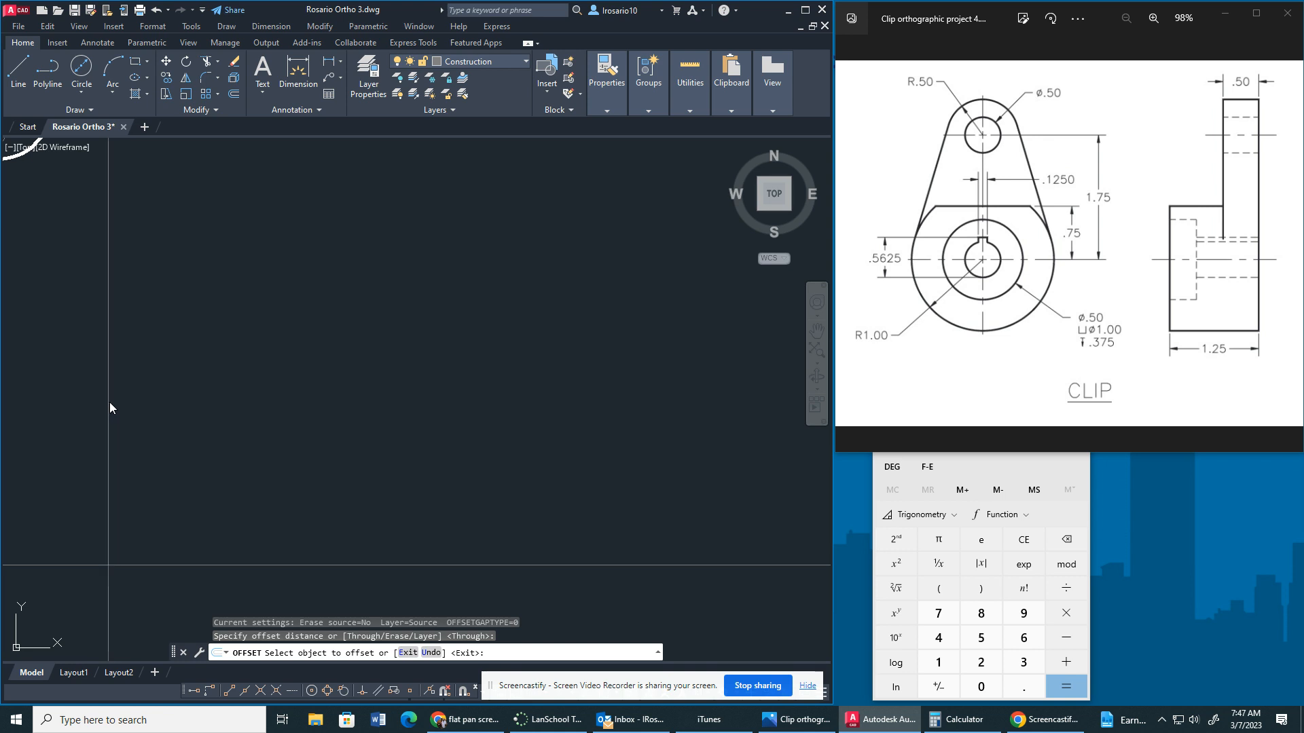
Step: Offset the left vertical construction line 2 units right, then offset the newest line 1.25
{"action": "left_click", "coordinate": [108, 404]}
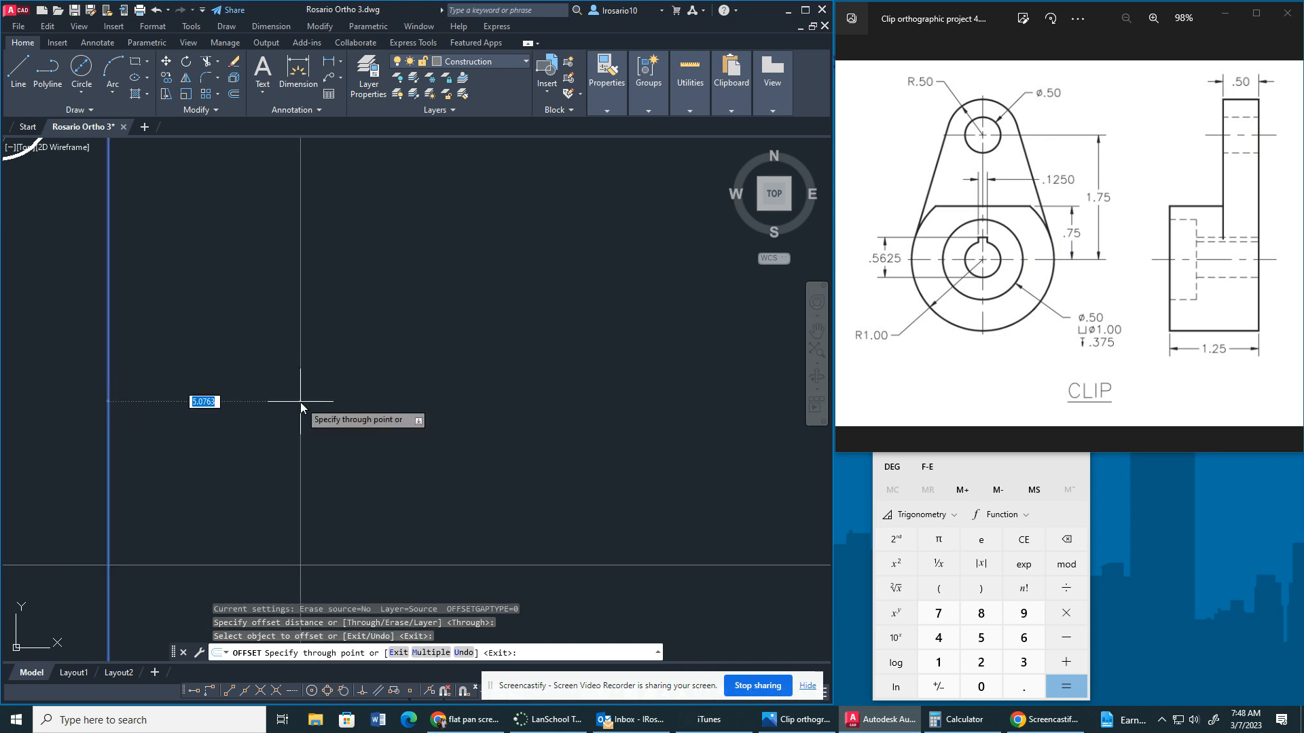
{"action": "type", "text": "2"}
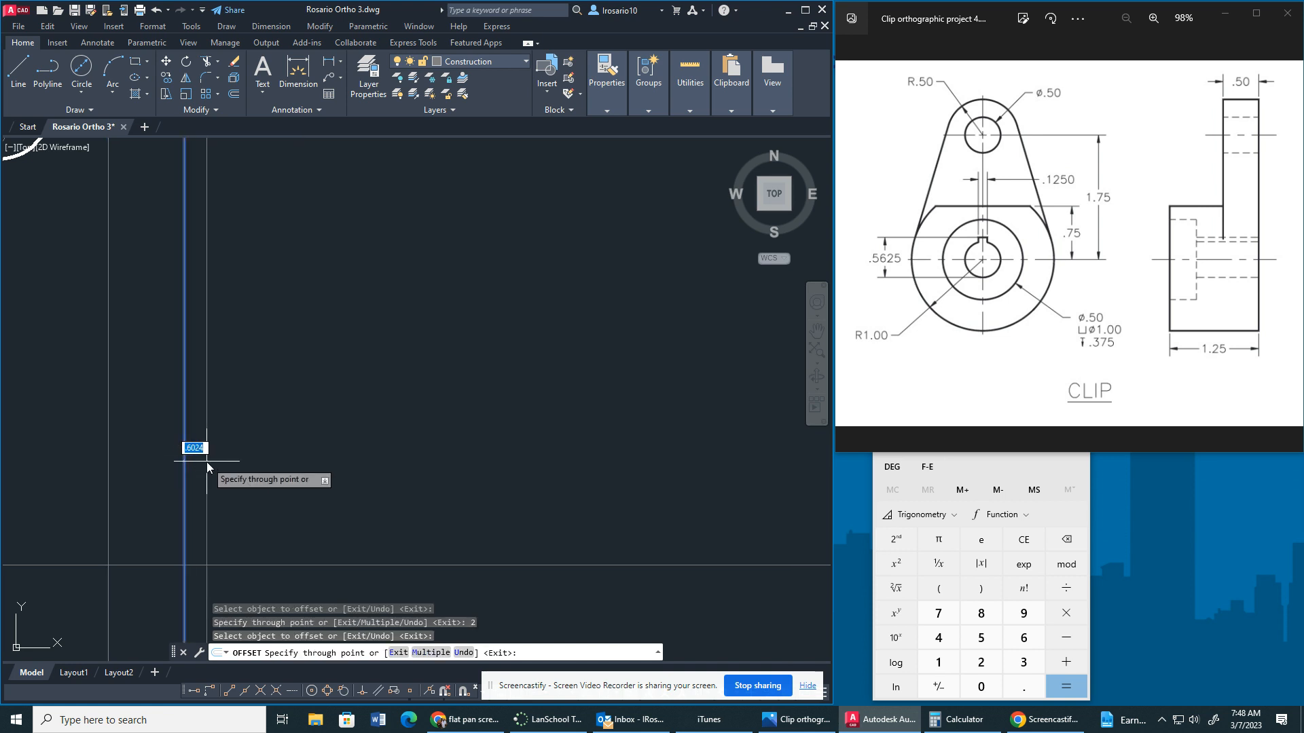
{"action": "left_click", "coordinate": [207, 462]}
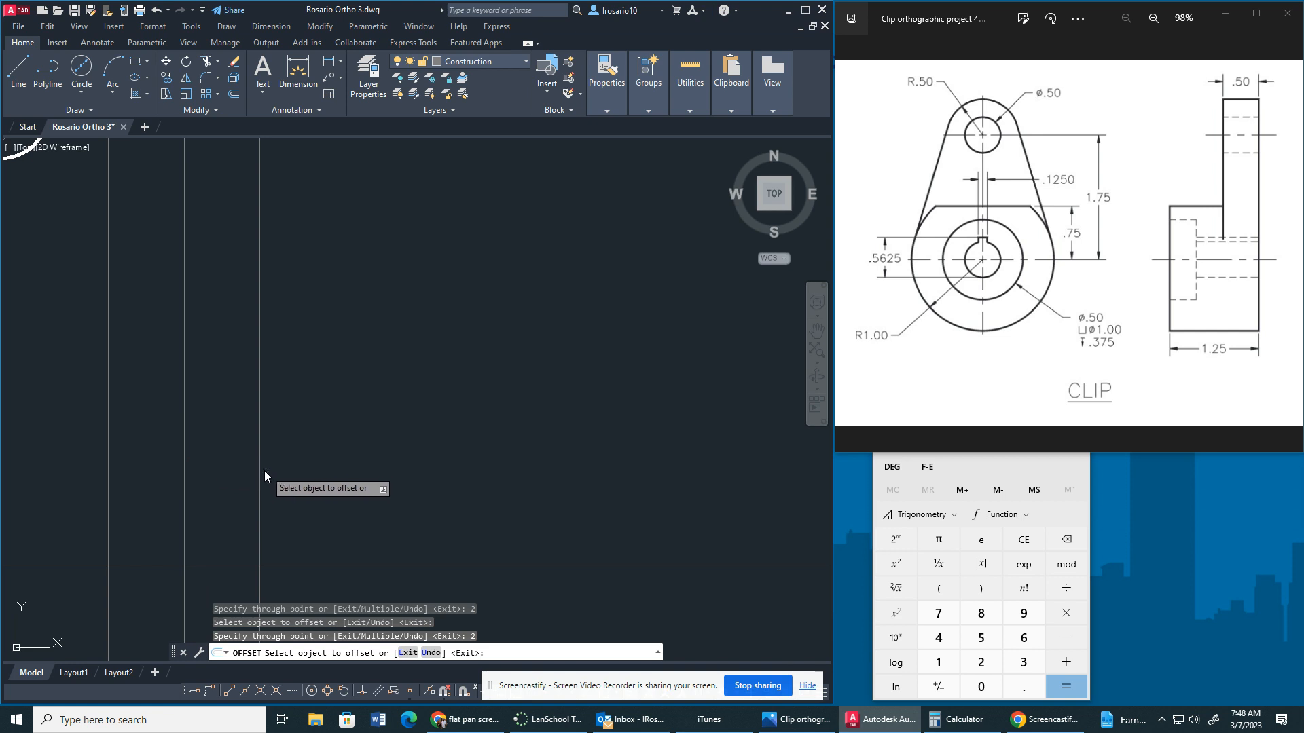
{"action": "left_click", "coordinate": [259, 333]}
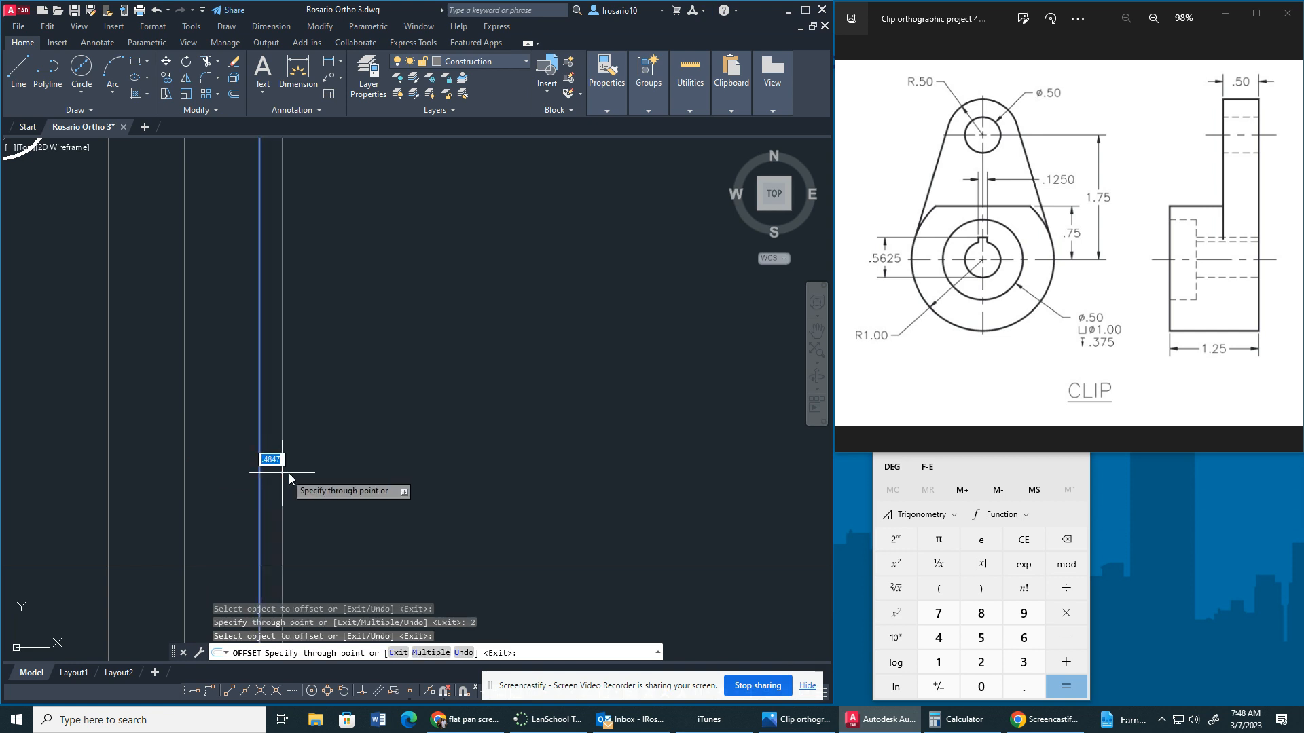
{"action": "type", "text": "1.2"}
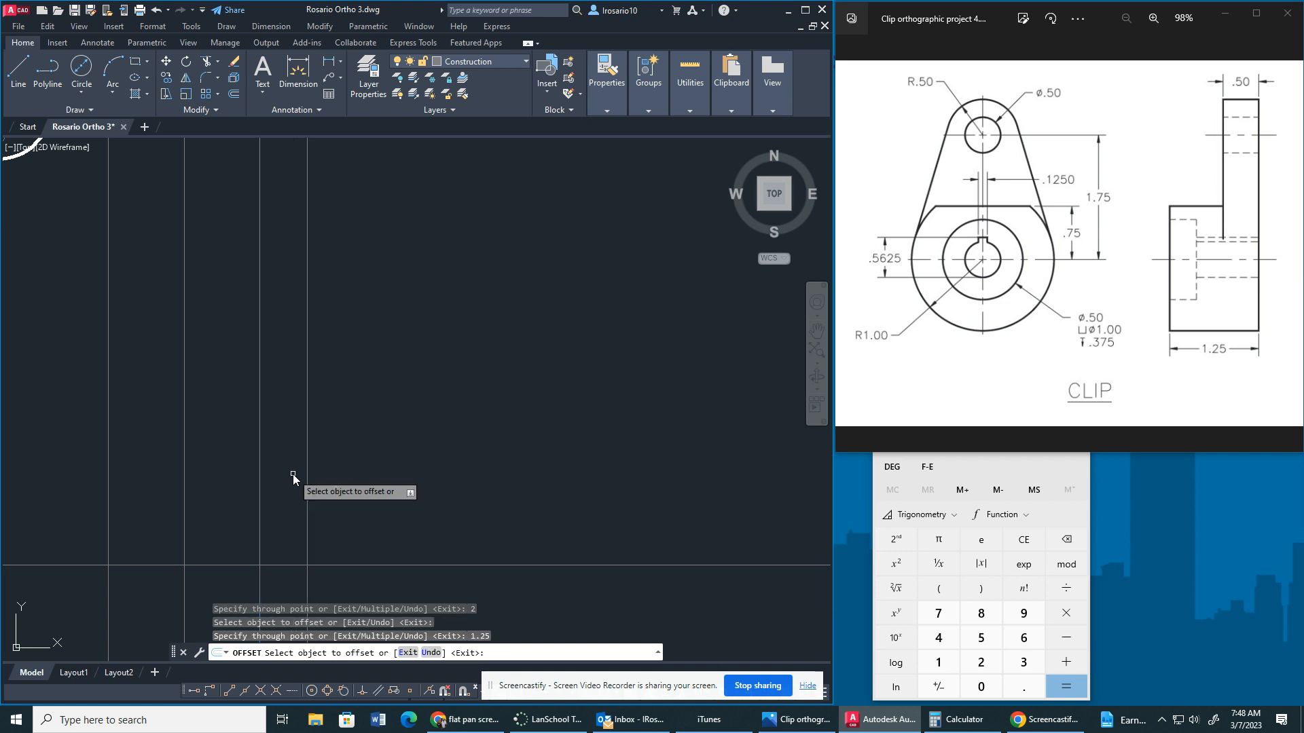
{"action": "mouse_move", "coordinate": [386, 567]}
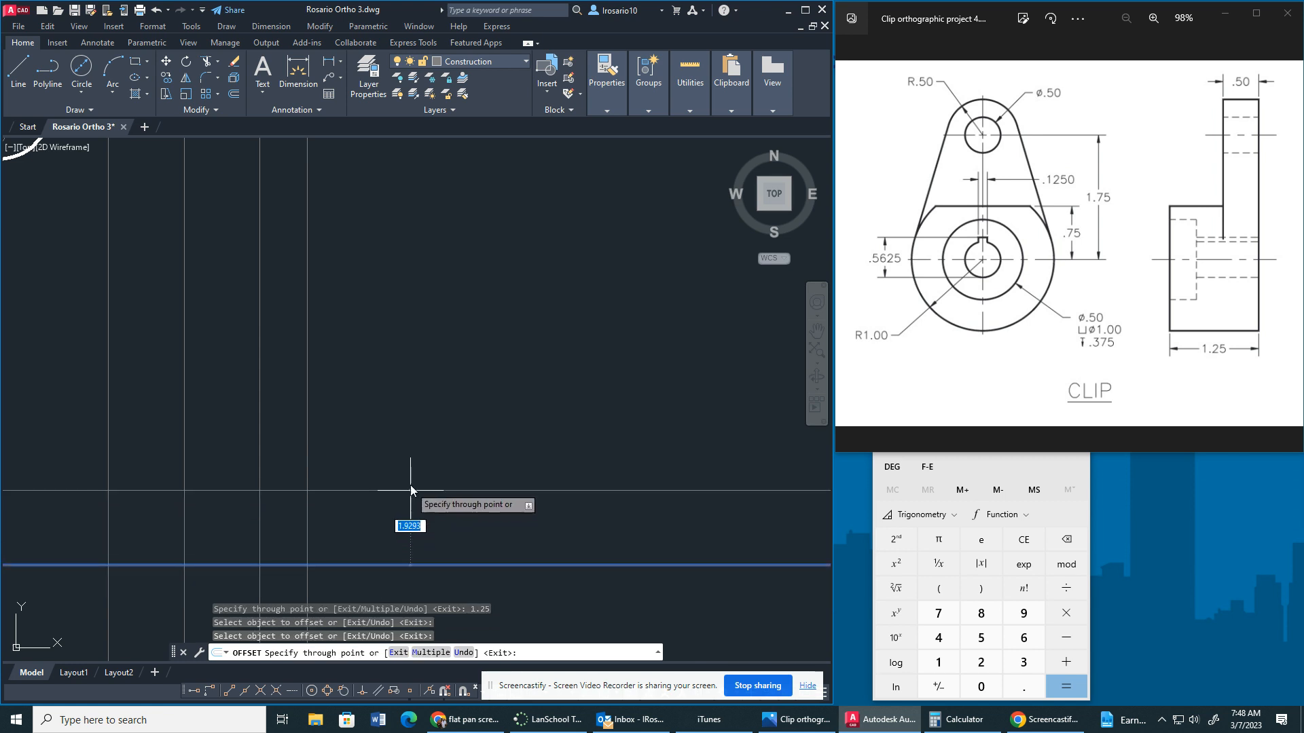
{"action": "mouse_move", "coordinate": [406, 421]}
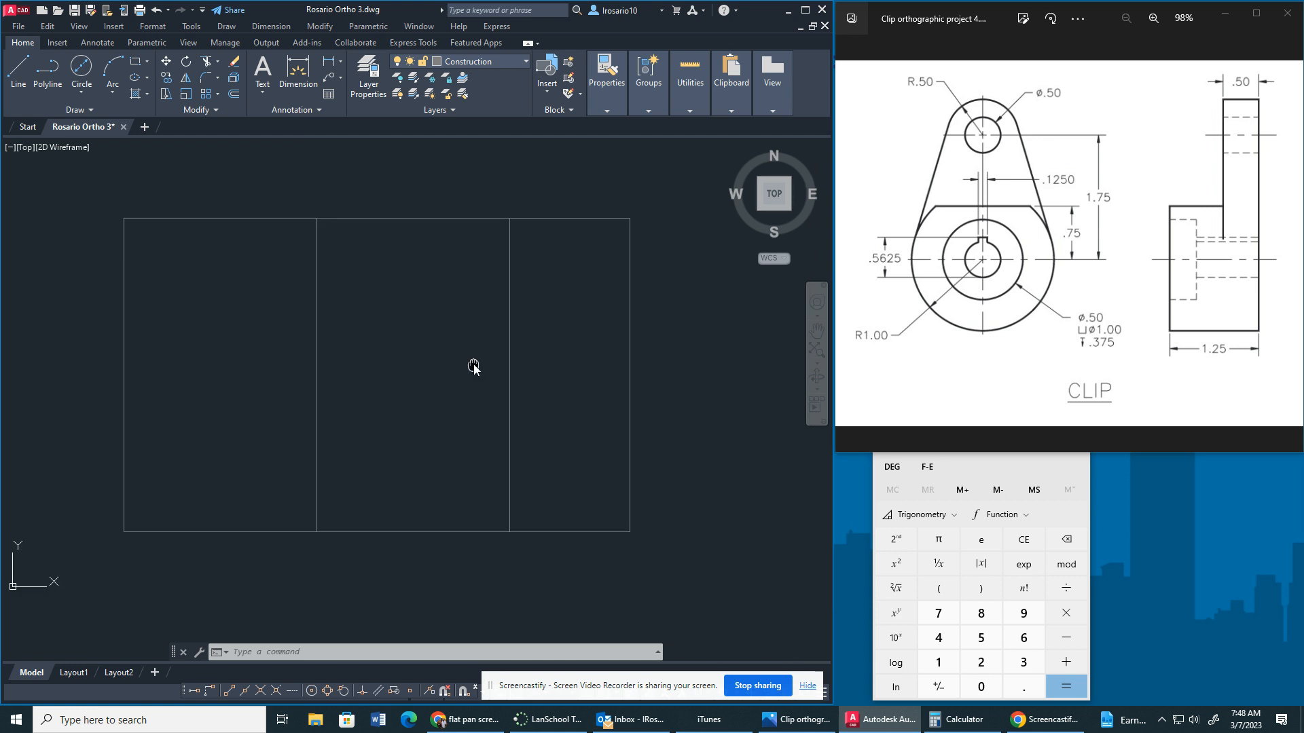
{"action": "mouse_move", "coordinate": [781, 241]}
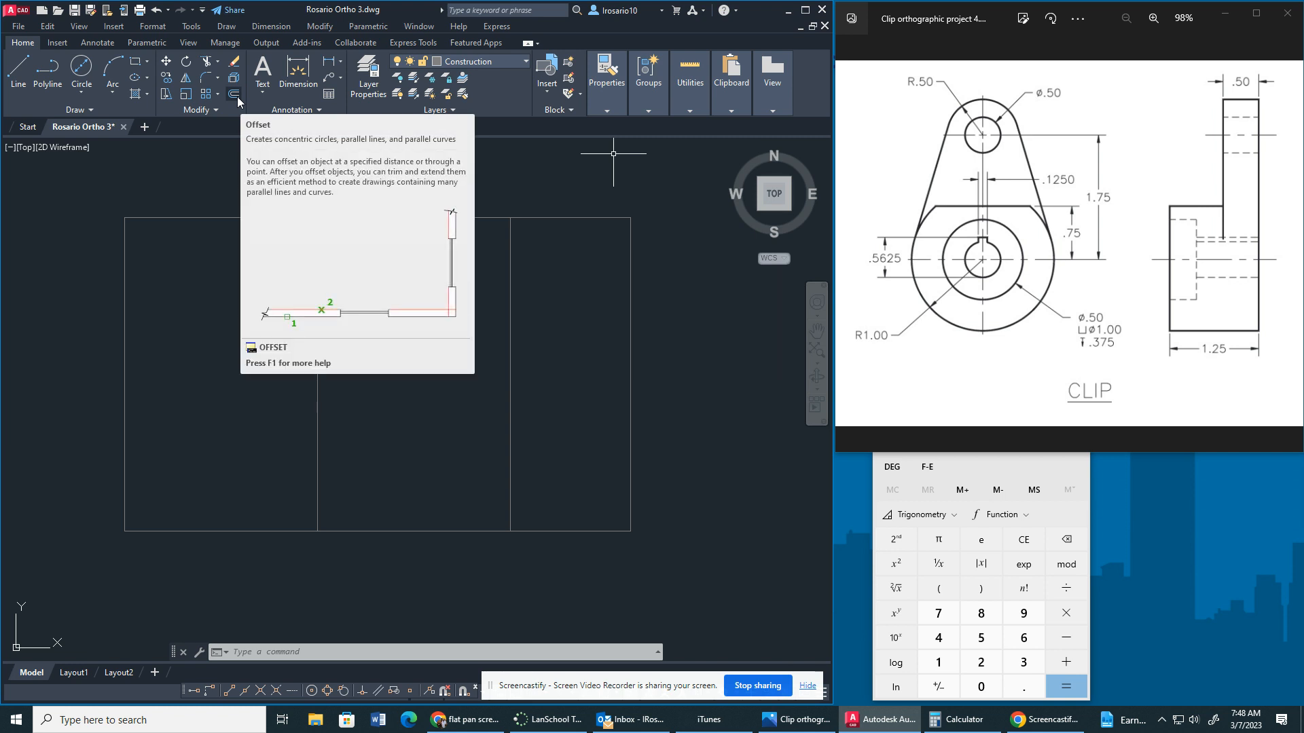
Step: Offset the bottom frame edge upward to add a horizontal construction line
{"action": "left_click", "coordinate": [236, 94]}
{"action": "type", "text": ".5"}
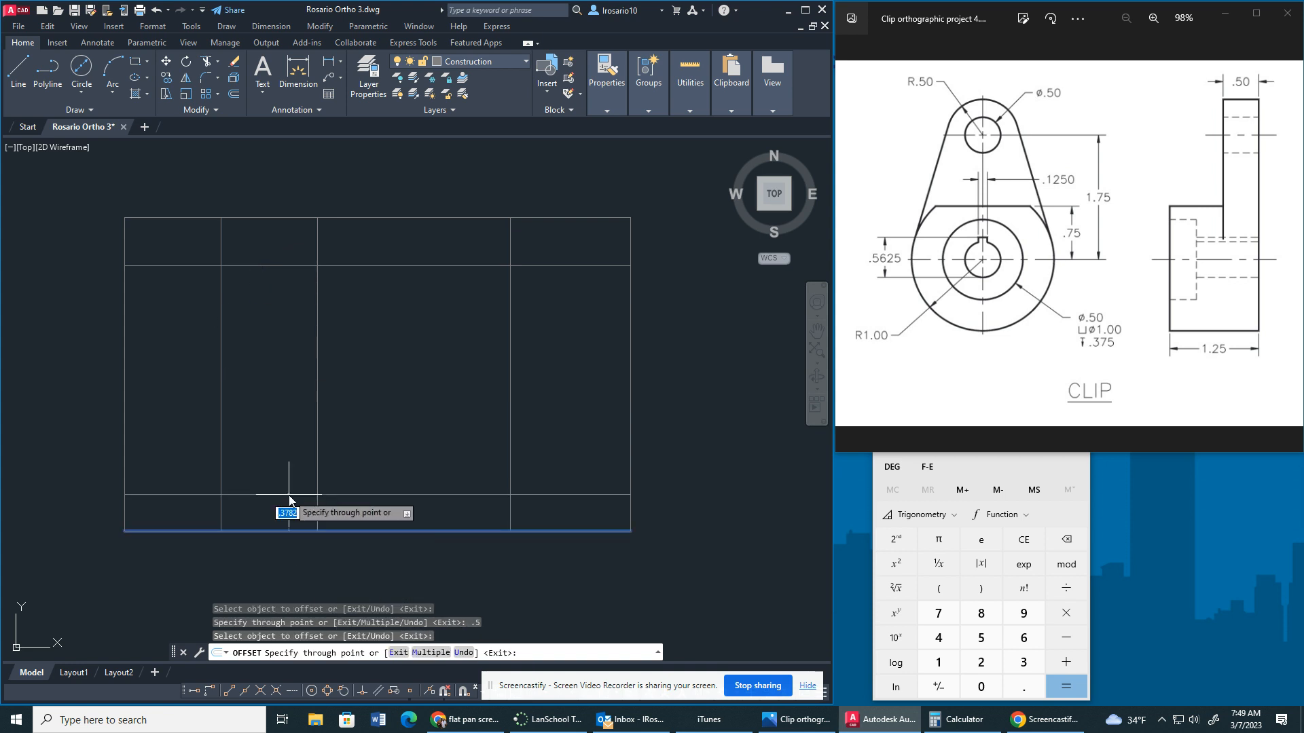
{"action": "left_click", "coordinate": [288, 514]}
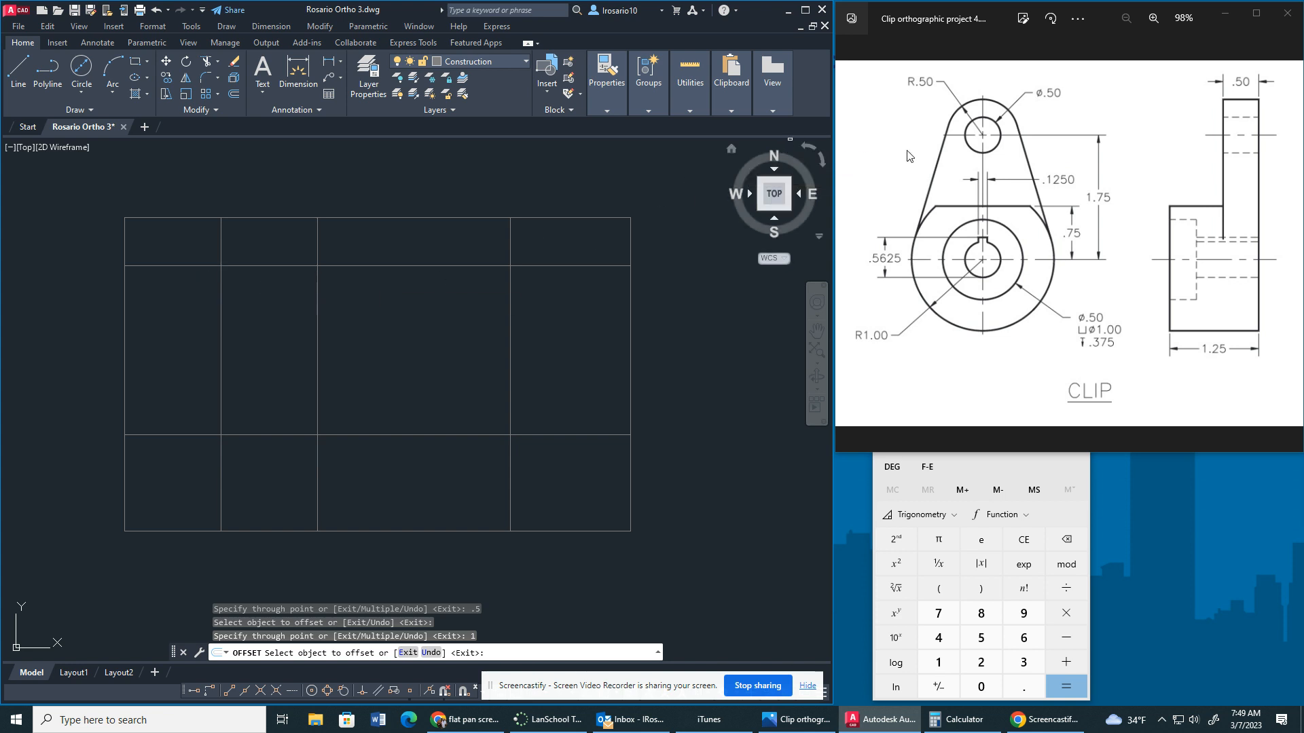
{"action": "mouse_move", "coordinate": [1020, 129]}
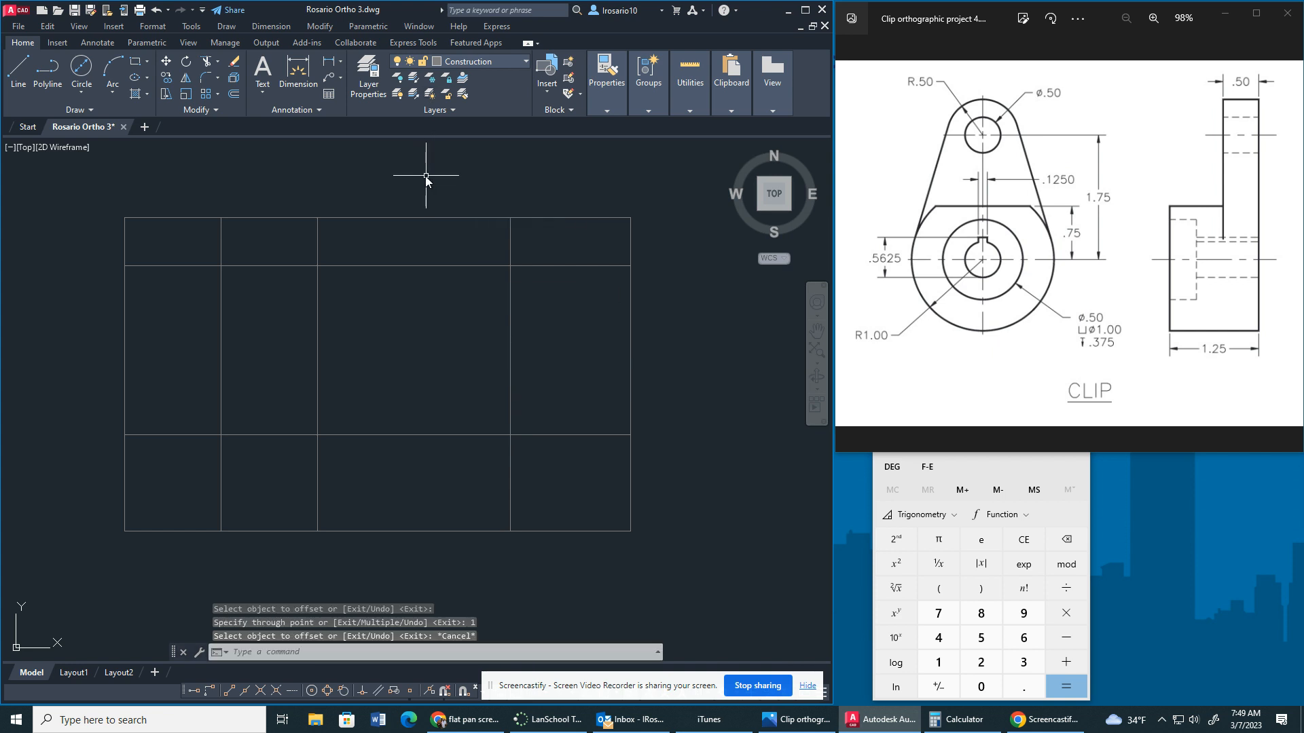
{"action": "mouse_move", "coordinate": [269, 153]}
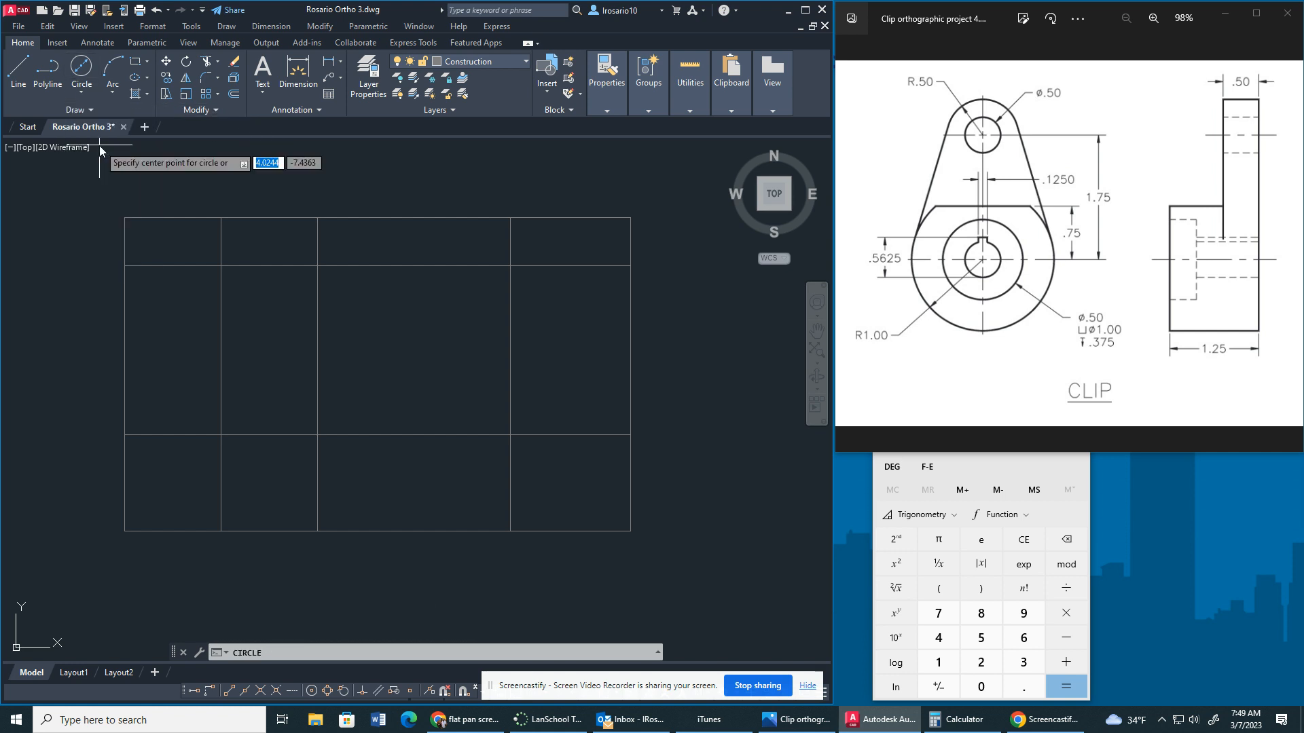
{"action": "mouse_move", "coordinate": [220, 268]}
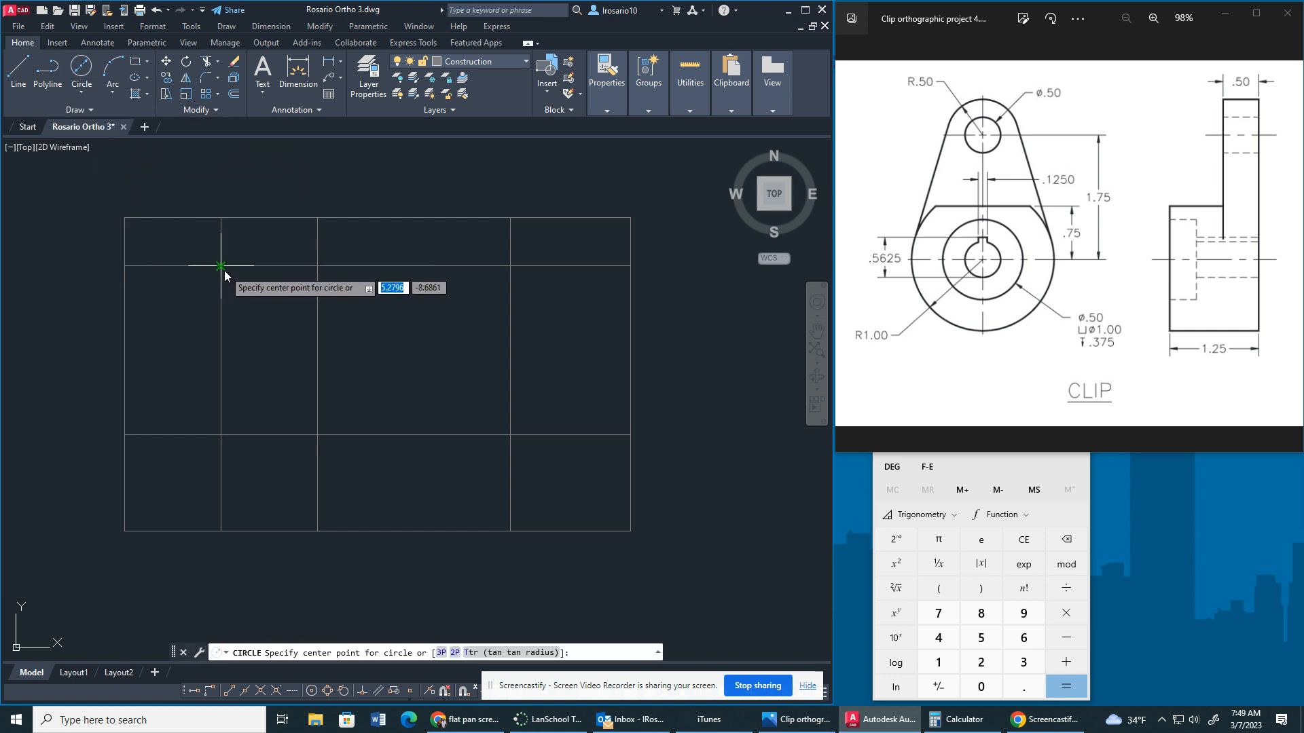
Step: Draw concentric circles at the upper intersection, then 2 and 0.5 diameter circles below
{"action": "left_click", "coordinate": [220, 275]}
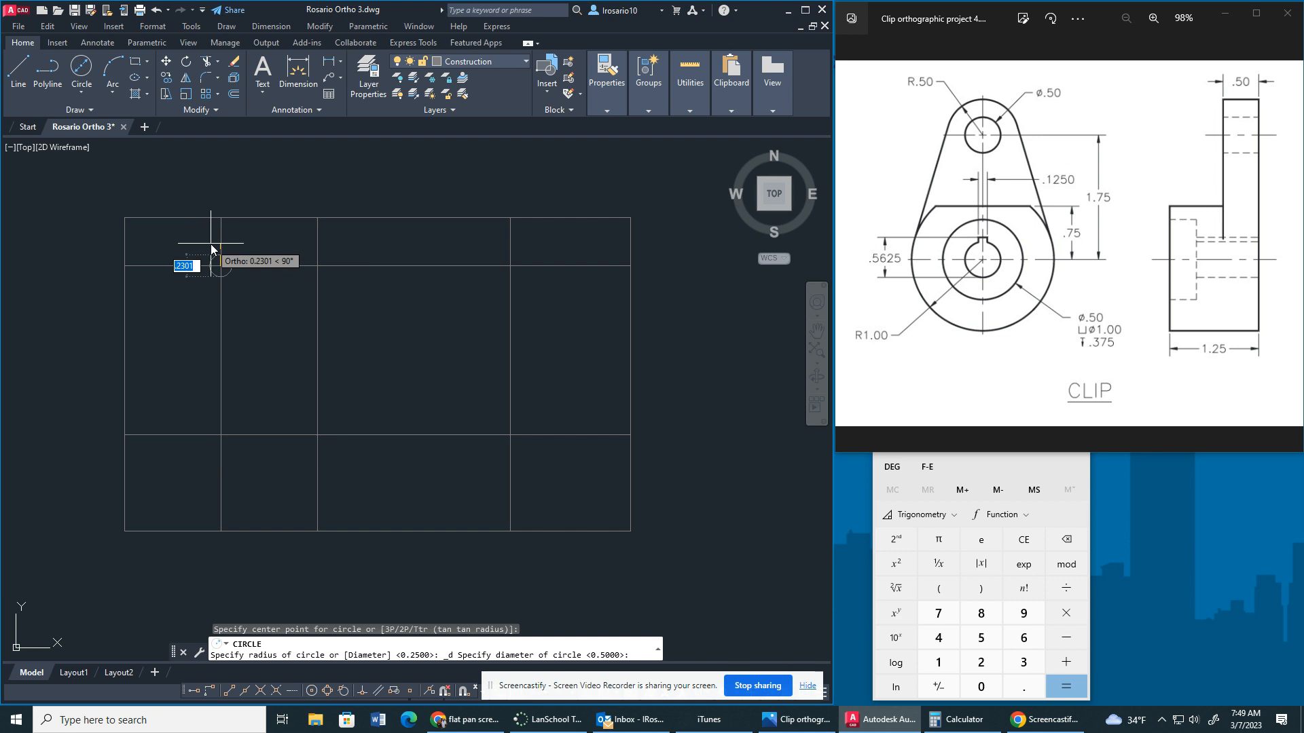
{"action": "key", "text": "Escape"}
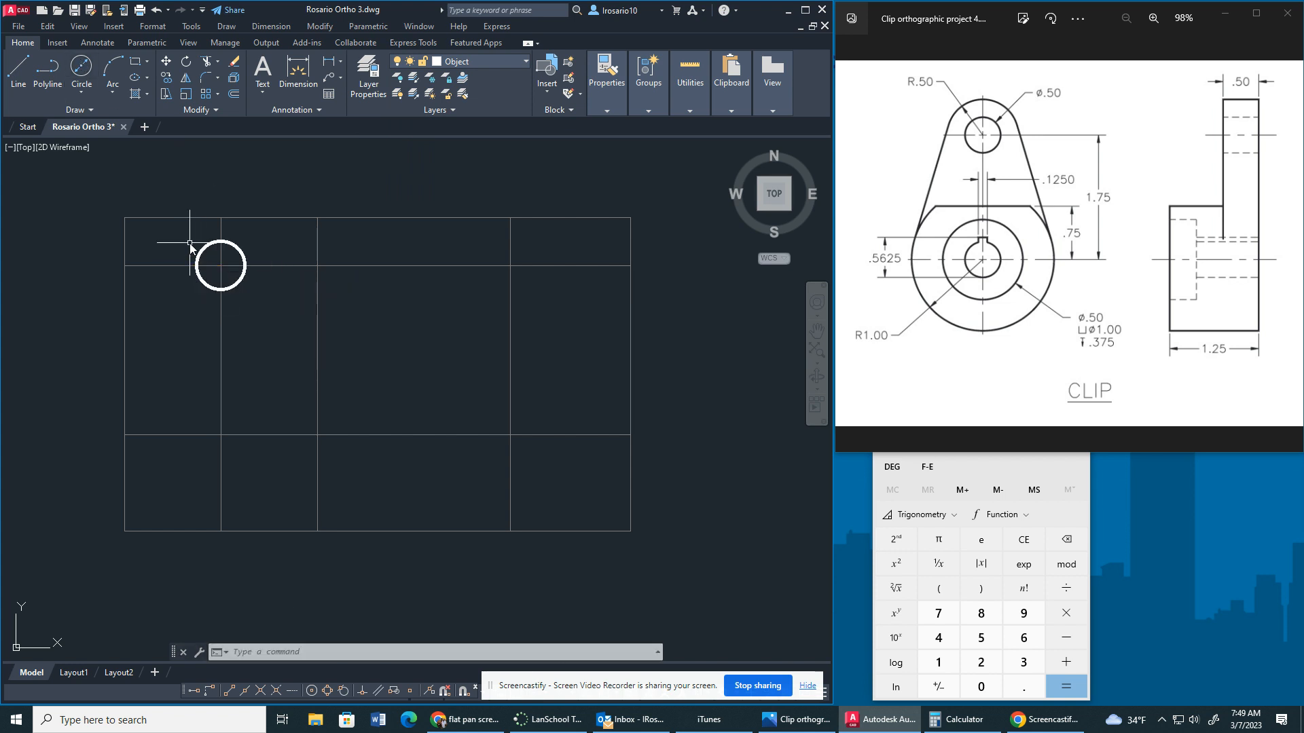
{"action": "left_click", "coordinate": [81, 68]}
{"action": "type", "text": "1"}
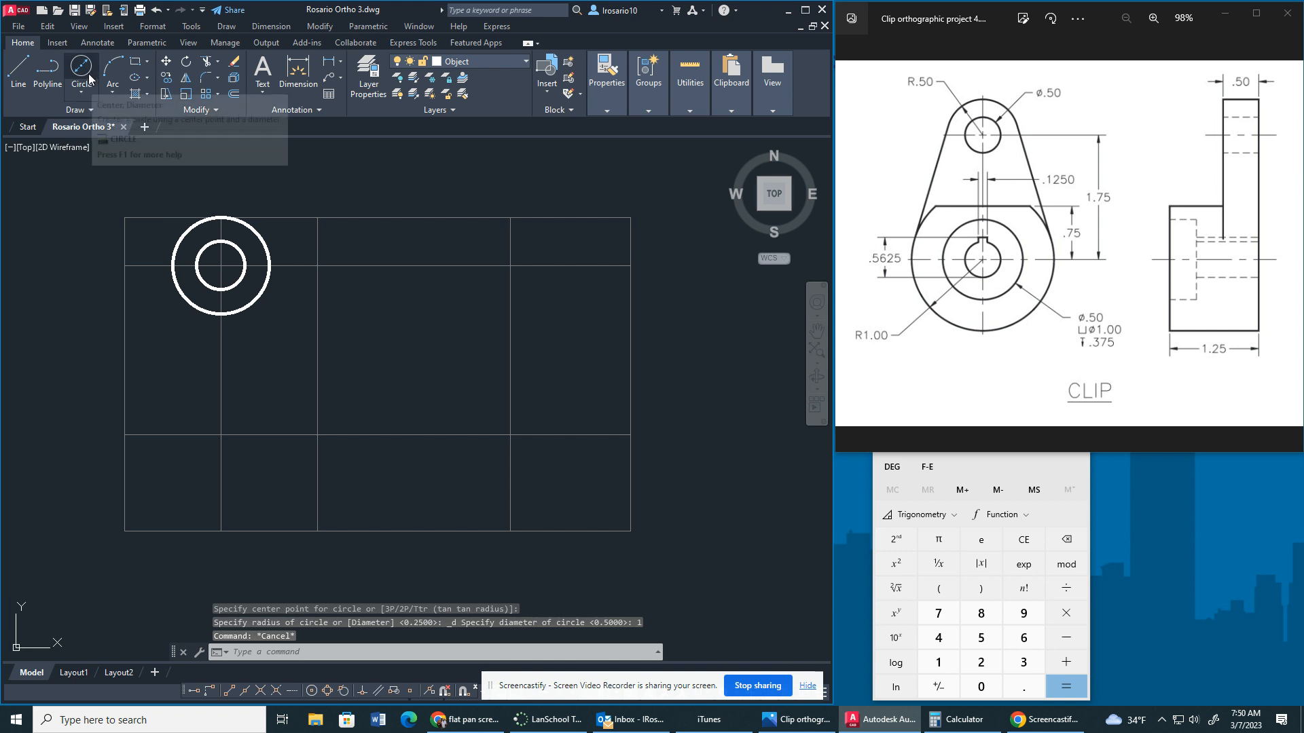
{"action": "left_click", "coordinate": [220, 437]}
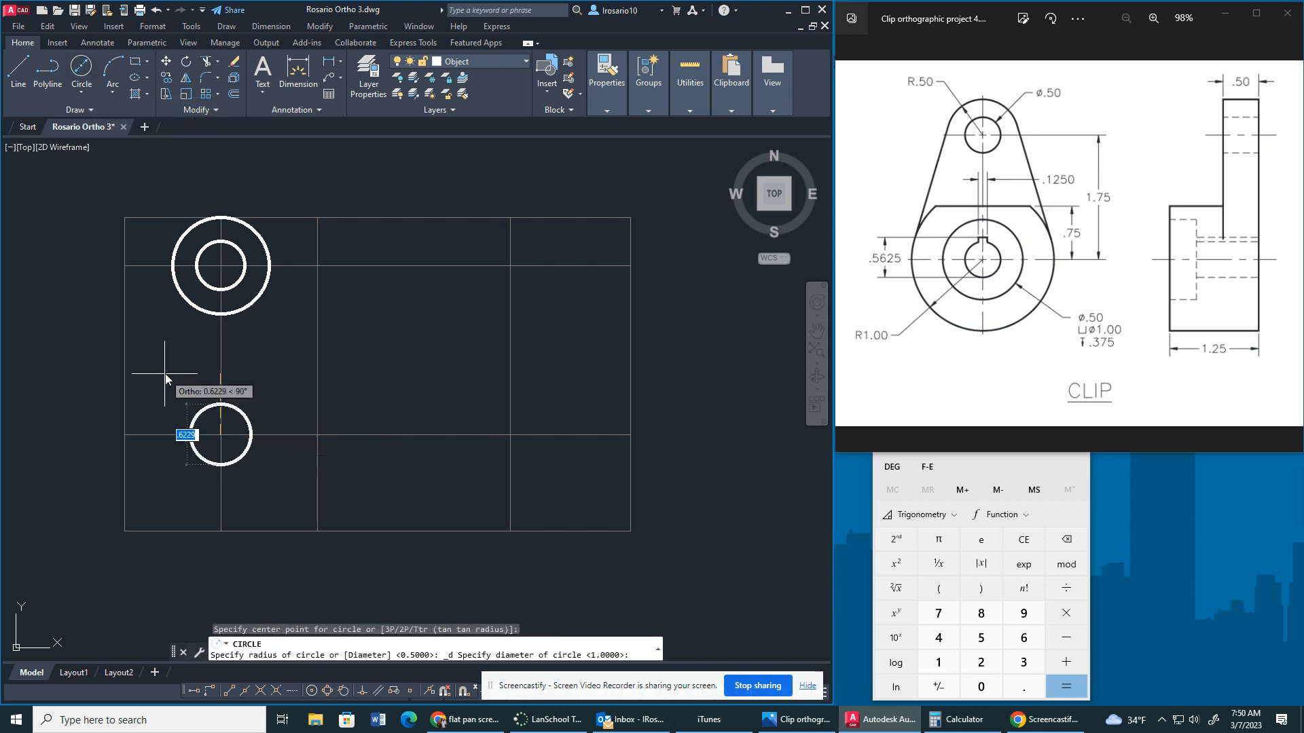
{"action": "type", "text": "2"}
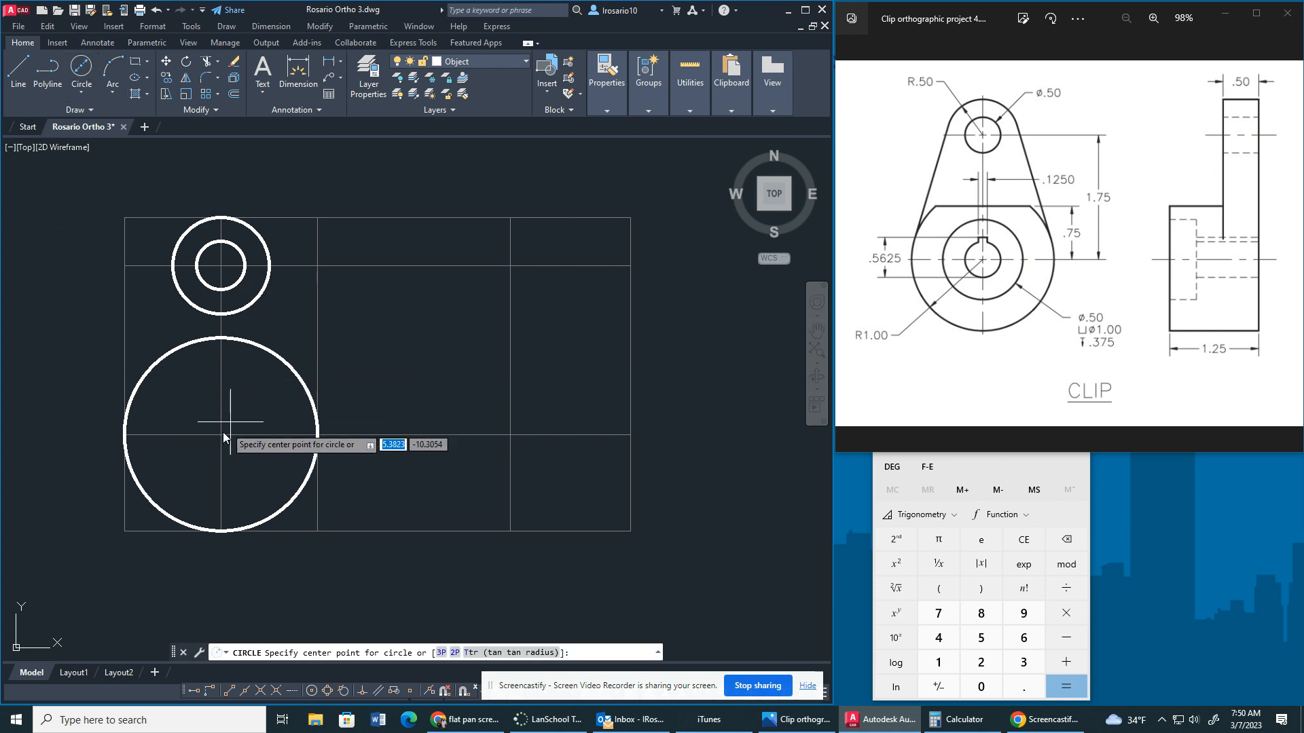
{"action": "left_click", "coordinate": [218, 433]}
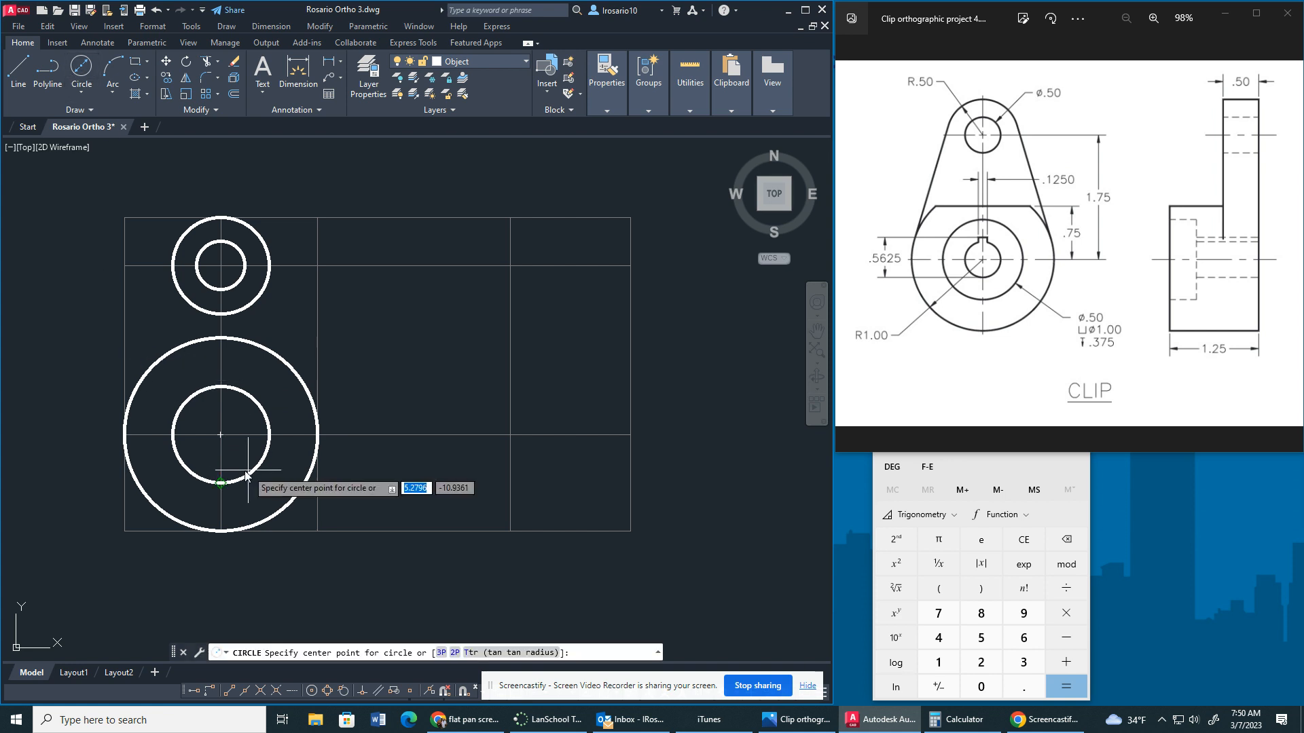
{"action": "left_click", "coordinate": [219, 434]}
{"action": "type", "text": ".5"}
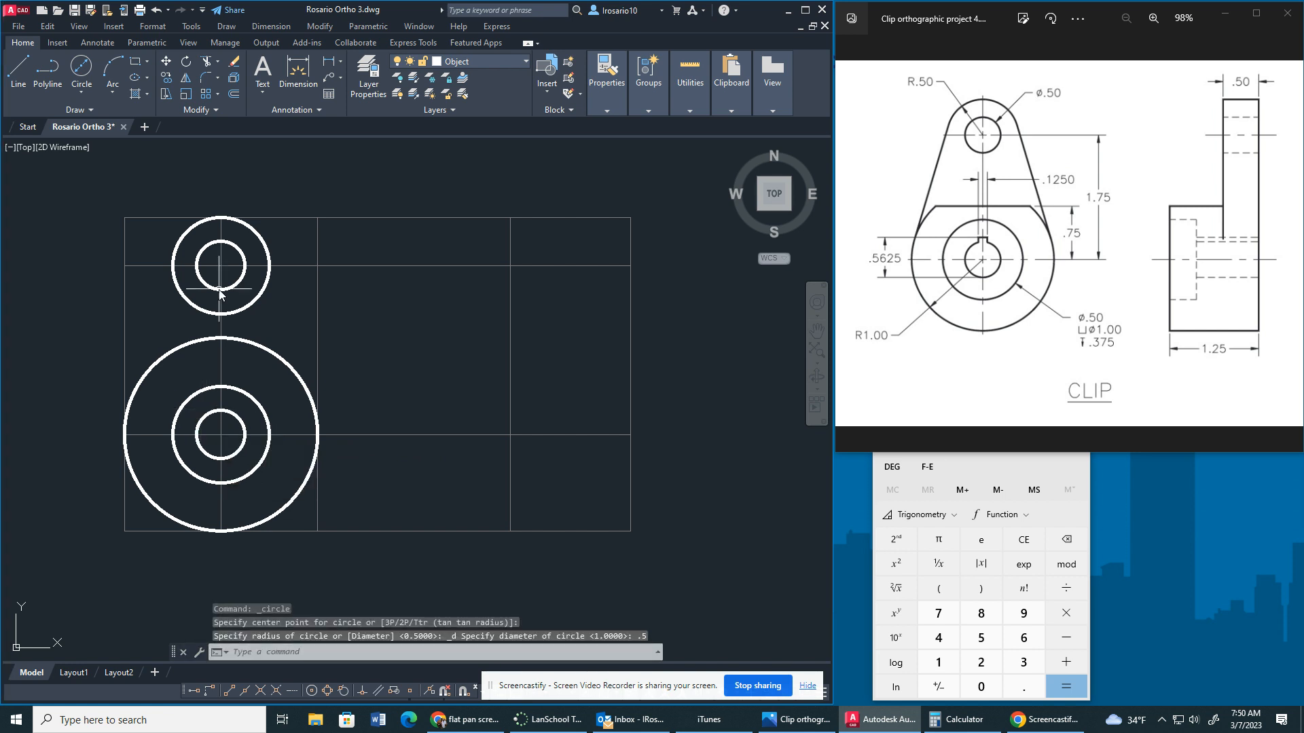
{"action": "mouse_move", "coordinate": [141, 460]}
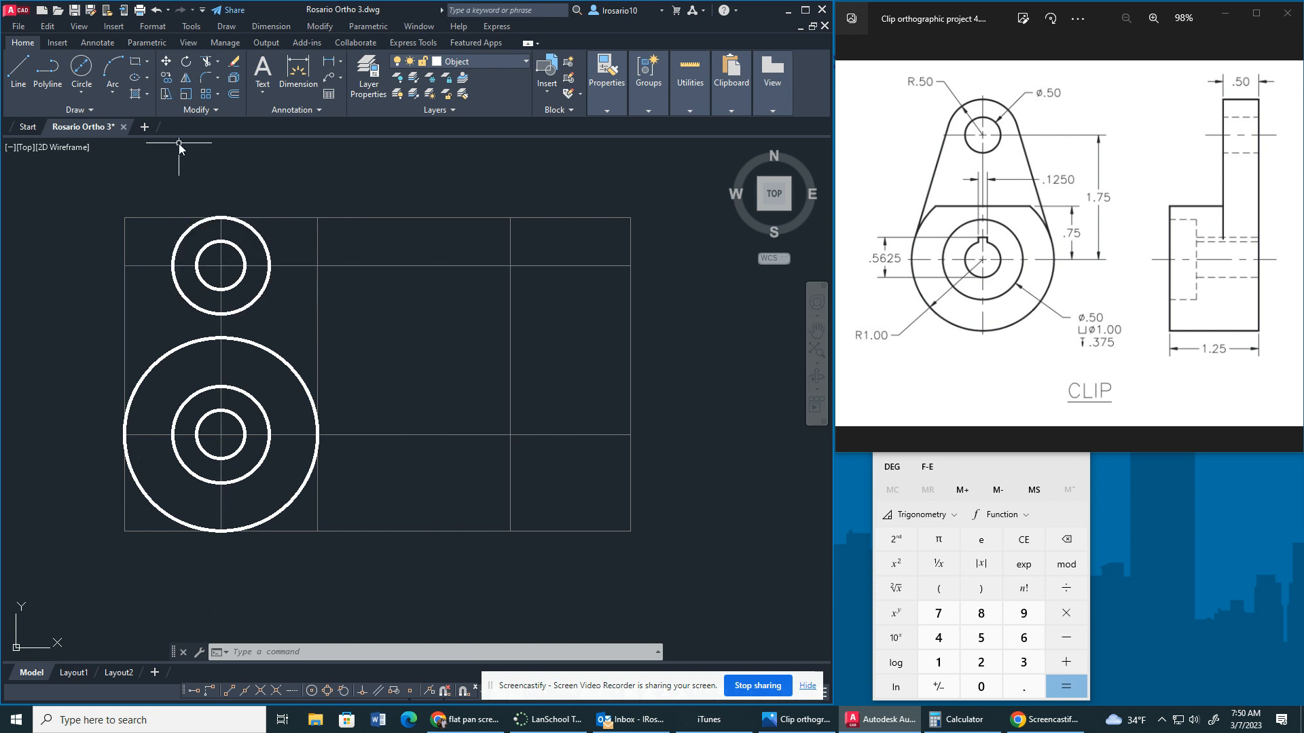
Step: Draw tangent lines from the upper outer circle to the lower outer circle
{"action": "left_click", "coordinate": [17, 78]}
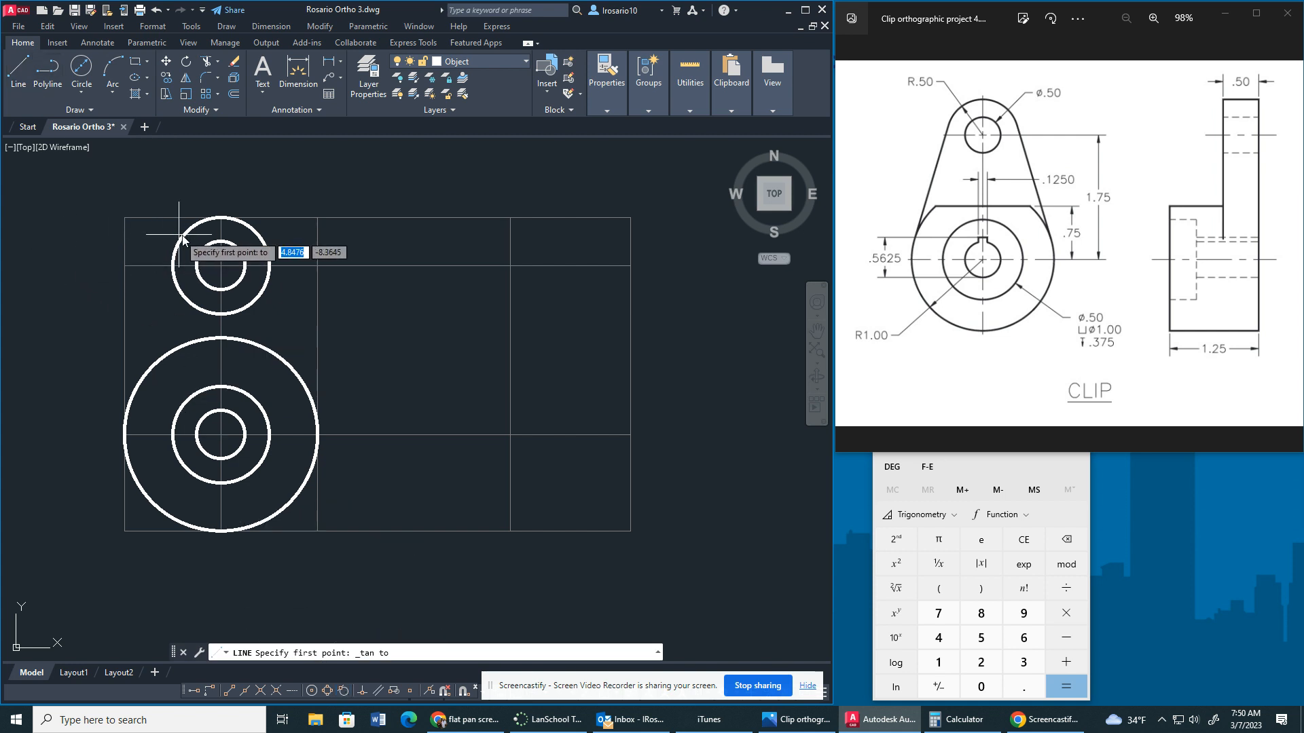
{"action": "left_click", "coordinate": [178, 240]}
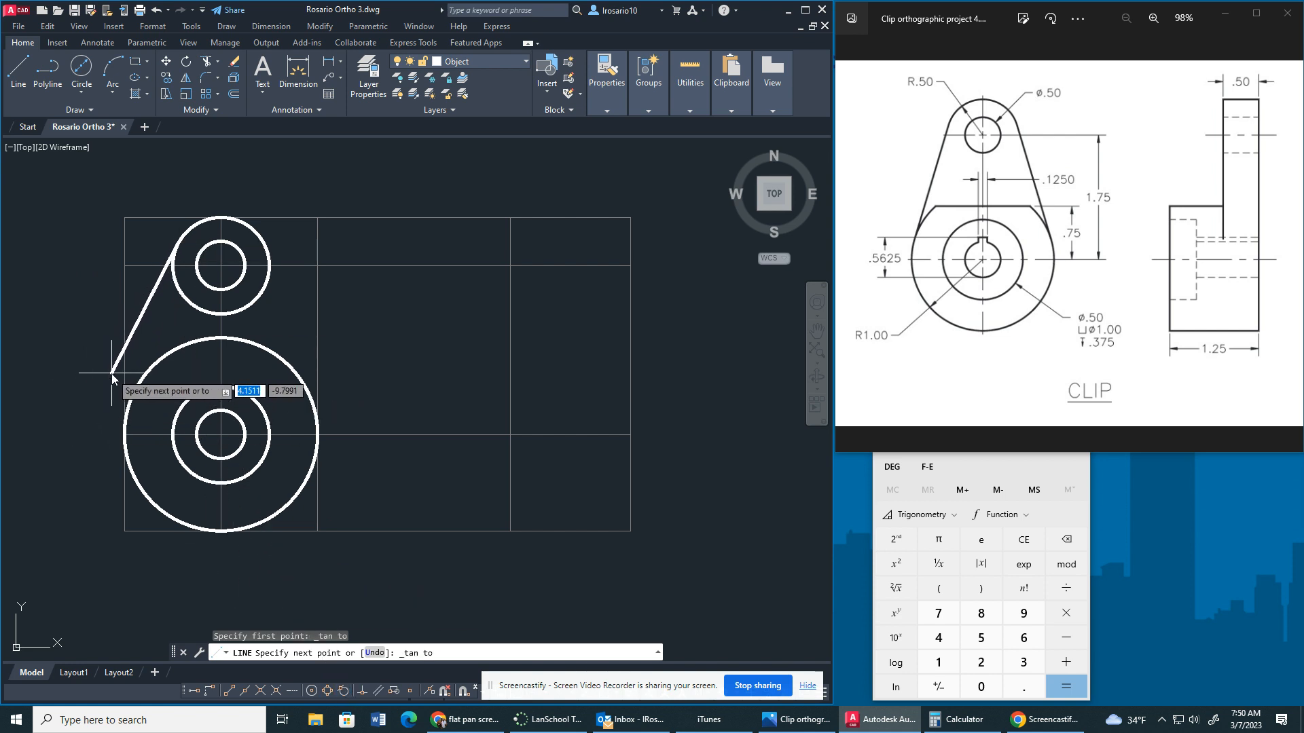
{"action": "mouse_move", "coordinate": [127, 374]}
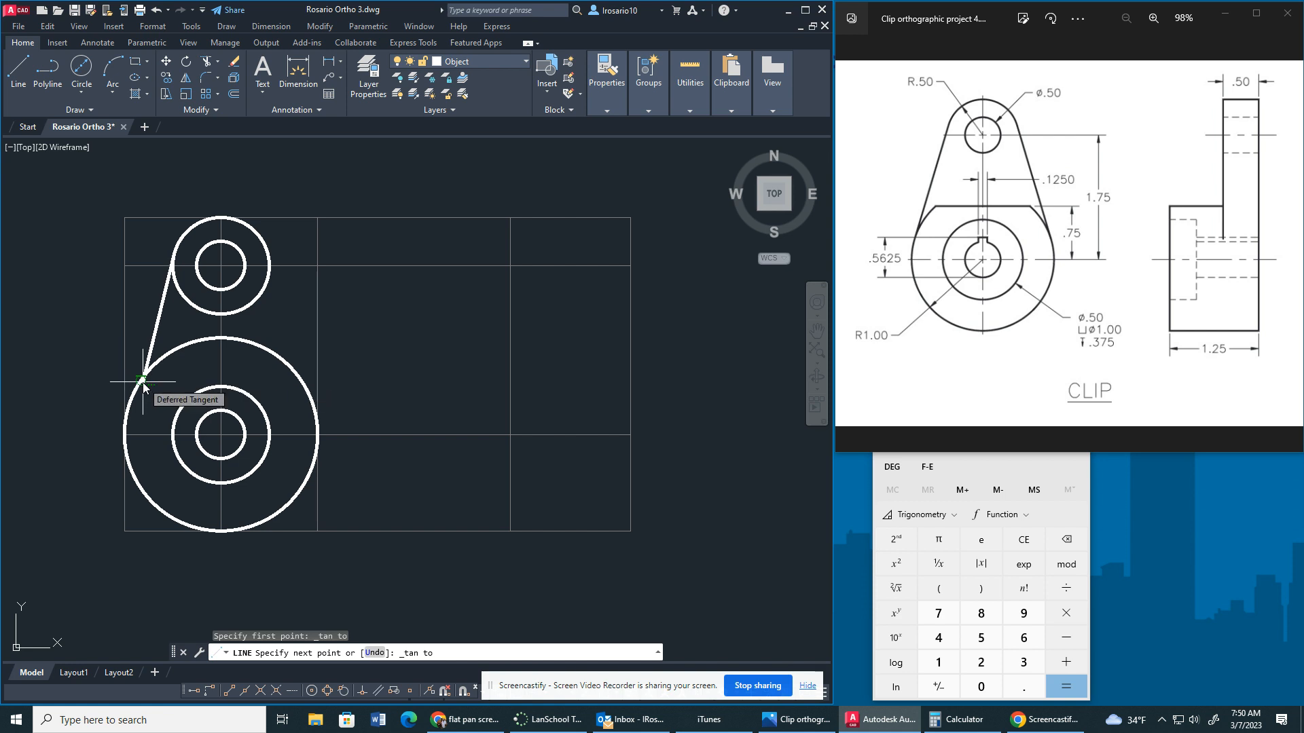
{"action": "left_click", "coordinate": [137, 382]}
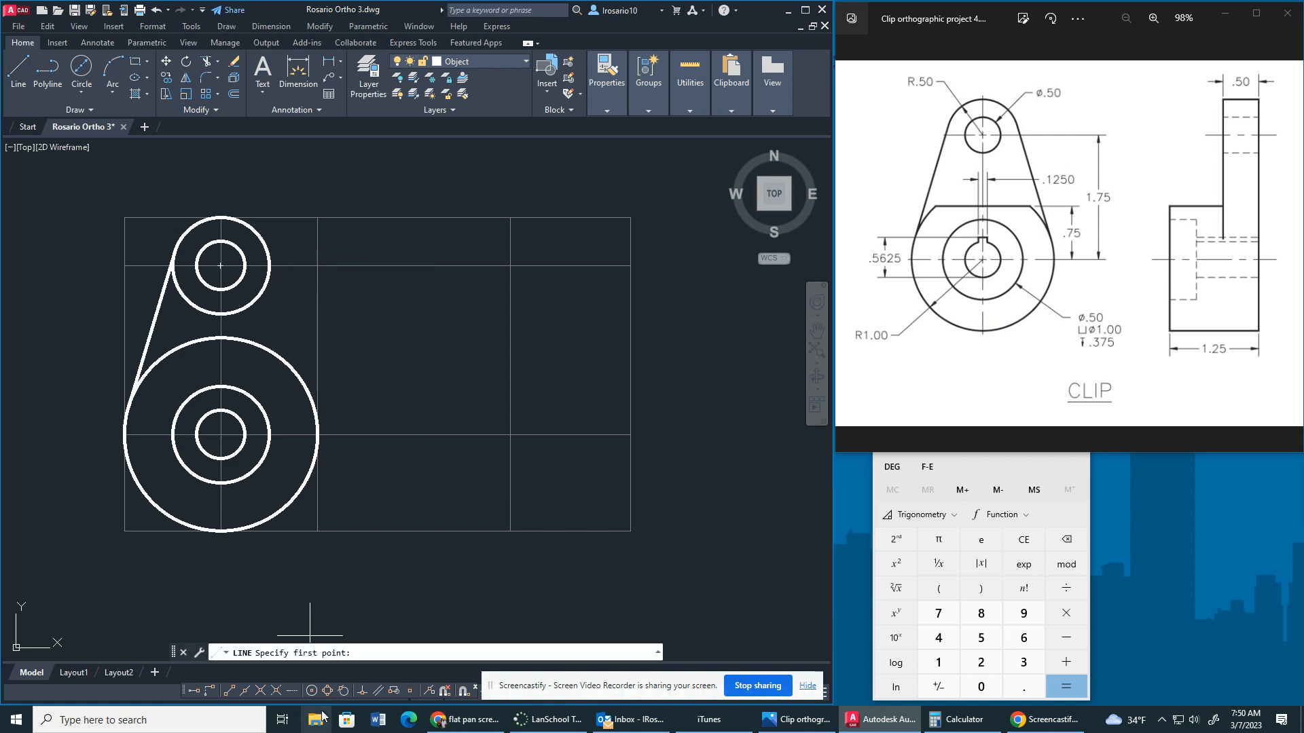
{"action": "mouse_move", "coordinate": [260, 262]}
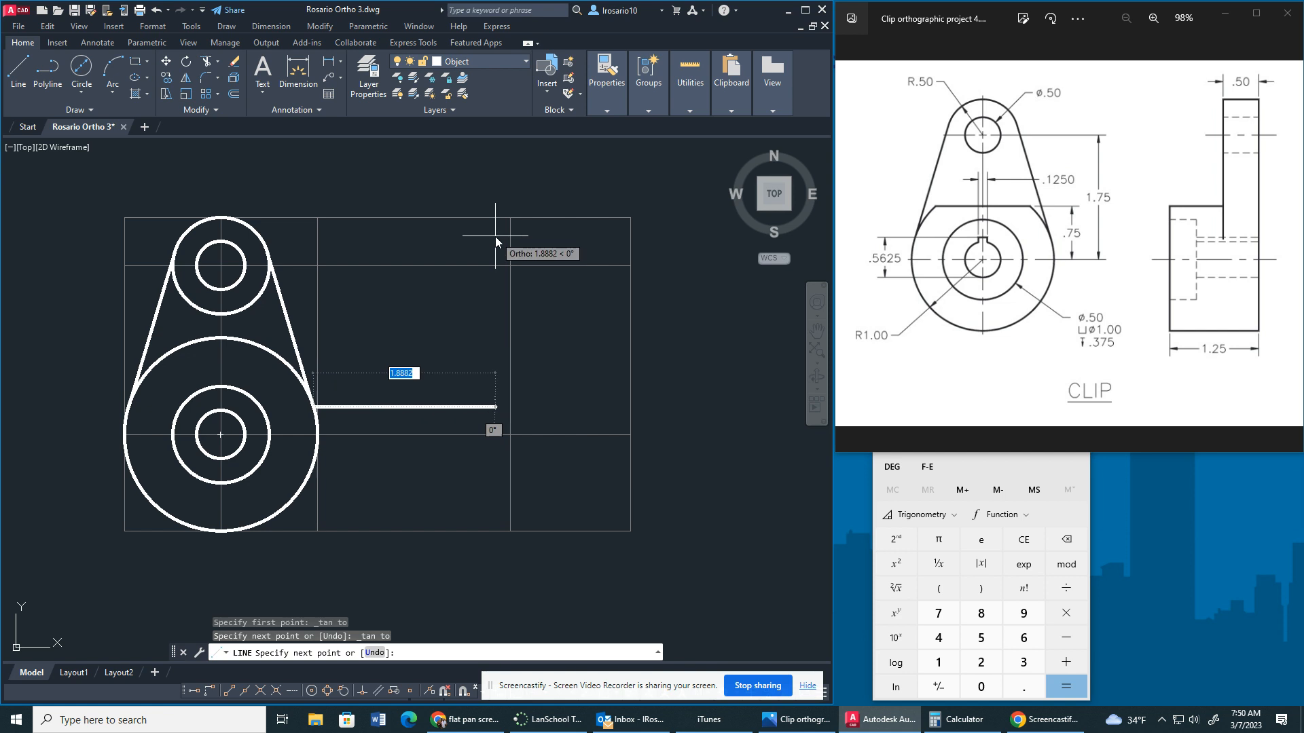
{"action": "key", "text": "Escape"}
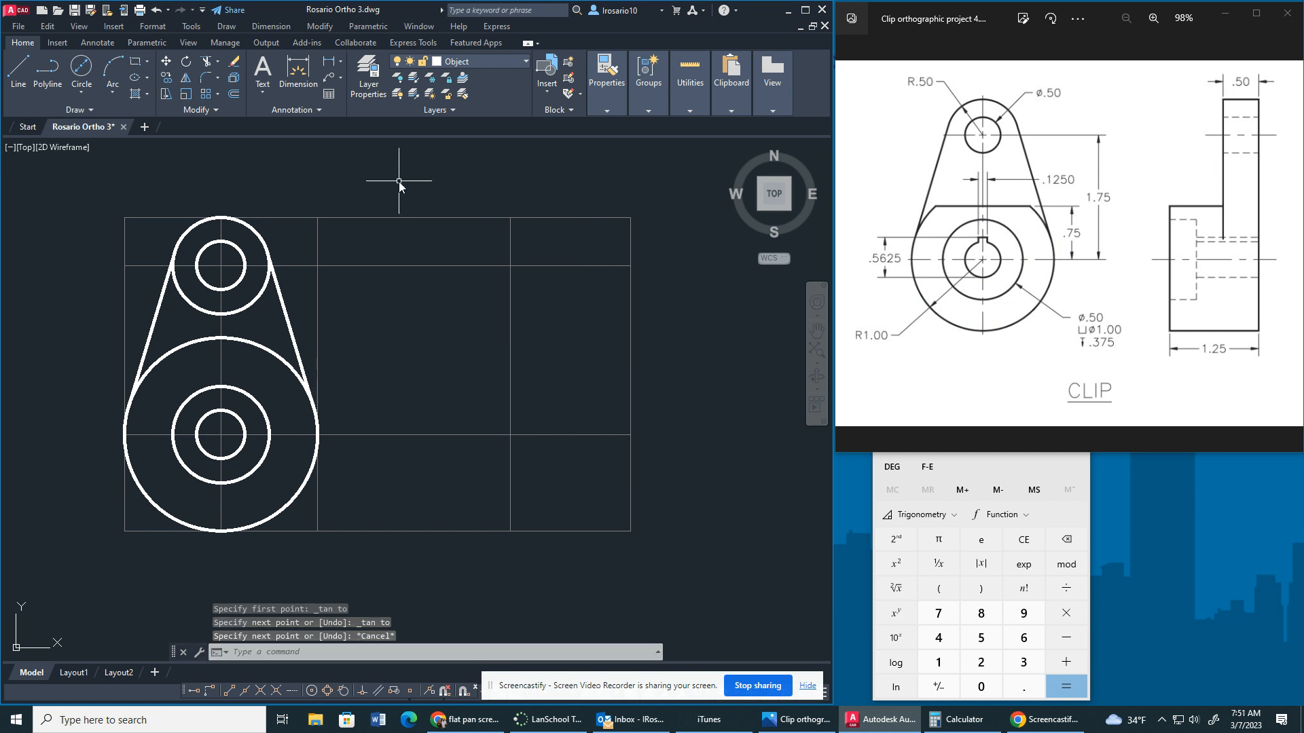
{"action": "mouse_move", "coordinate": [403, 185]}
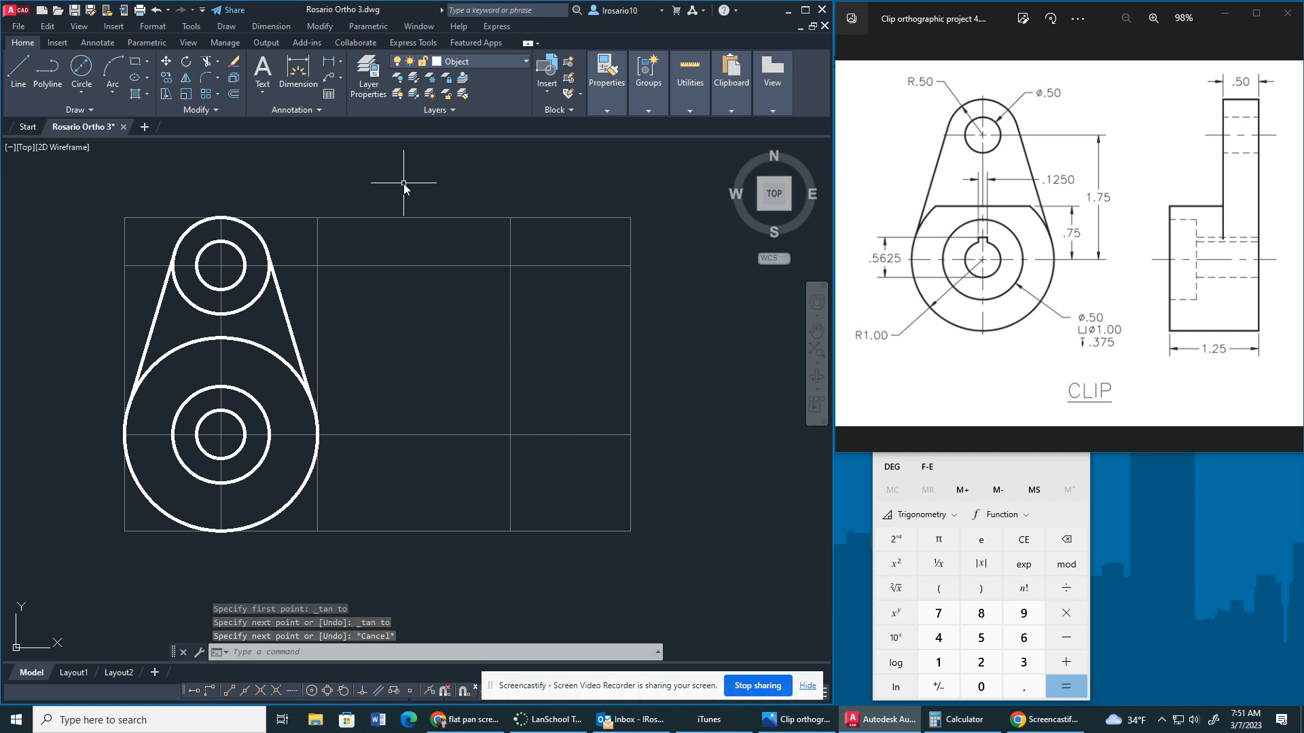
{"action": "mouse_move", "coordinate": [297, 154]}
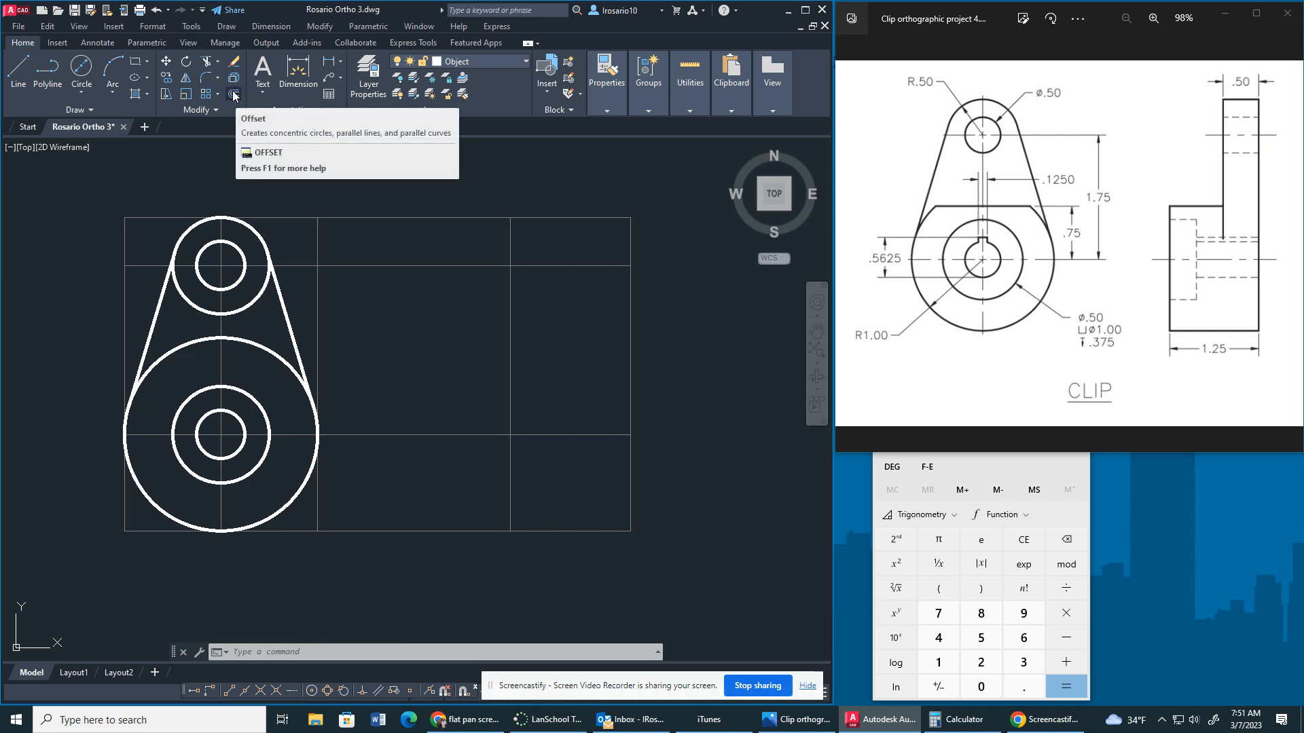
Step: Offset horizontal lines by 0.5 and 0.25 near the upper and lower circle centres
{"action": "left_click", "coordinate": [234, 74]}
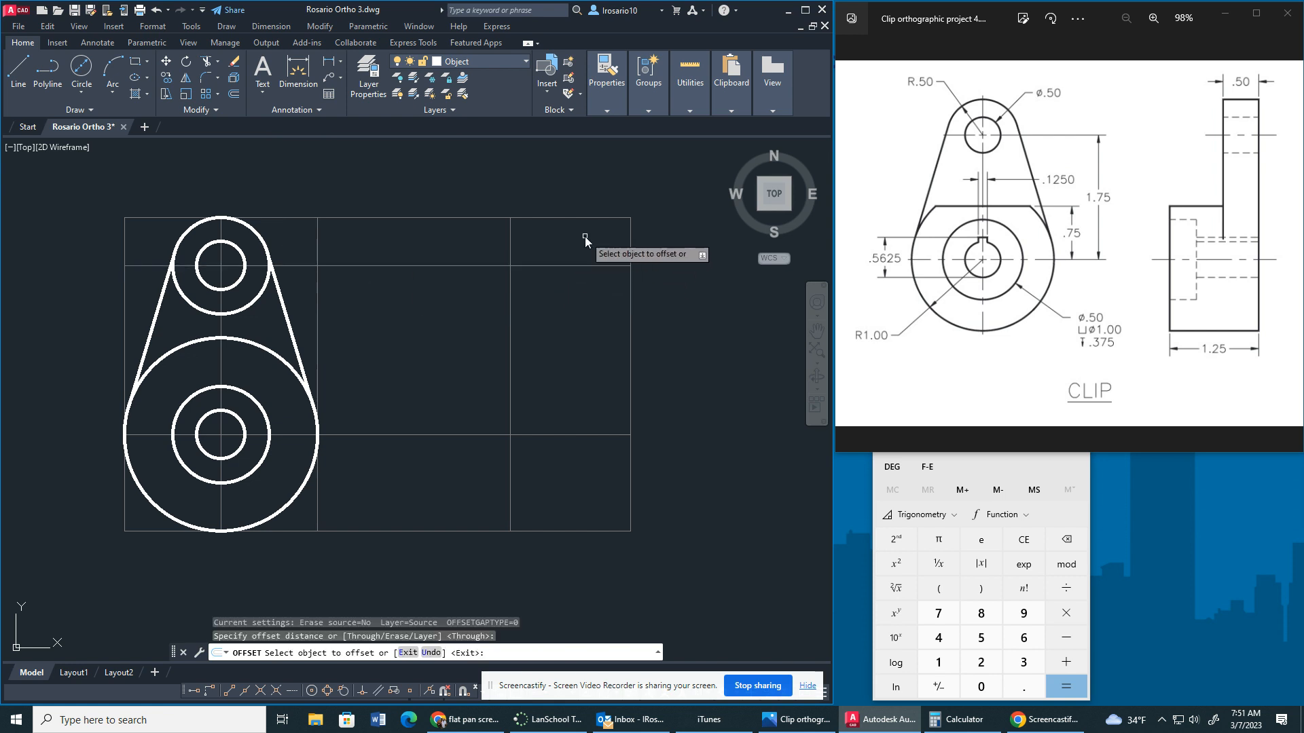
{"action": "mouse_move", "coordinate": [345, 316]}
{"action": "type", "text": ".5"}
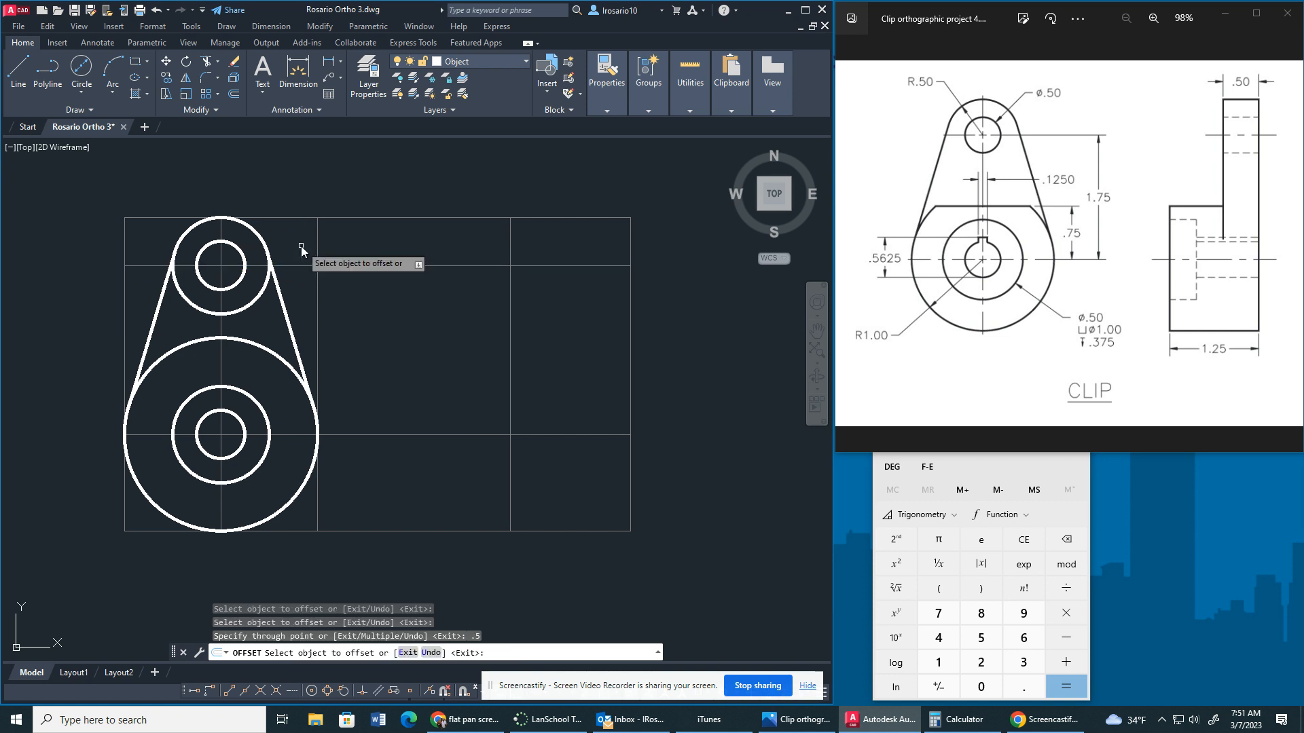
{"action": "mouse_move", "coordinate": [234, 94]}
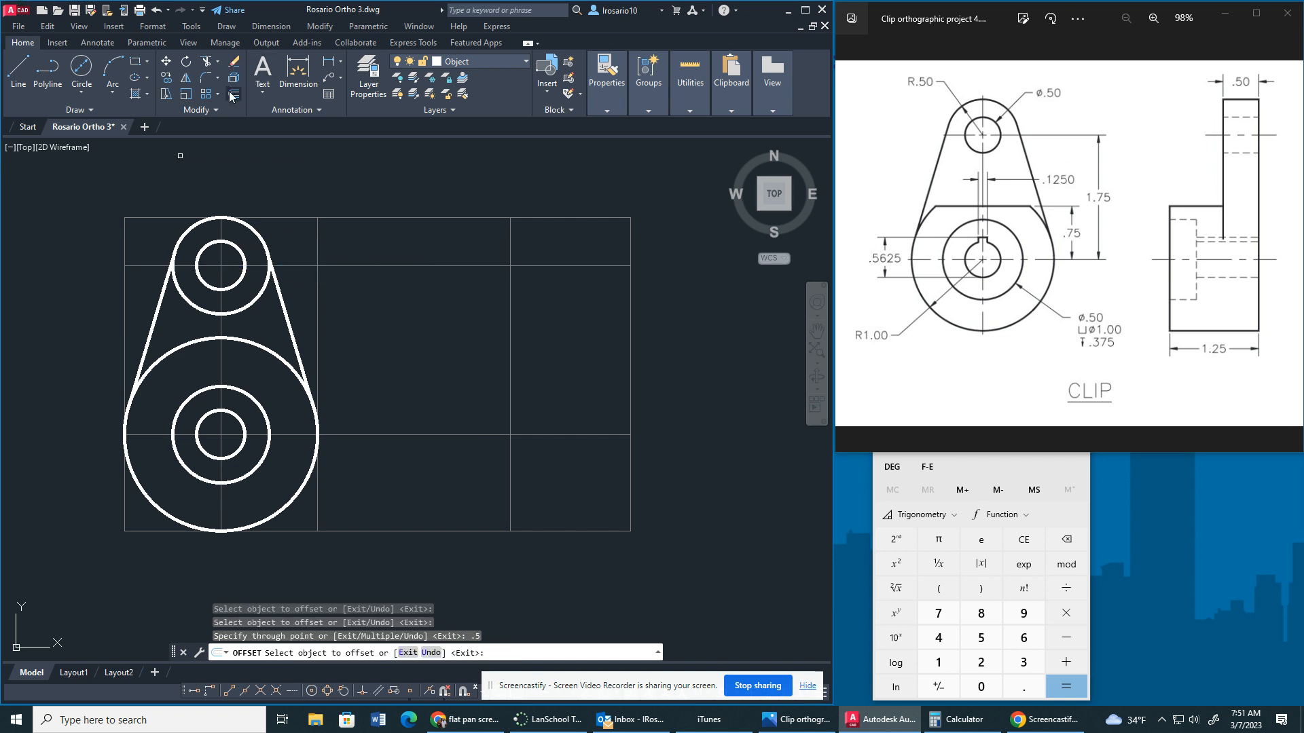
{"action": "mouse_move", "coordinate": [314, 273]}
{"action": "type", "text": ".25"}
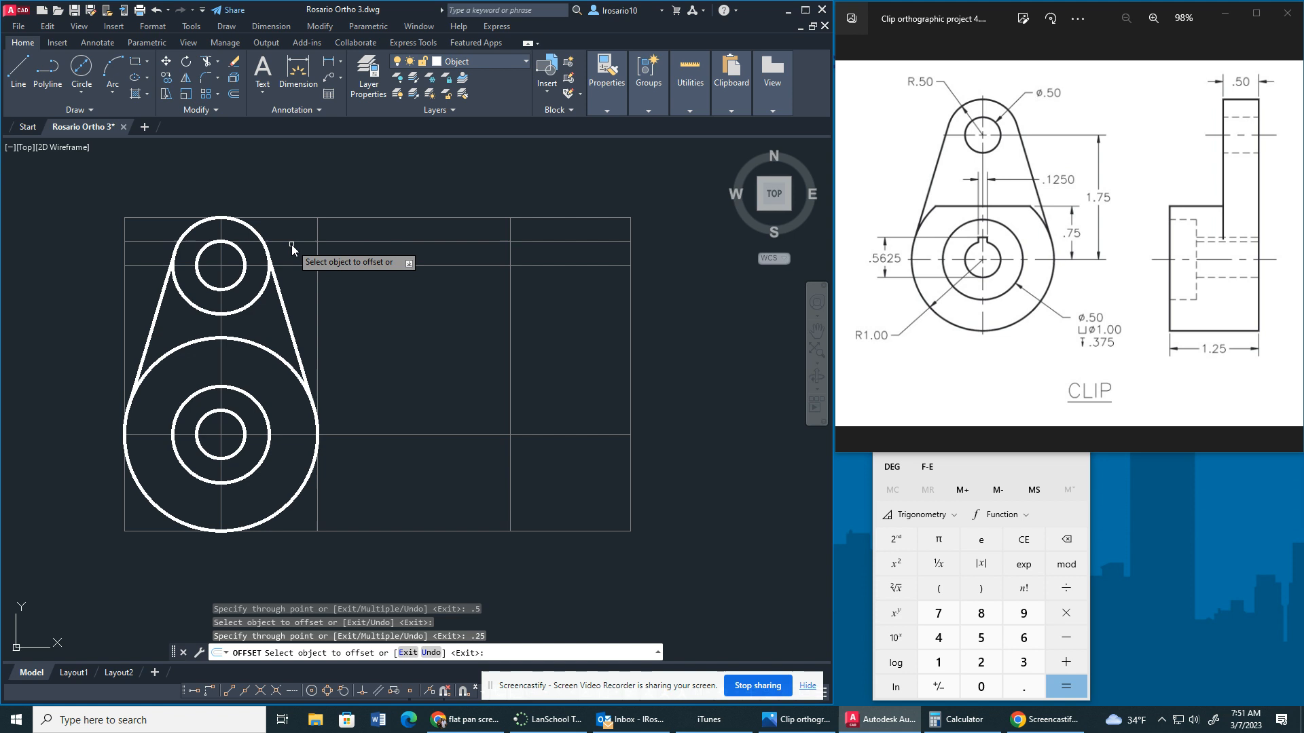
{"action": "left_click", "coordinate": [291, 264]}
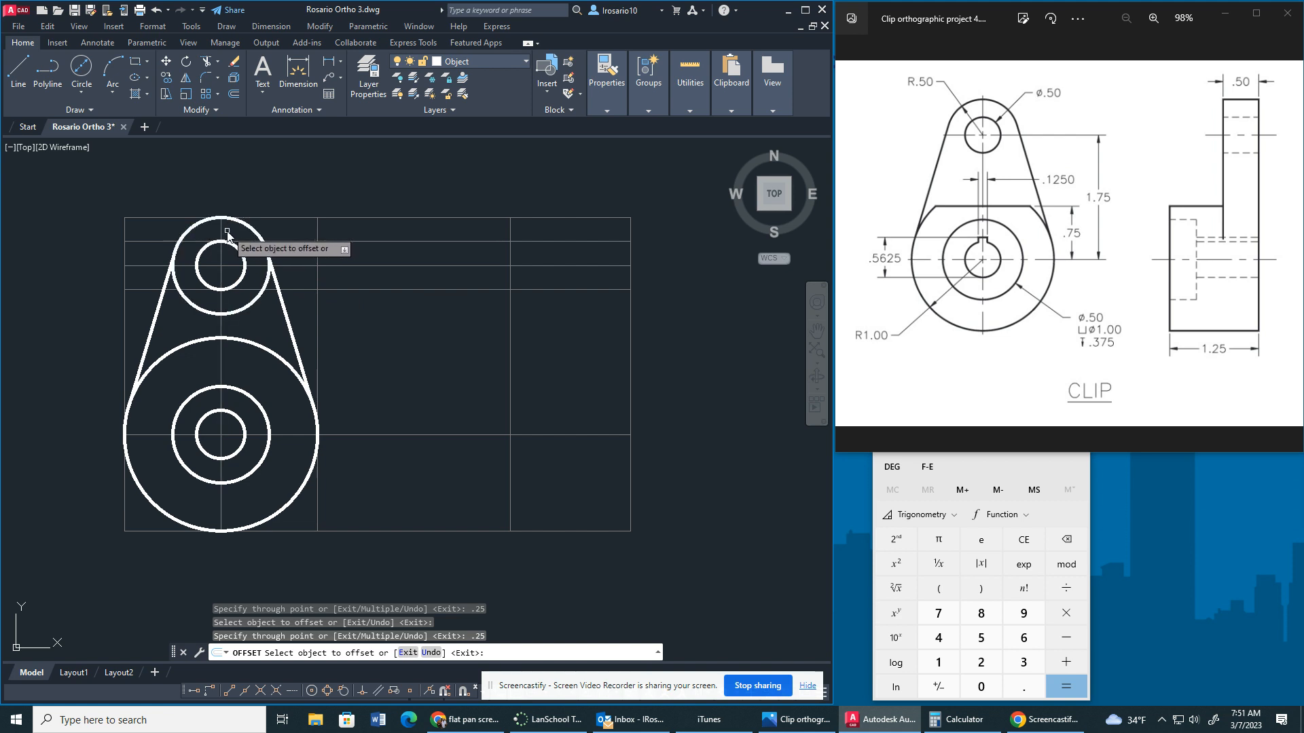
{"action": "mouse_move", "coordinate": [283, 437]}
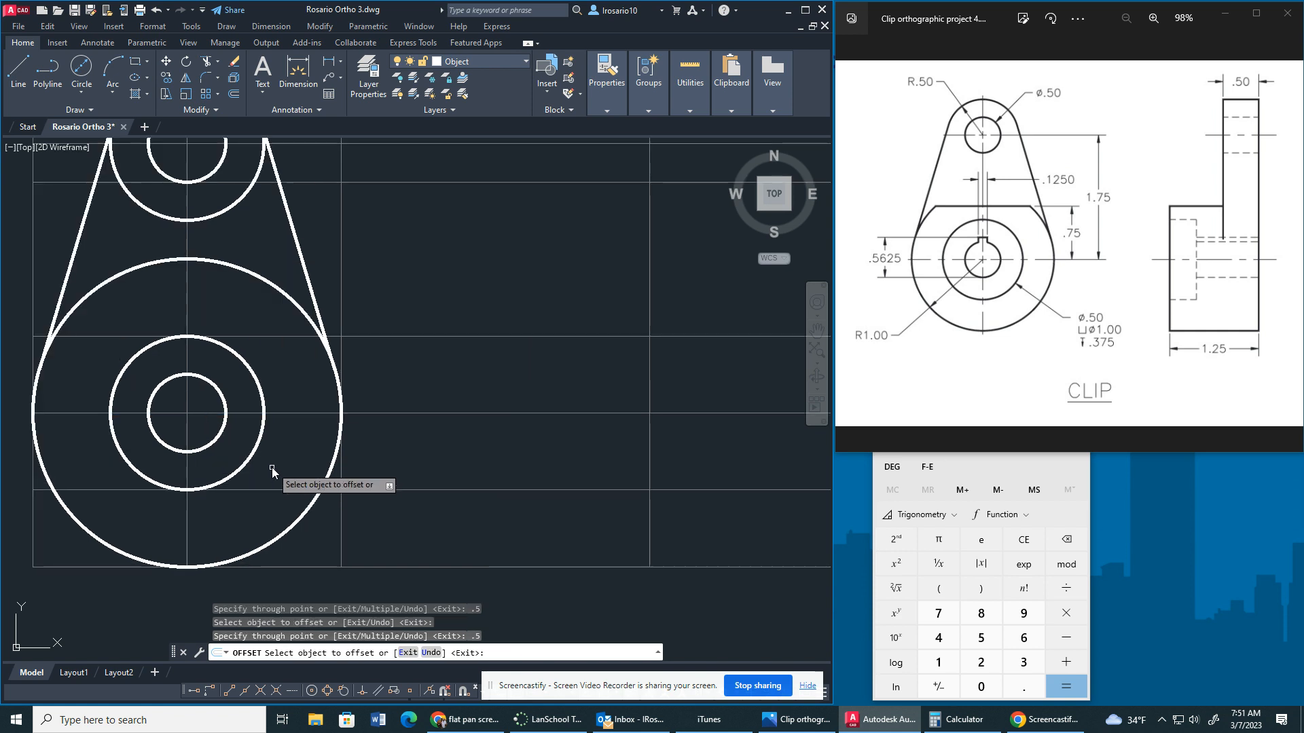
{"action": "mouse_move", "coordinate": [292, 419]}
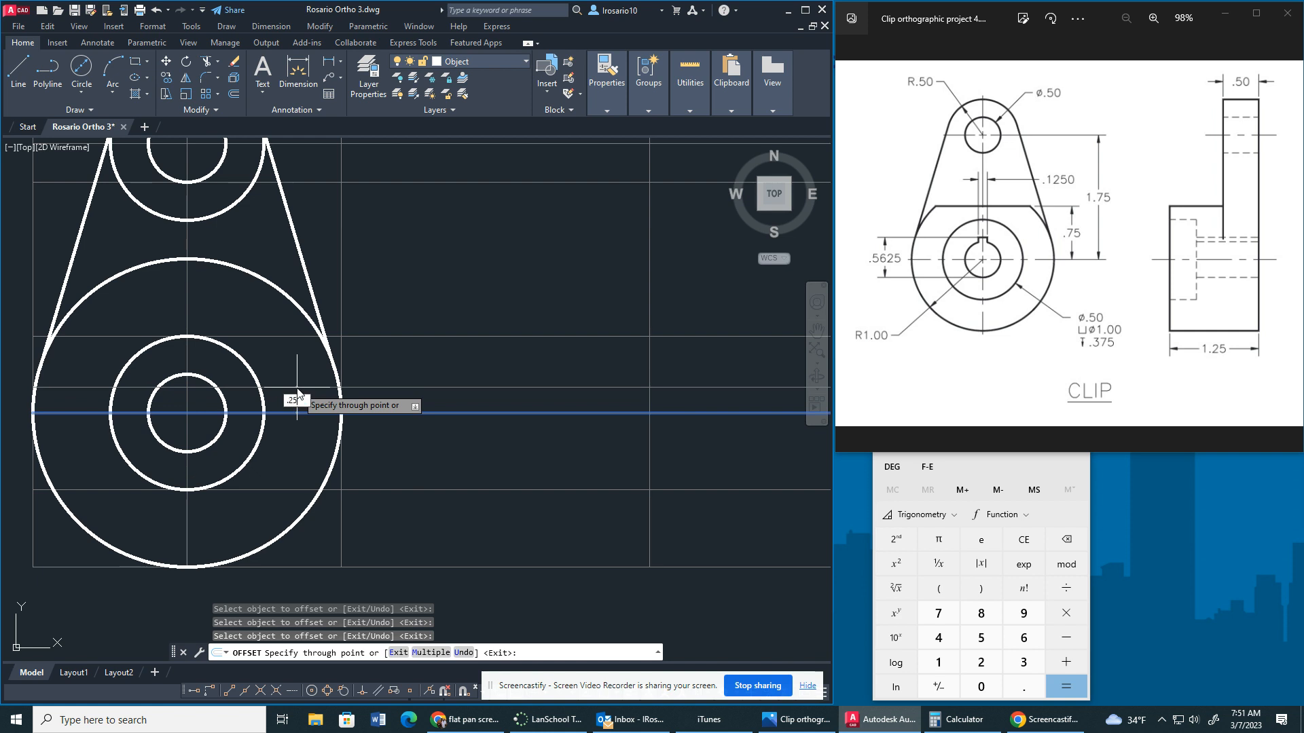
{"action": "left_click", "coordinate": [297, 413]}
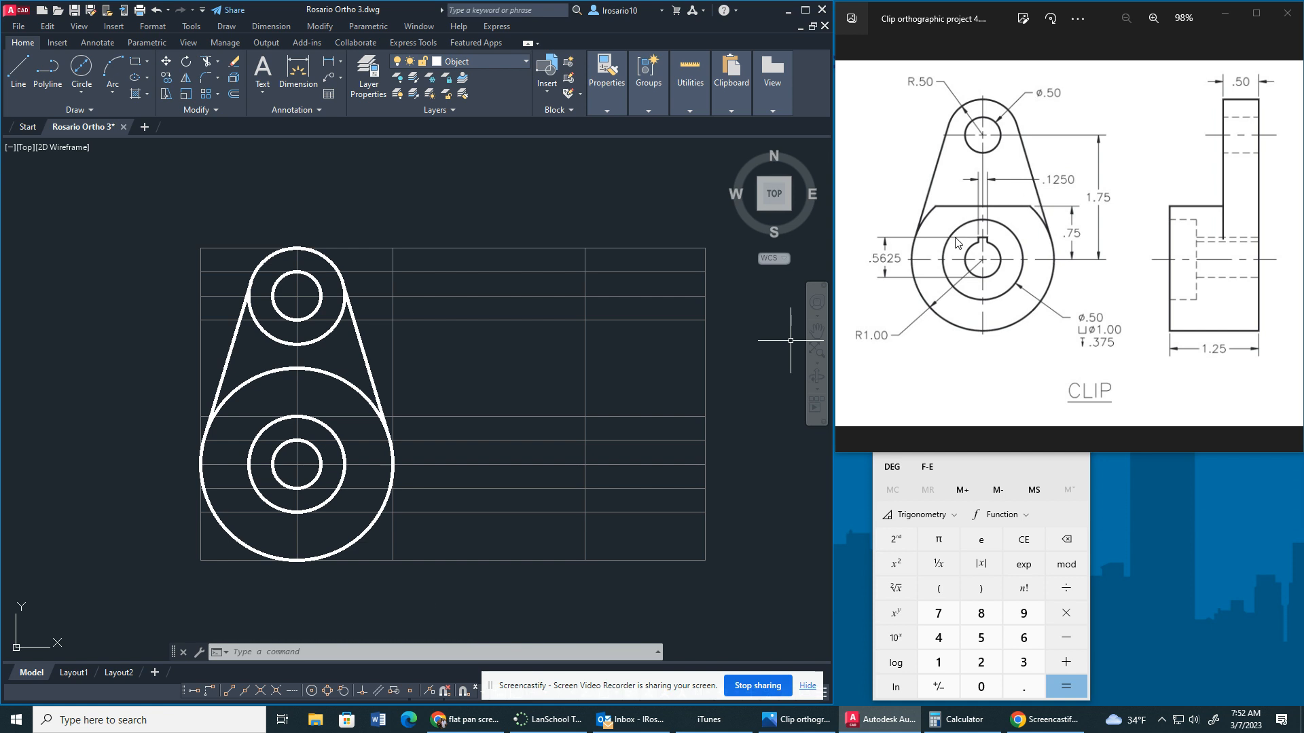
{"action": "mouse_move", "coordinate": [992, 205]}
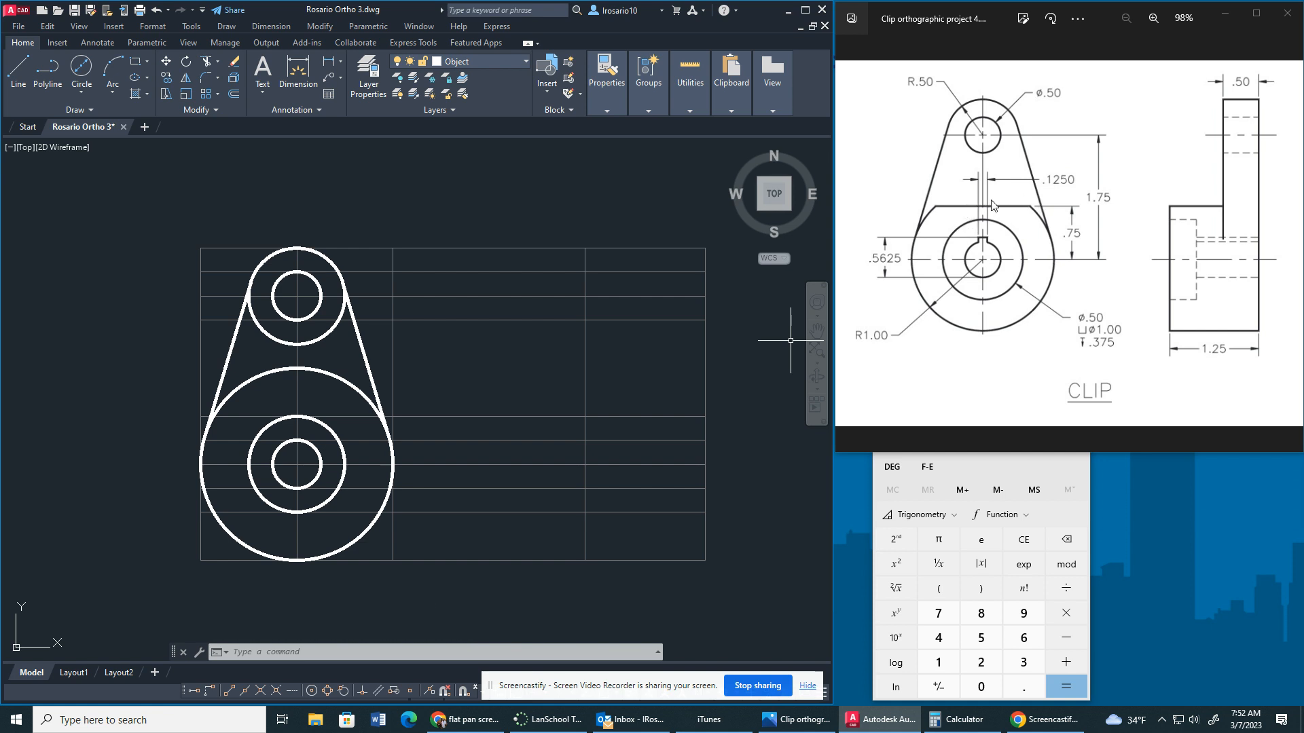
{"action": "mouse_move", "coordinate": [1031, 212]}
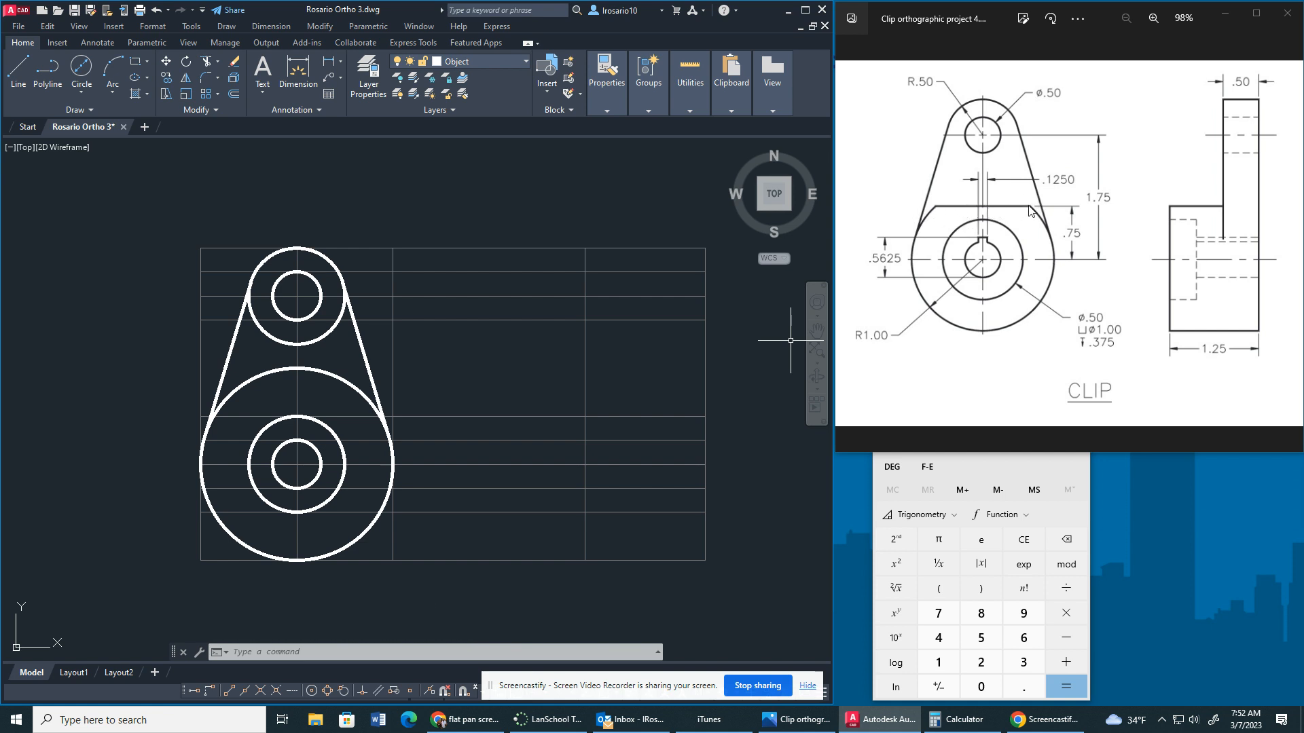
{"action": "mouse_move", "coordinate": [1084, 256]}
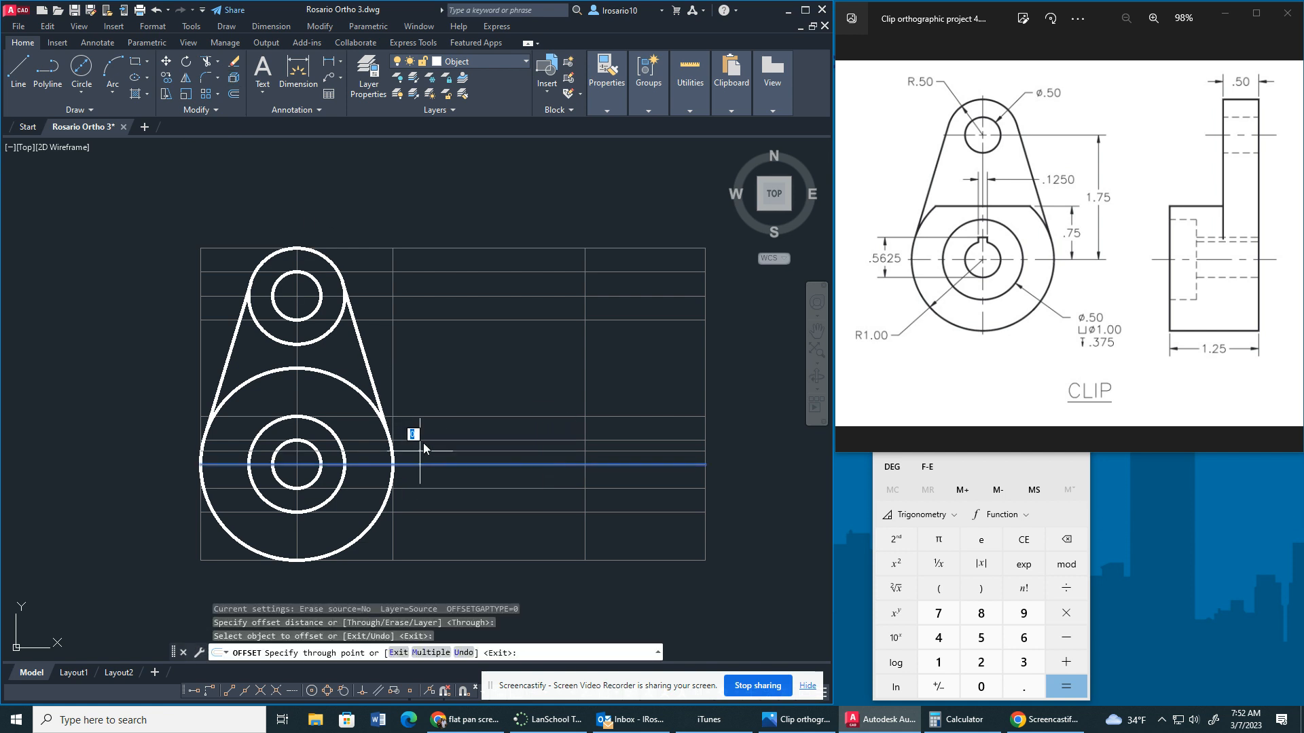
{"action": "mouse_move", "coordinate": [452, 387]}
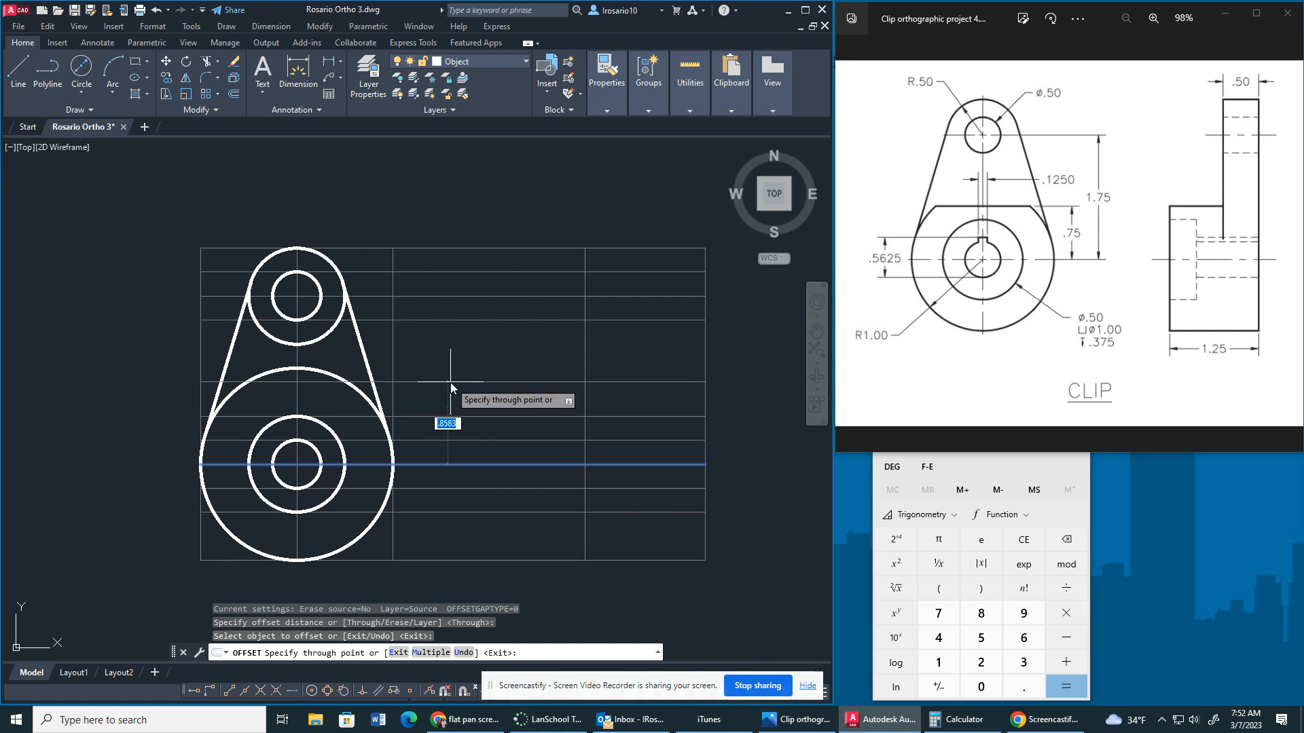
Step: Offset the lower centerline 0.75 up, draw the flat edge across the circle, and trim the arc
{"action": "type", "text": ".75"}
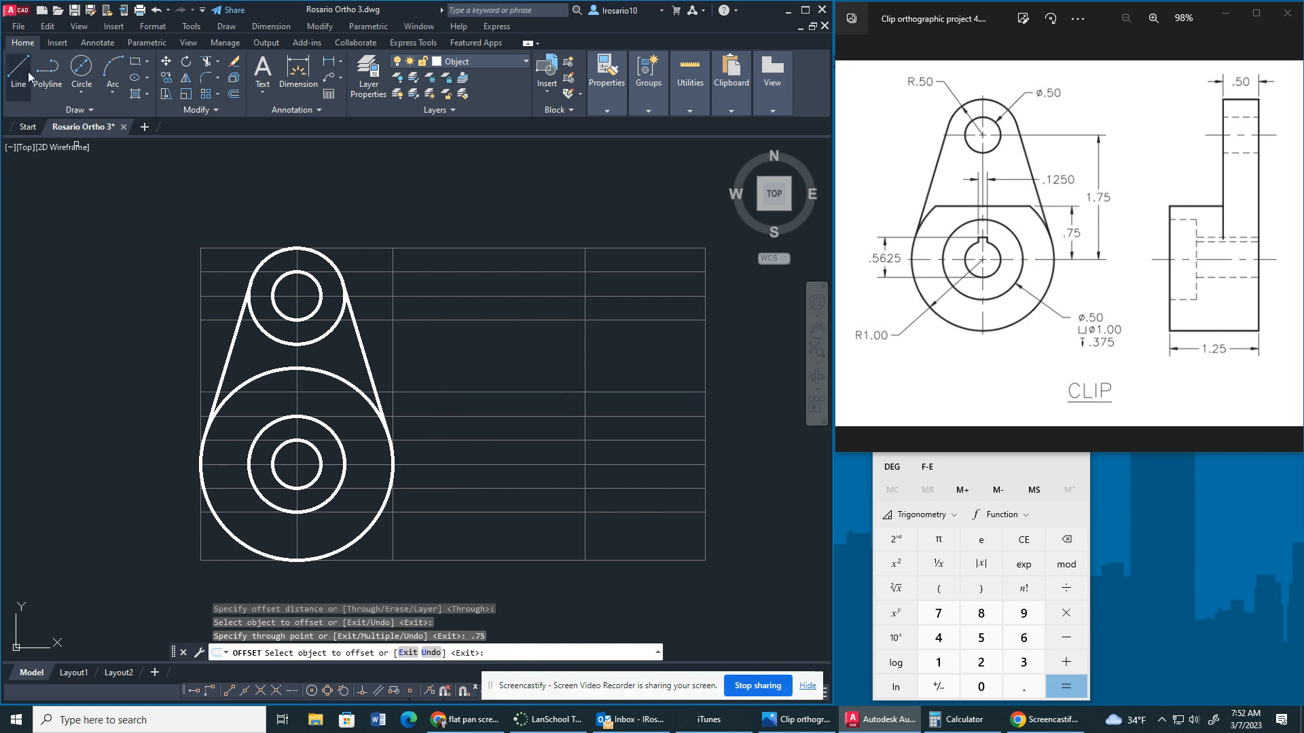
{"action": "left_click", "coordinate": [18, 70]}
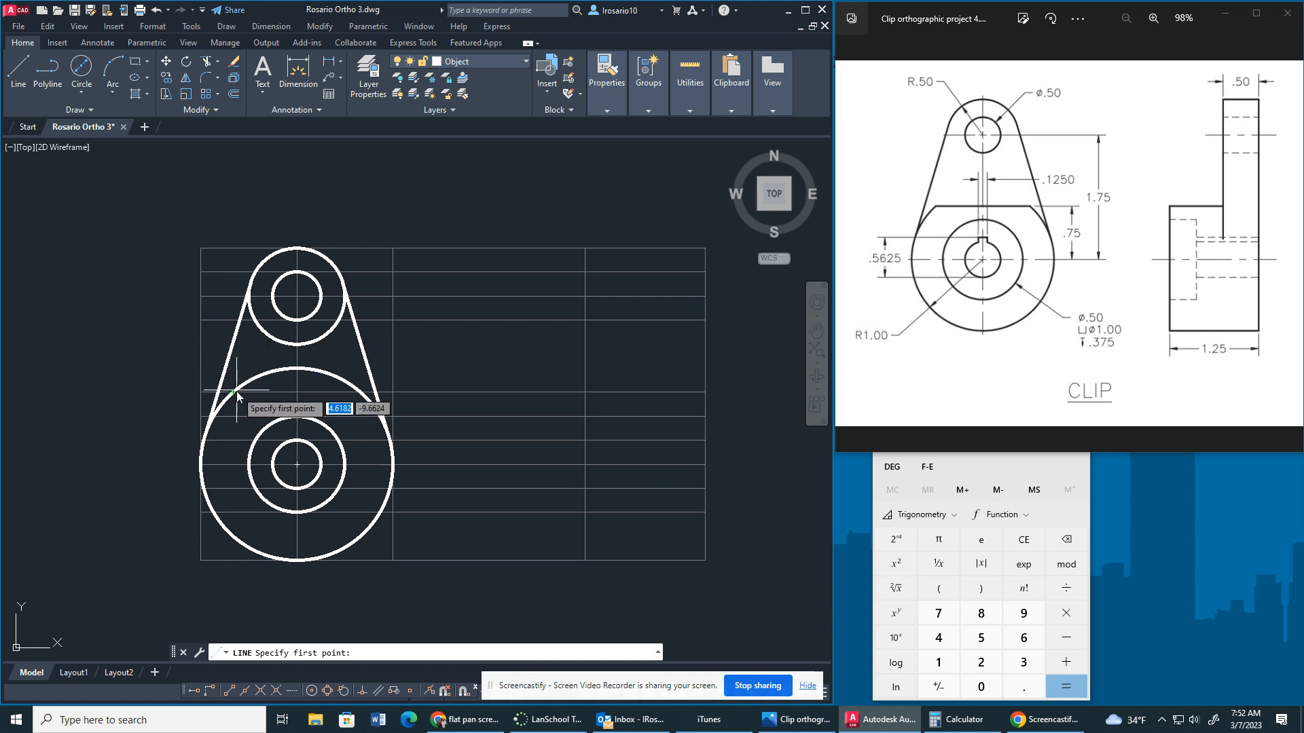
{"action": "left_click", "coordinate": [236, 397]}
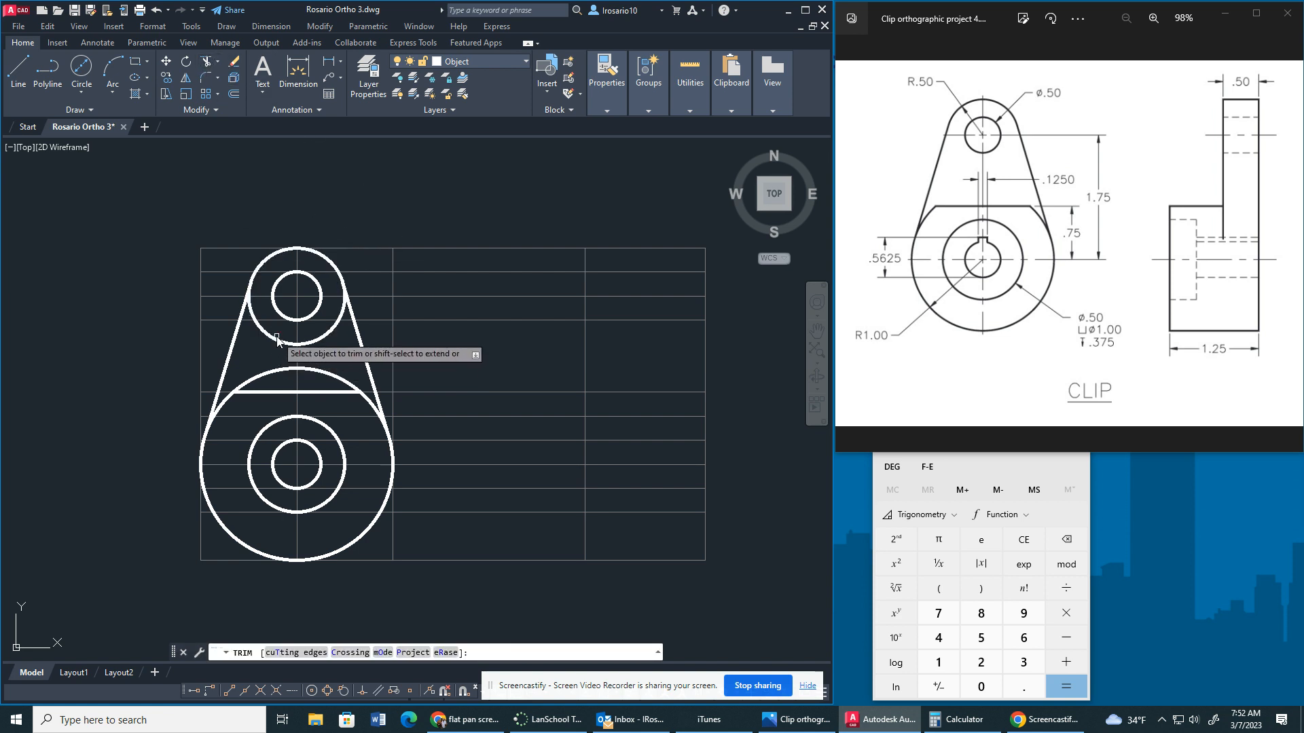
{"action": "left_click", "coordinate": [523, 60]}
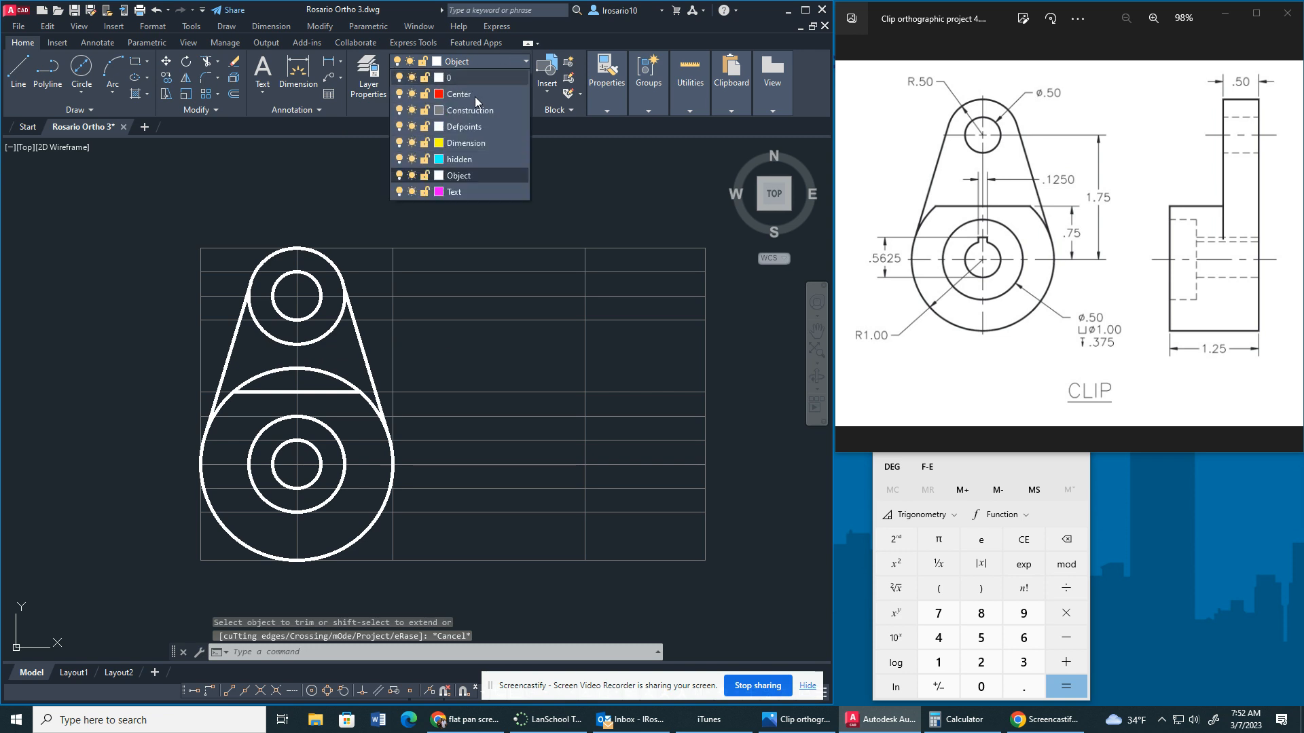
{"action": "left_click", "coordinate": [401, 110]}
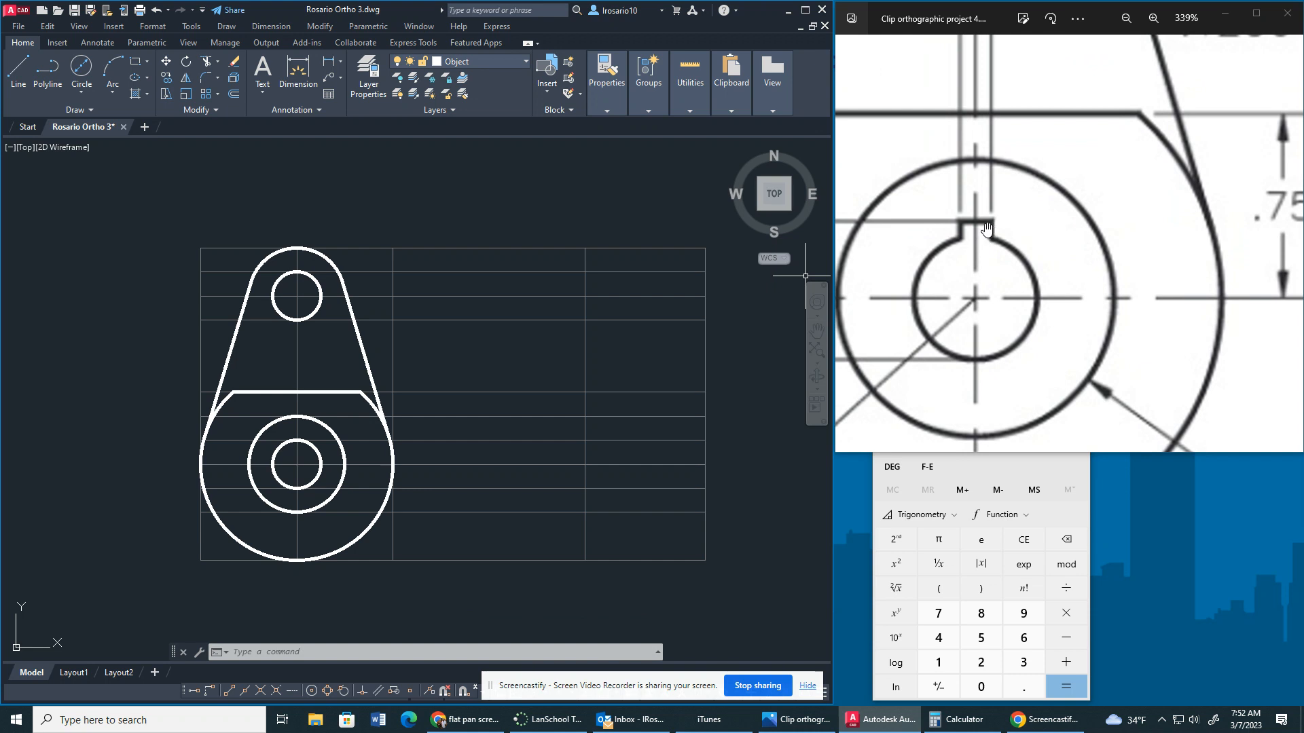
{"action": "mouse_move", "coordinate": [988, 225]}
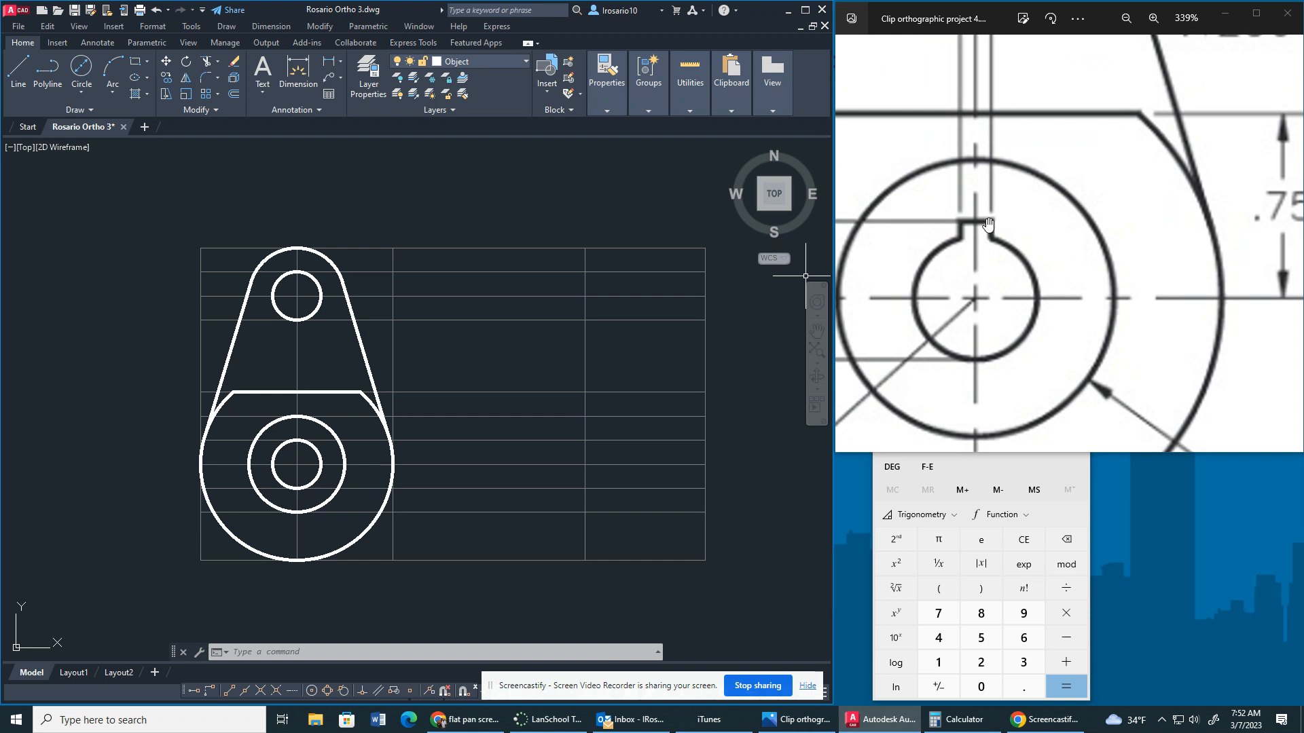
{"action": "mouse_move", "coordinate": [973, 231]}
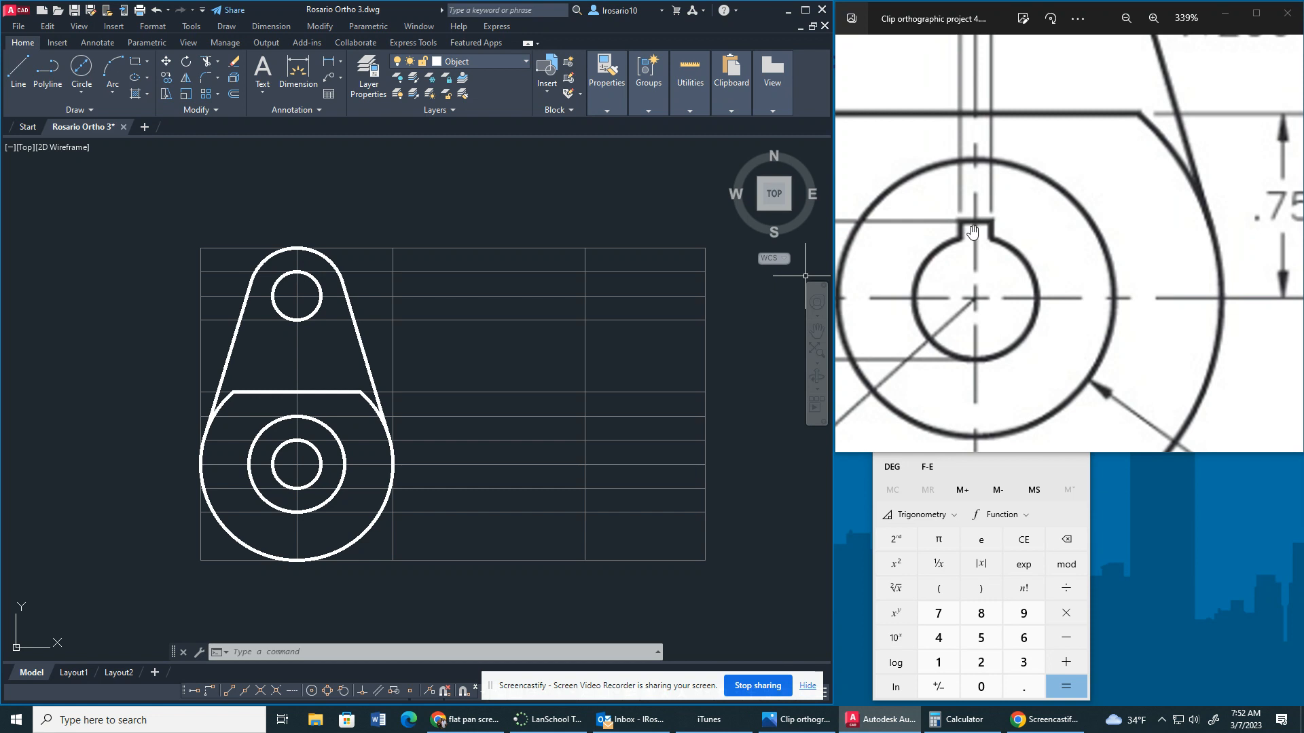
{"action": "mouse_move", "coordinate": [938, 203]}
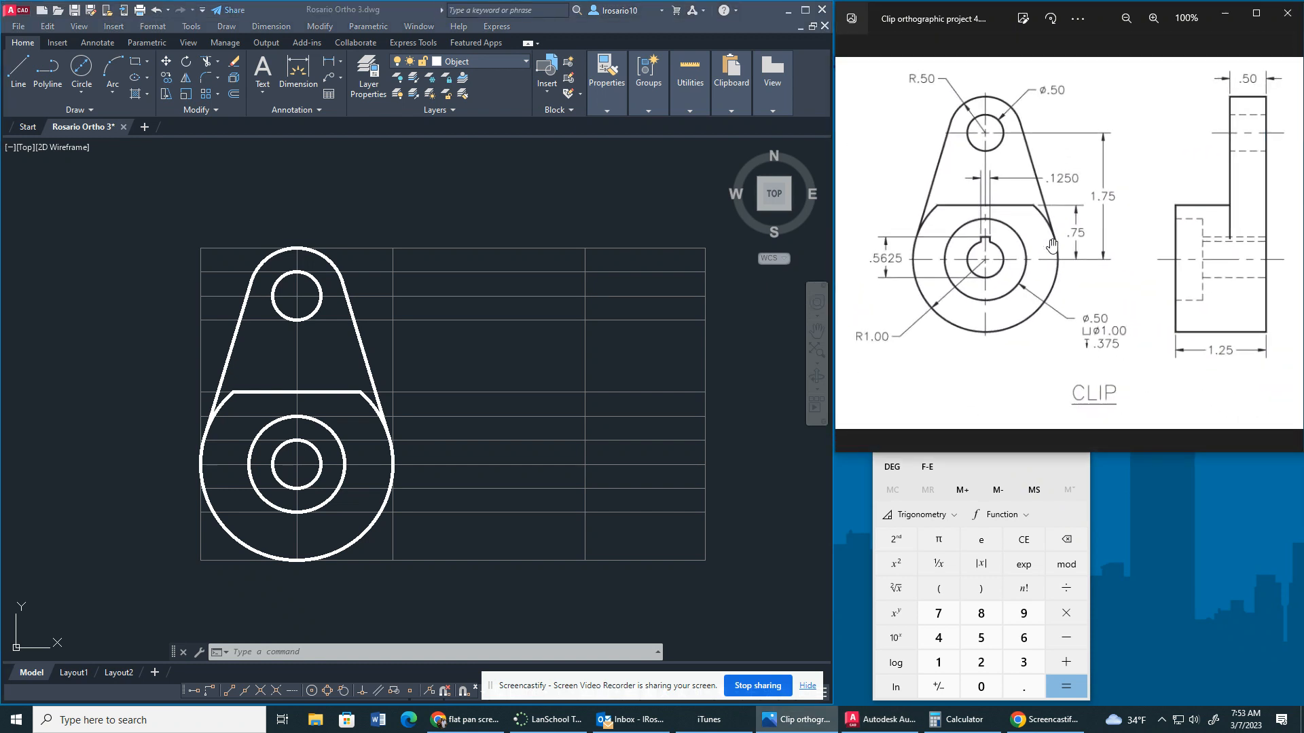
{"action": "mouse_move", "coordinate": [1037, 267]}
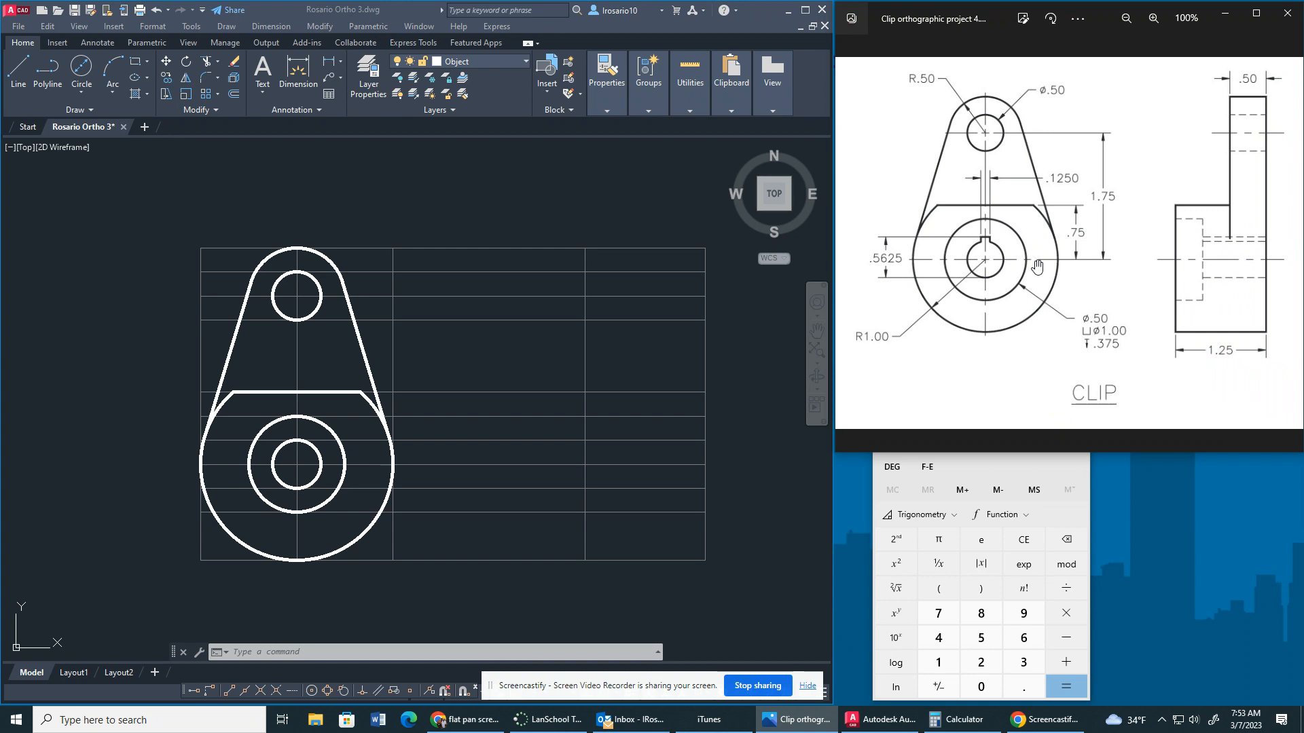
{"action": "mouse_move", "coordinate": [1051, 182]}
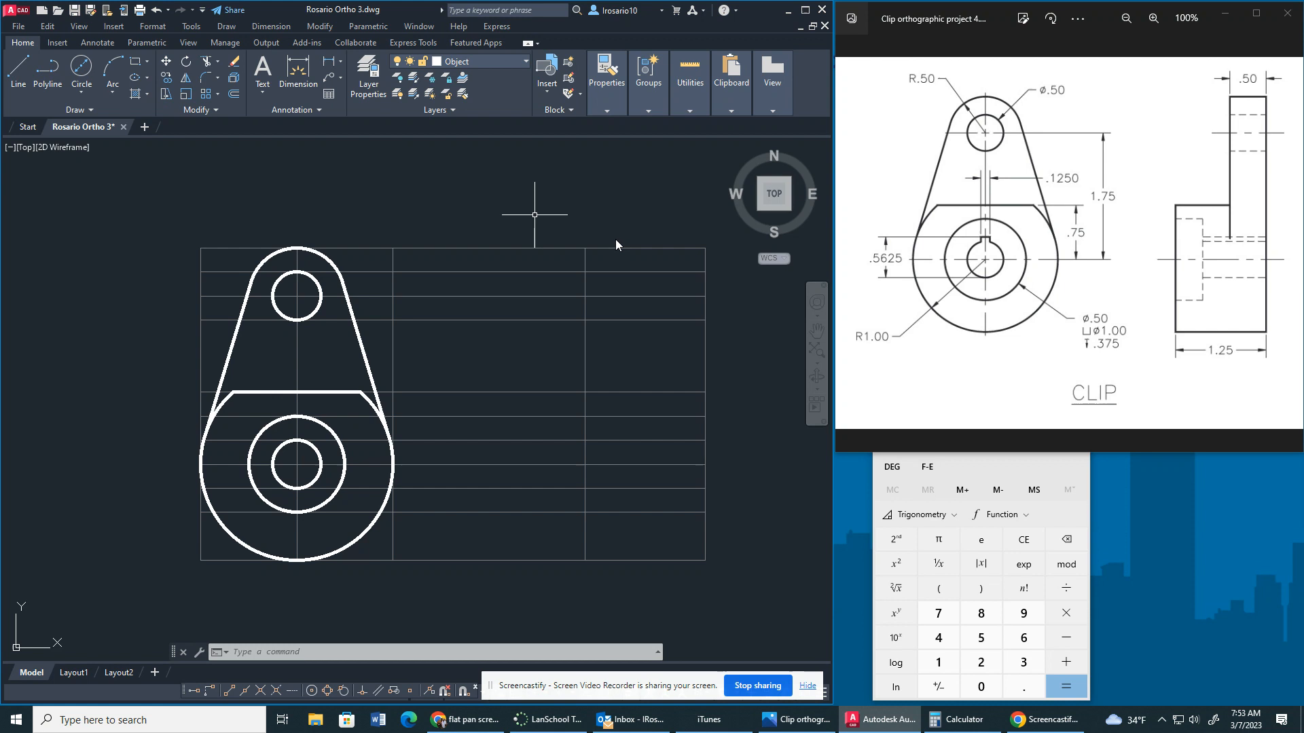
{"action": "mouse_move", "coordinate": [1073, 191]}
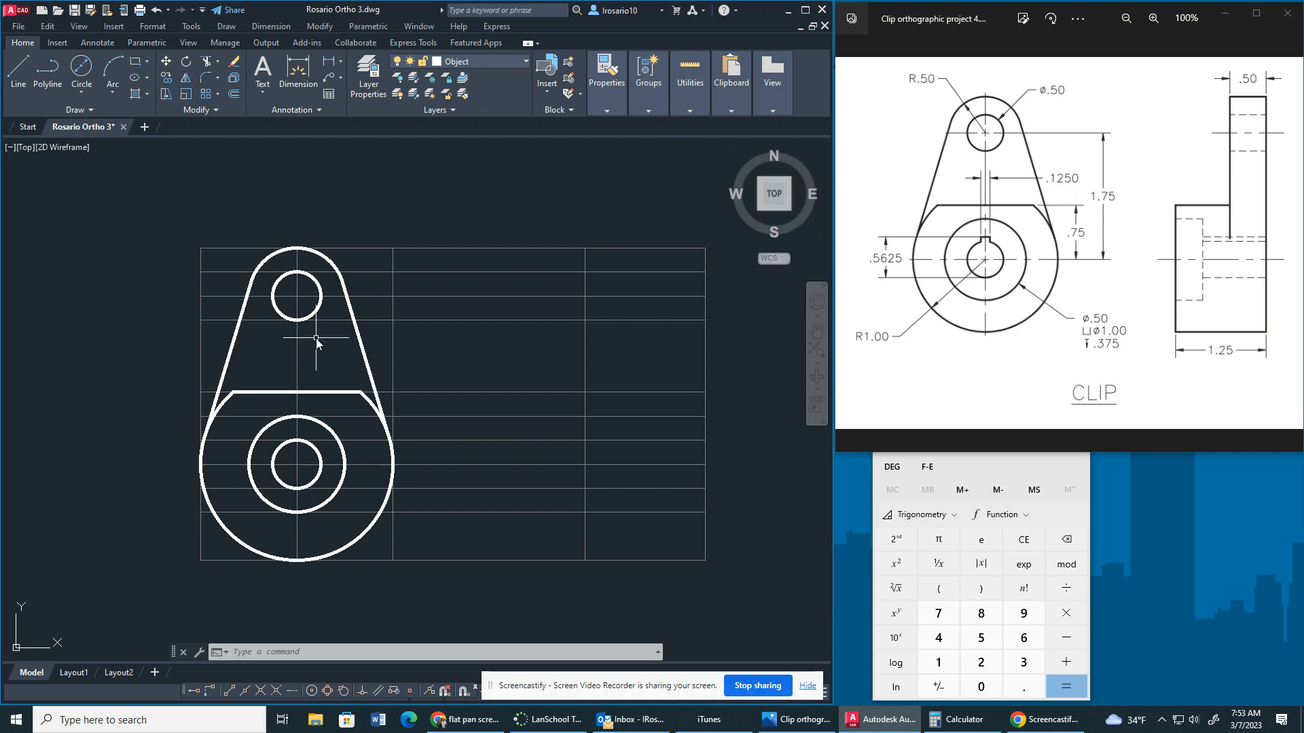
{"action": "mouse_move", "coordinate": [313, 345]}
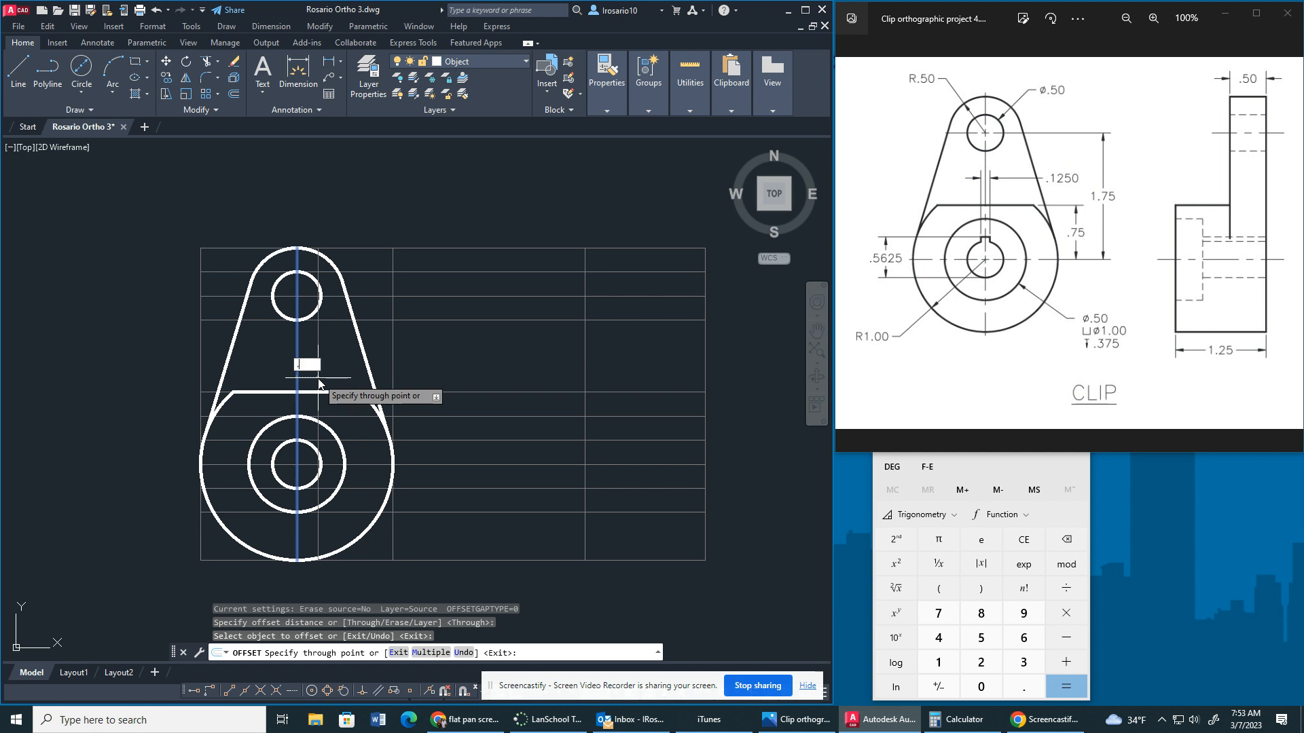
Step: Offset the vertical centerline 0.0625 to each side for the keyway width
{"action": "left_click", "coordinate": [318, 383]}
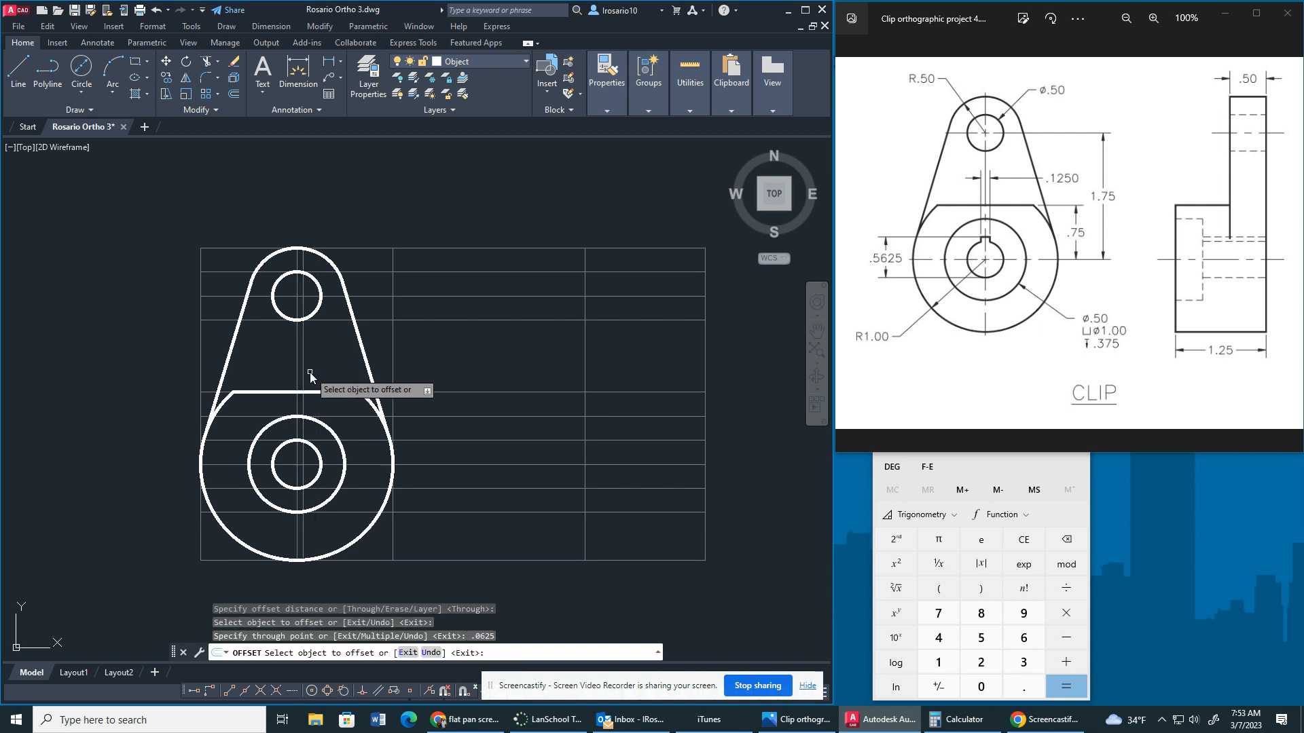
{"action": "left_click", "coordinate": [297, 374]}
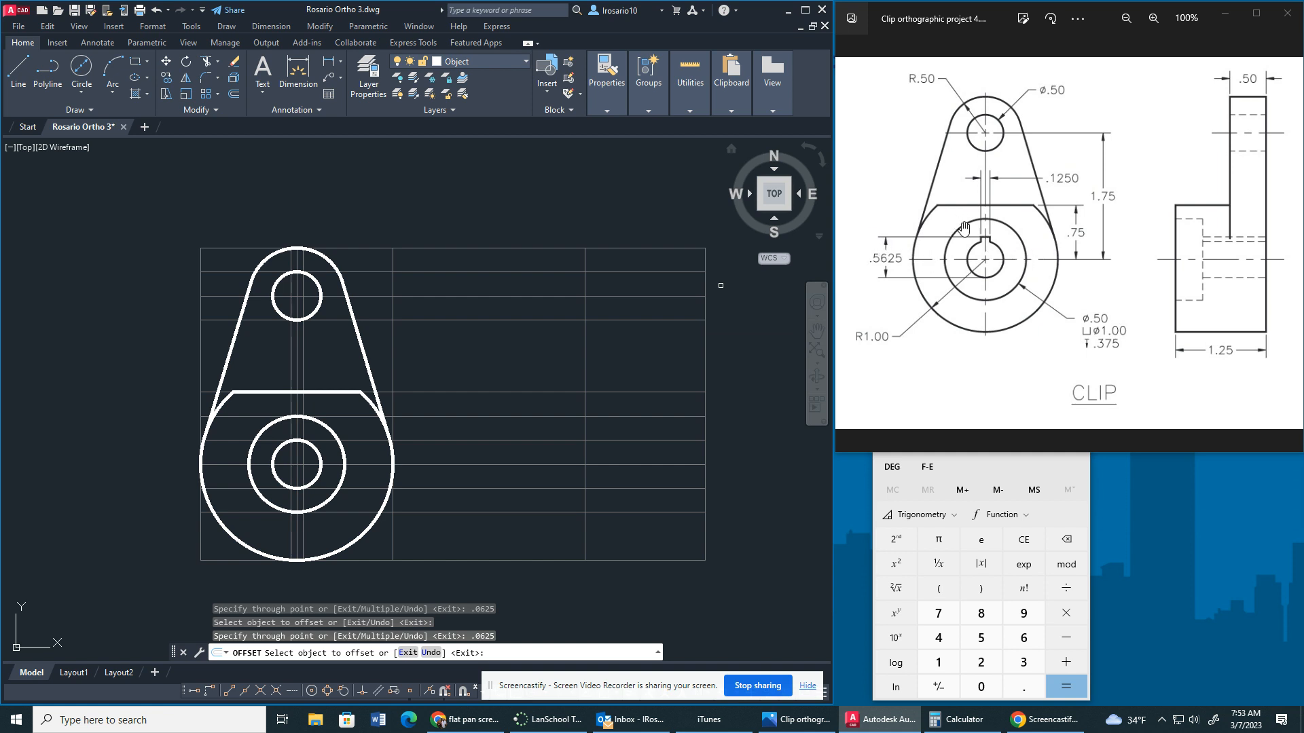
{"action": "mouse_move", "coordinate": [983, 244]}
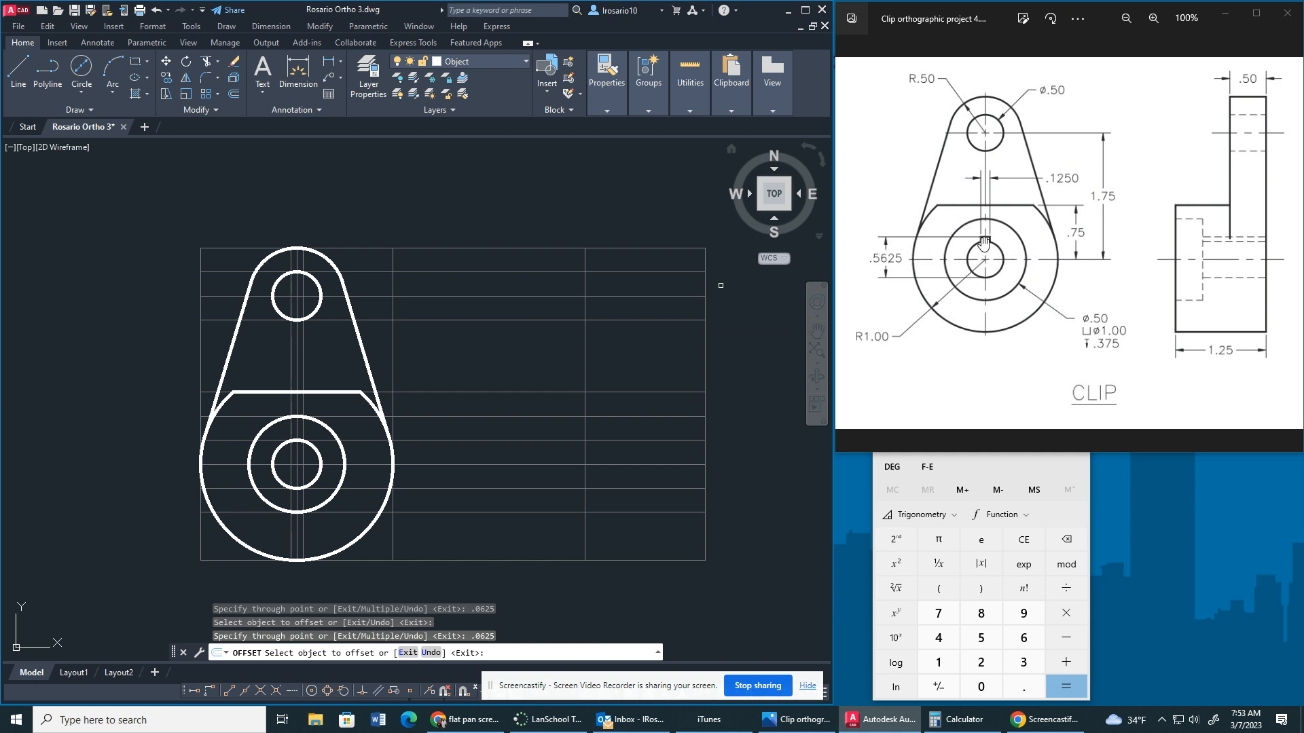
{"action": "mouse_move", "coordinate": [994, 241]}
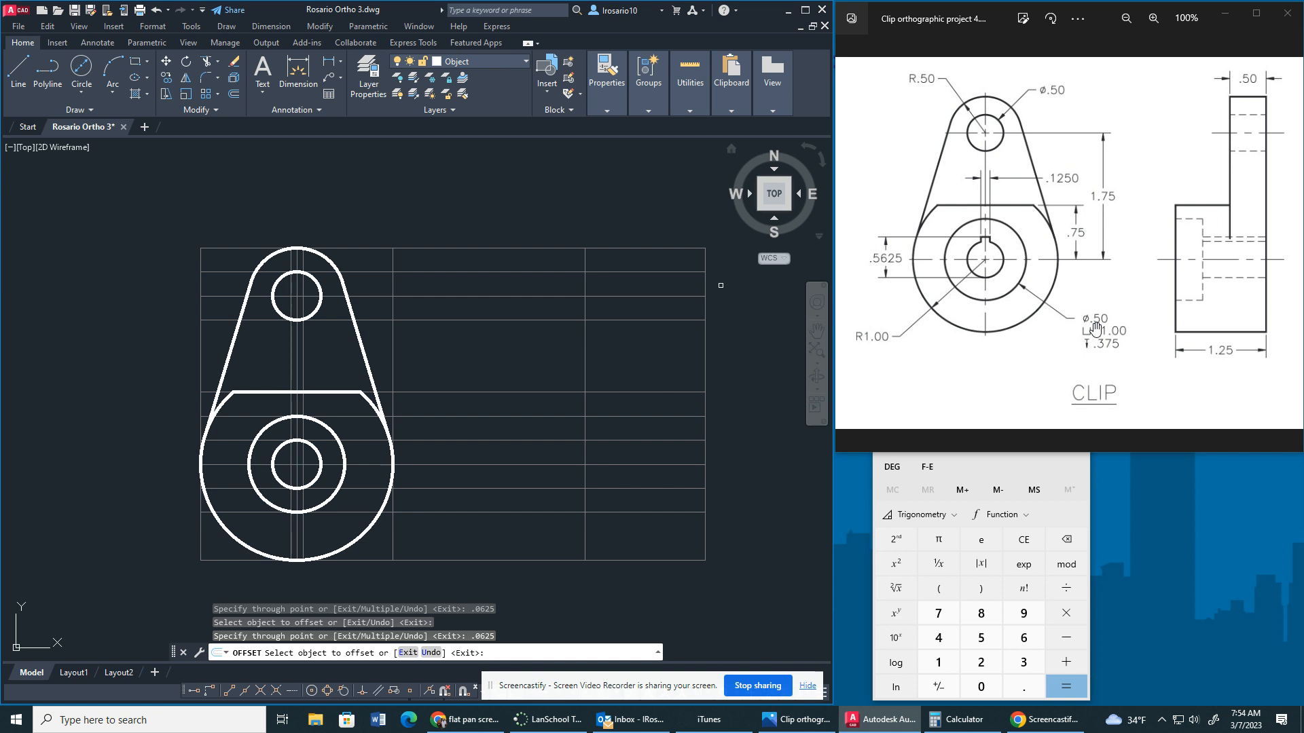
{"action": "mouse_move", "coordinate": [977, 307]}
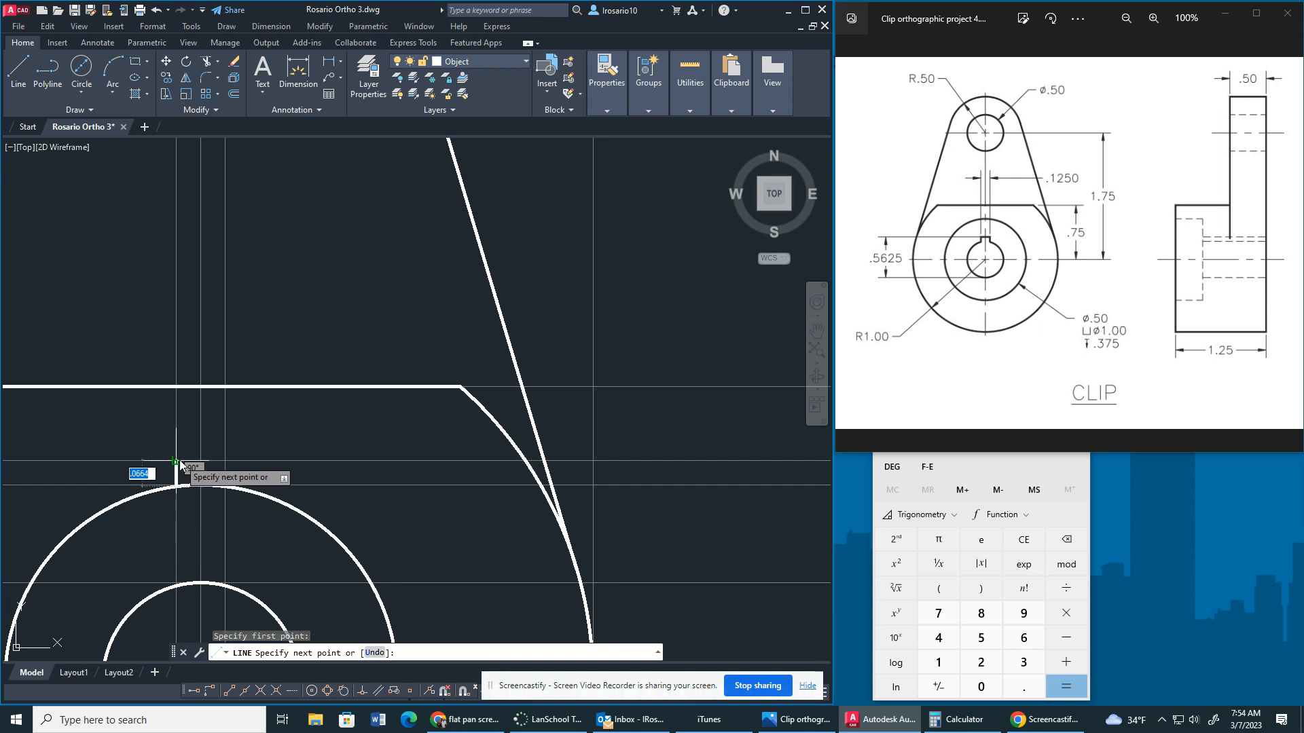
Step: Draw both keyway sides to the circle and trim the arc inside the notch
{"action": "left_click", "coordinate": [221, 488]}
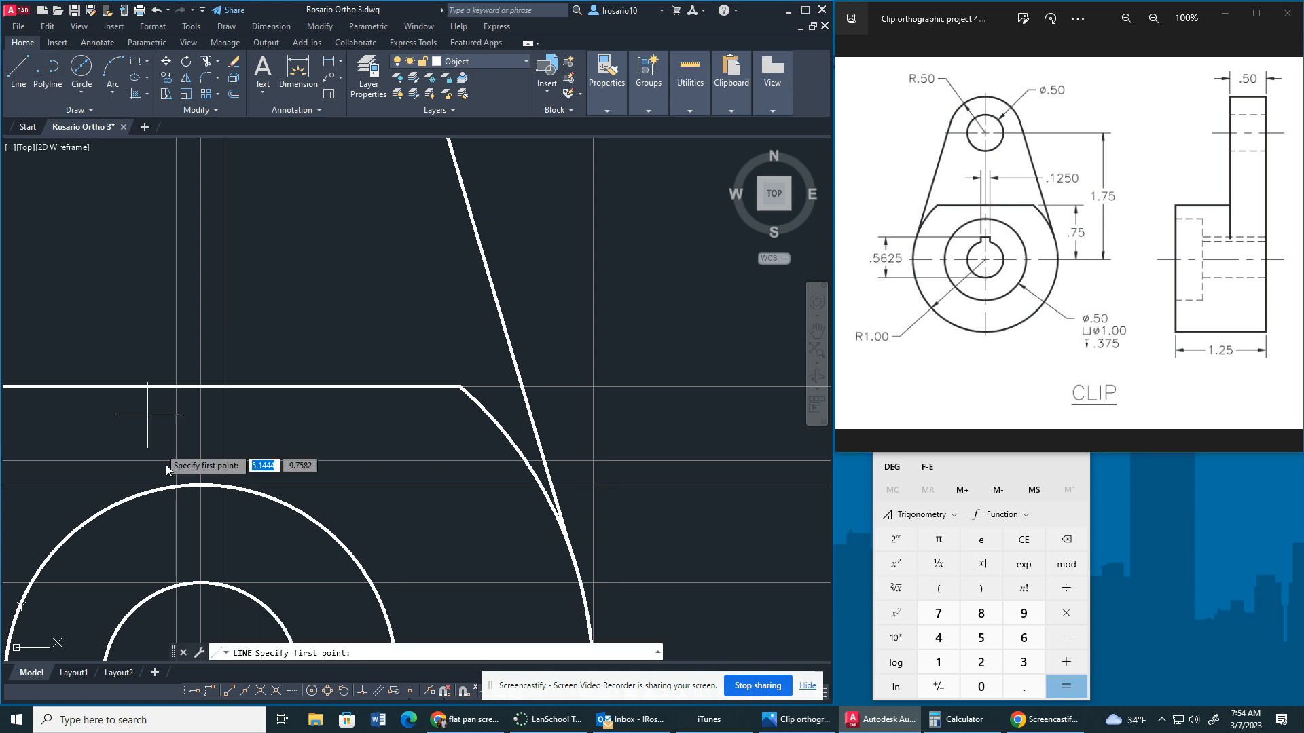
{"action": "left_click", "coordinate": [174, 462]}
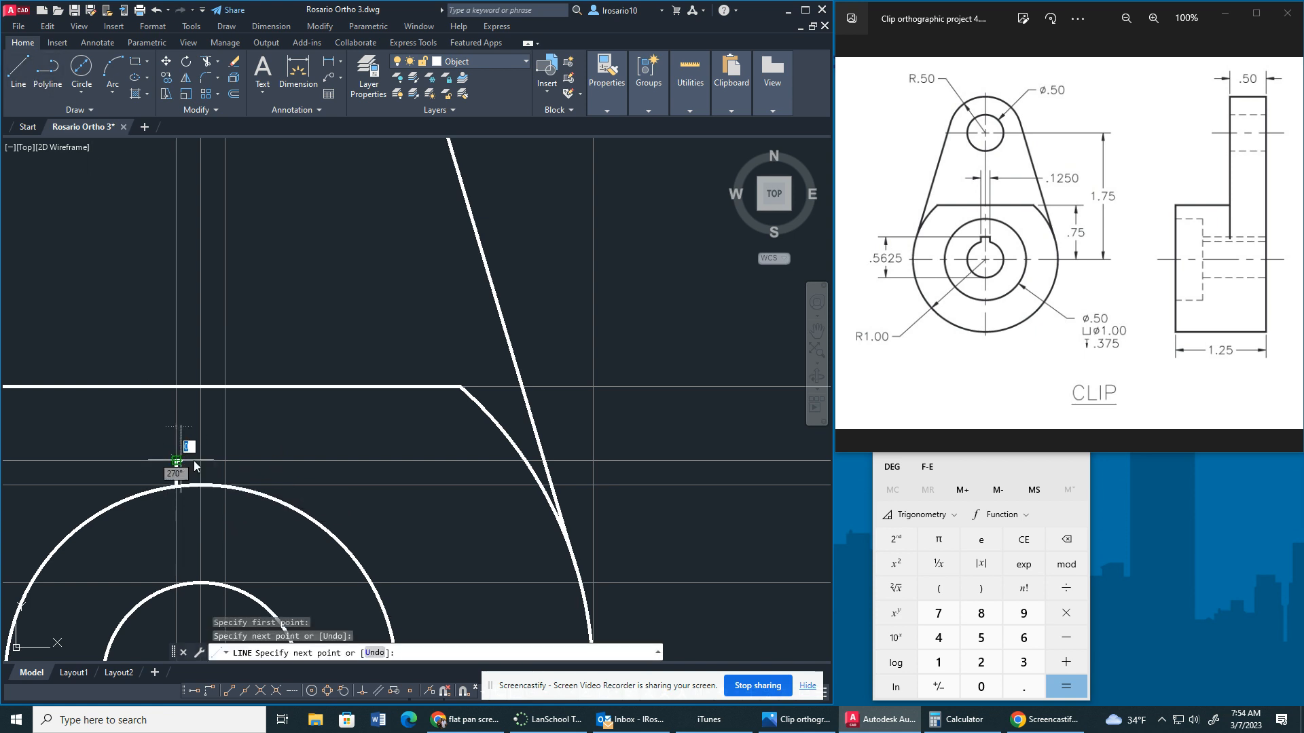
{"action": "left_click", "coordinate": [222, 486]}
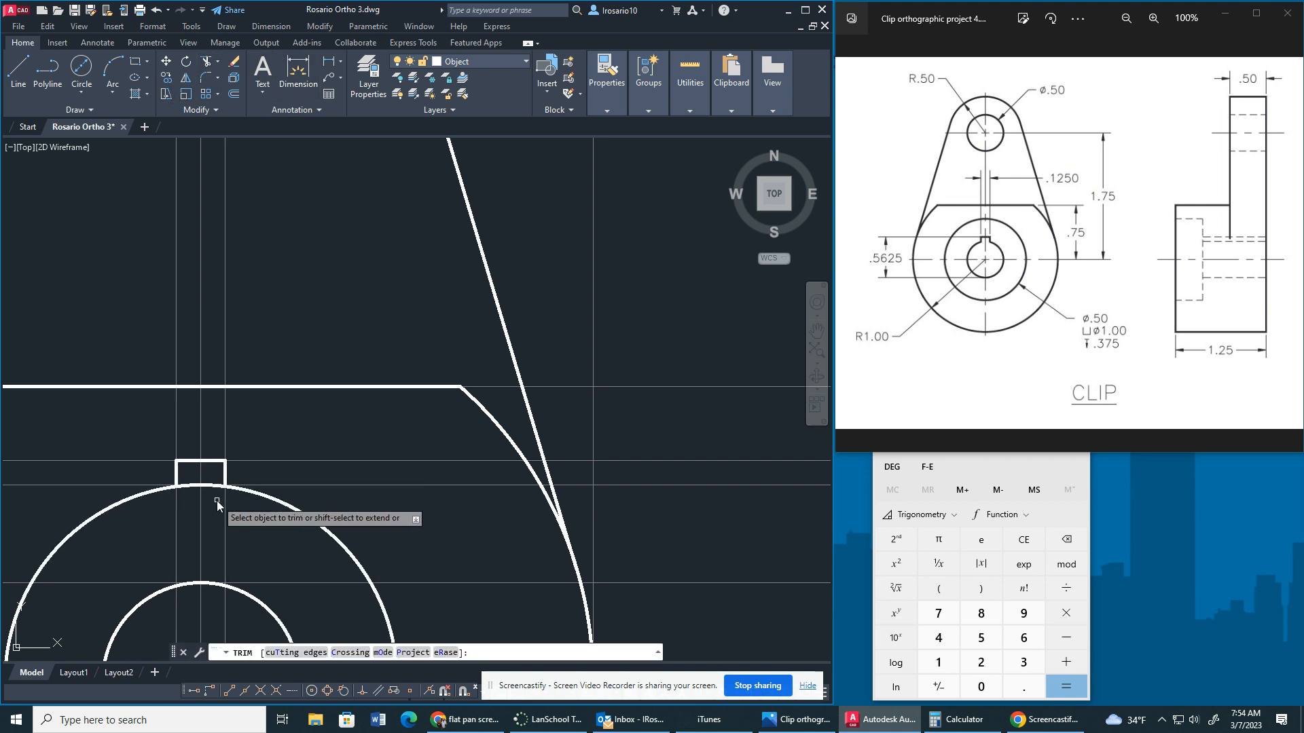
{"action": "left_click", "coordinate": [192, 489]}
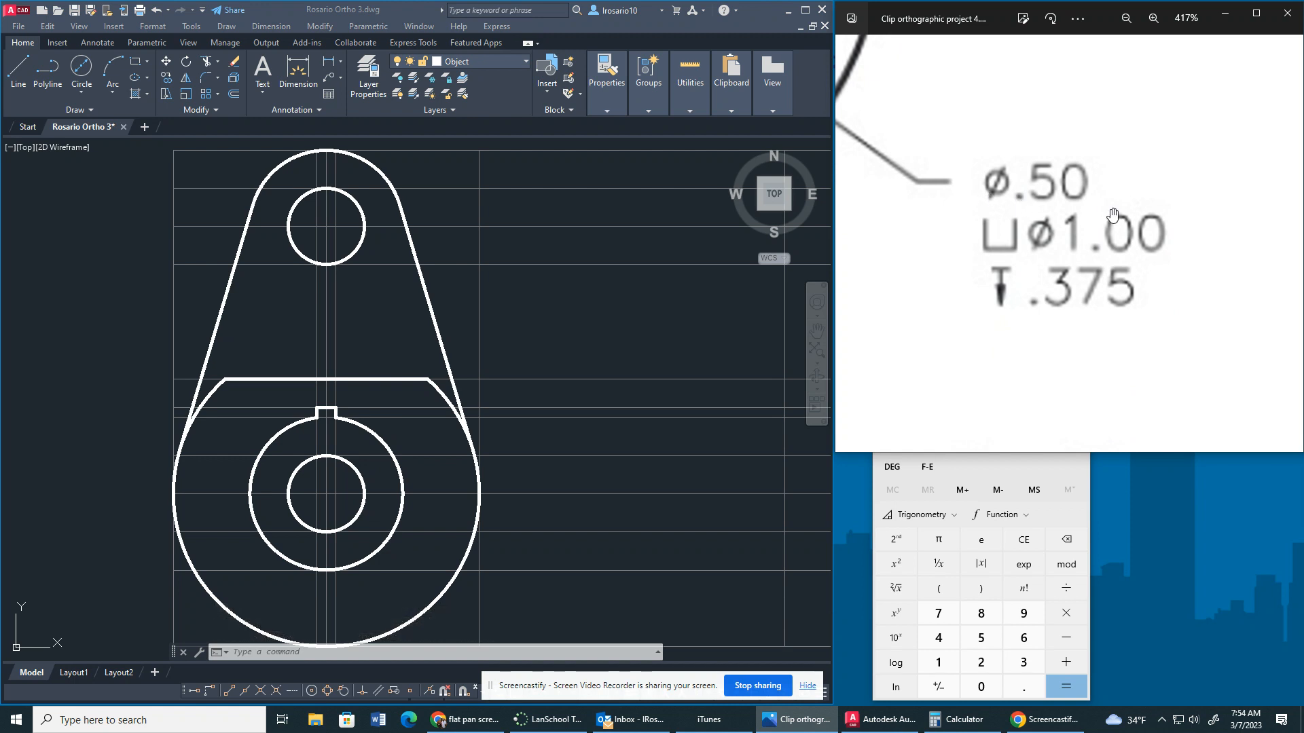
{"action": "mouse_move", "coordinate": [1008, 215]}
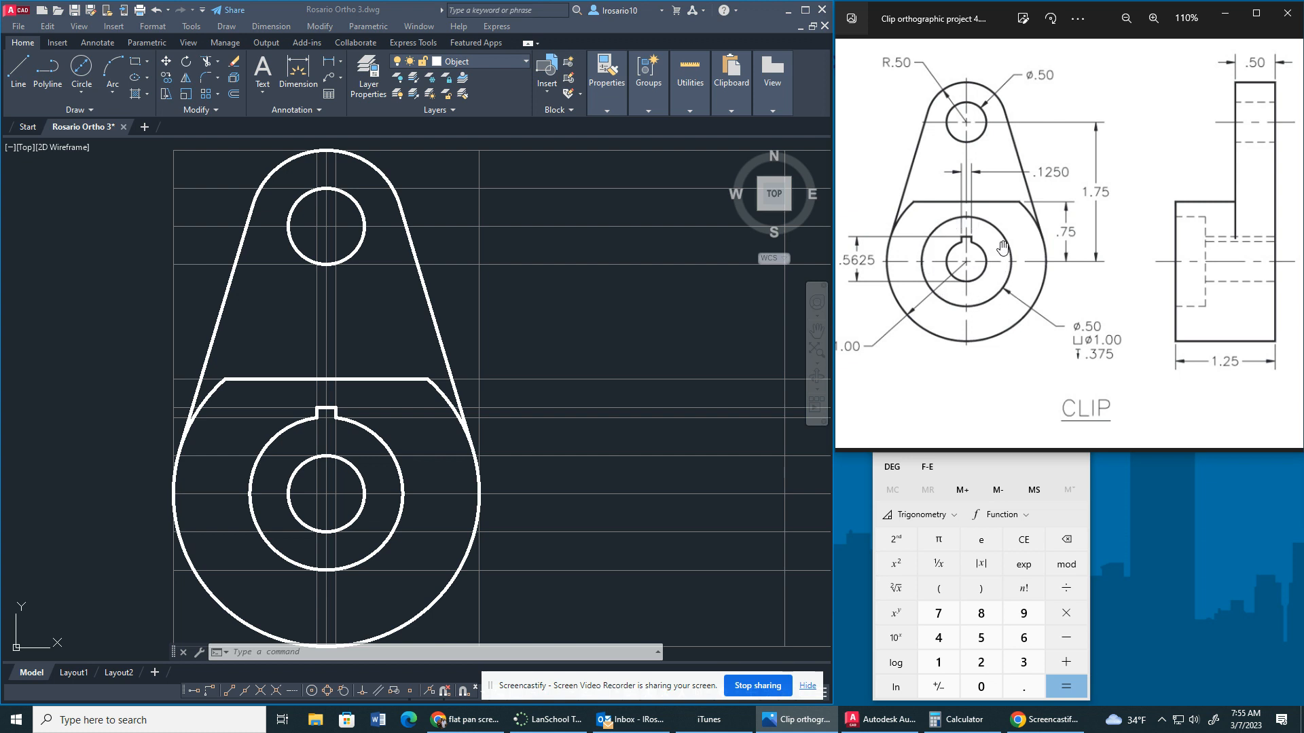
{"action": "mouse_move", "coordinate": [991, 281]}
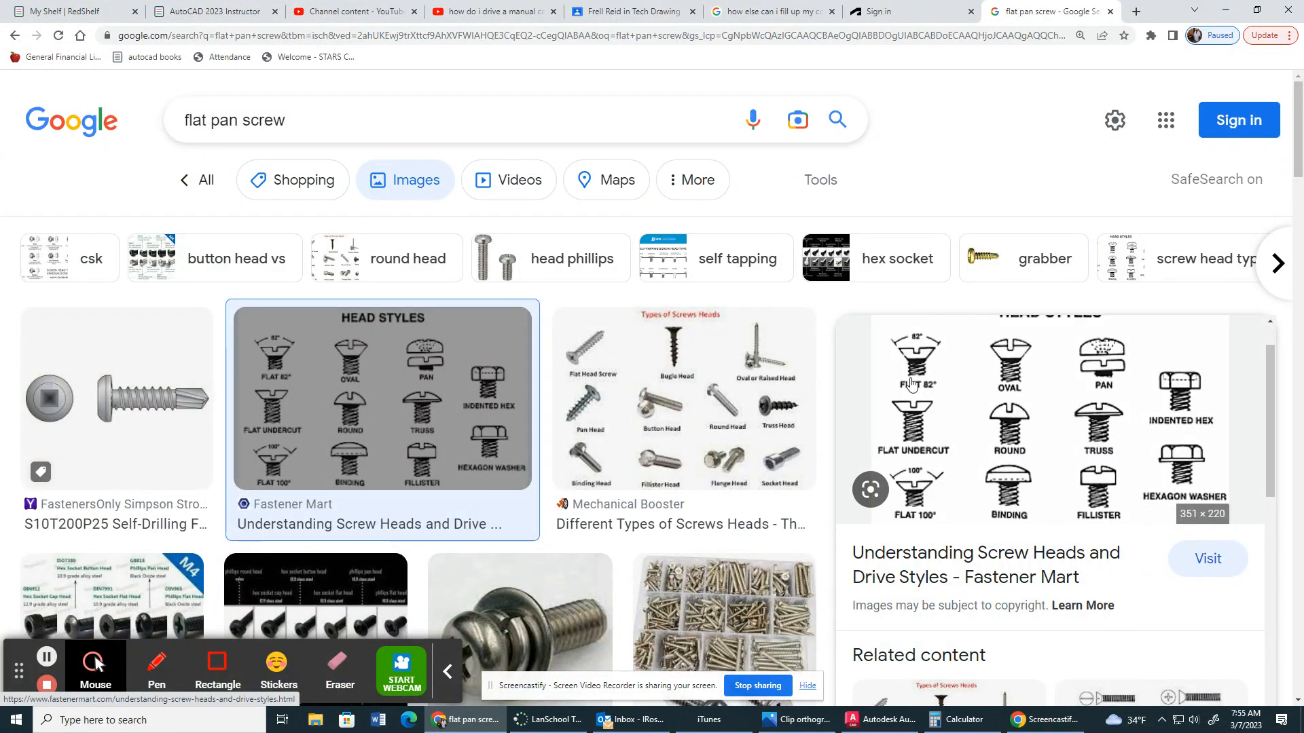
{"action": "mouse_move", "coordinate": [978, 462]}
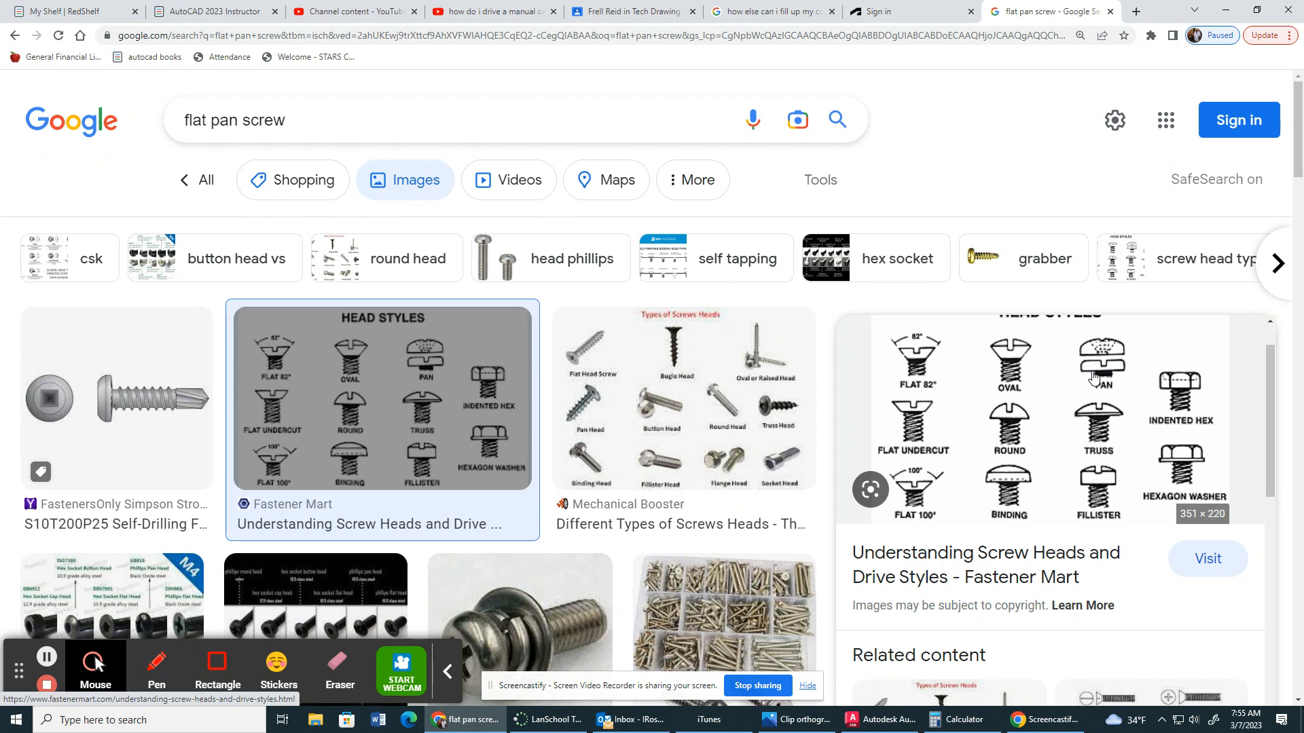
{"action": "mouse_move", "coordinate": [1105, 63]}
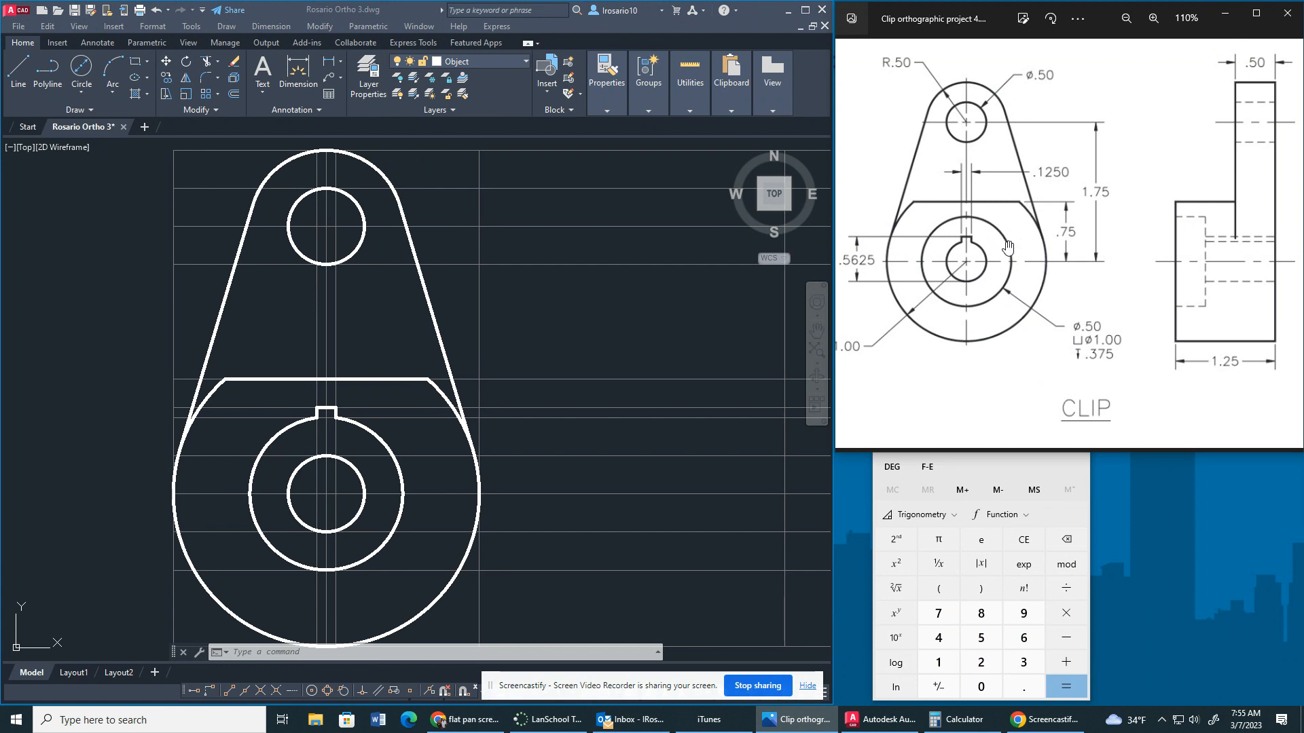
{"action": "mouse_move", "coordinate": [1033, 275]}
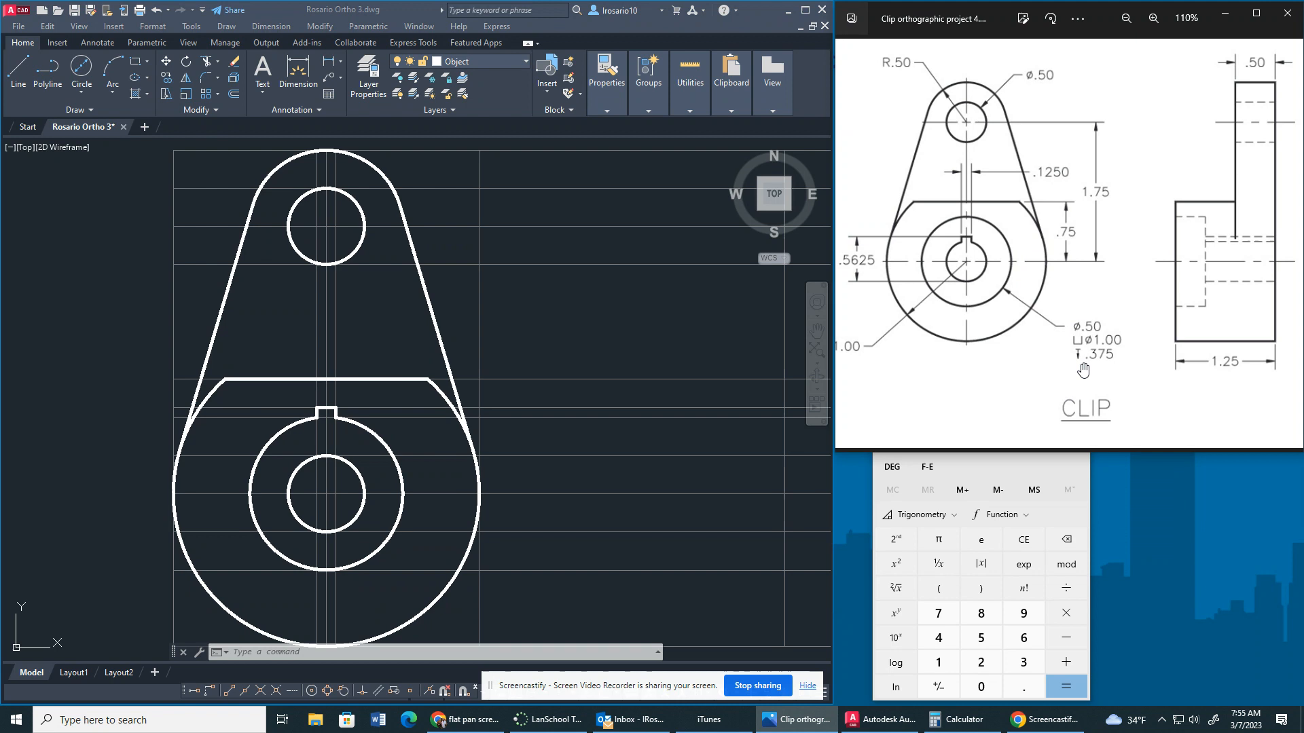
{"action": "mouse_move", "coordinate": [1077, 374]}
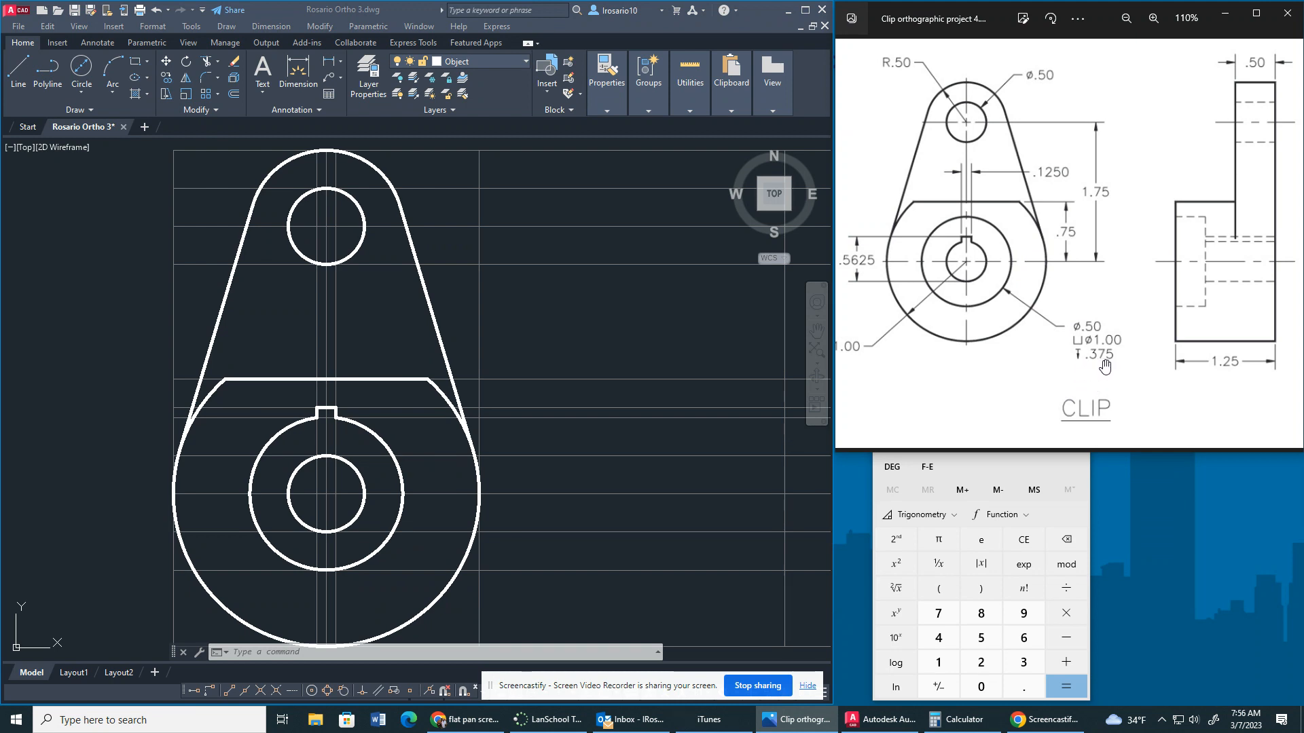
{"action": "mouse_move", "coordinate": [1178, 222]}
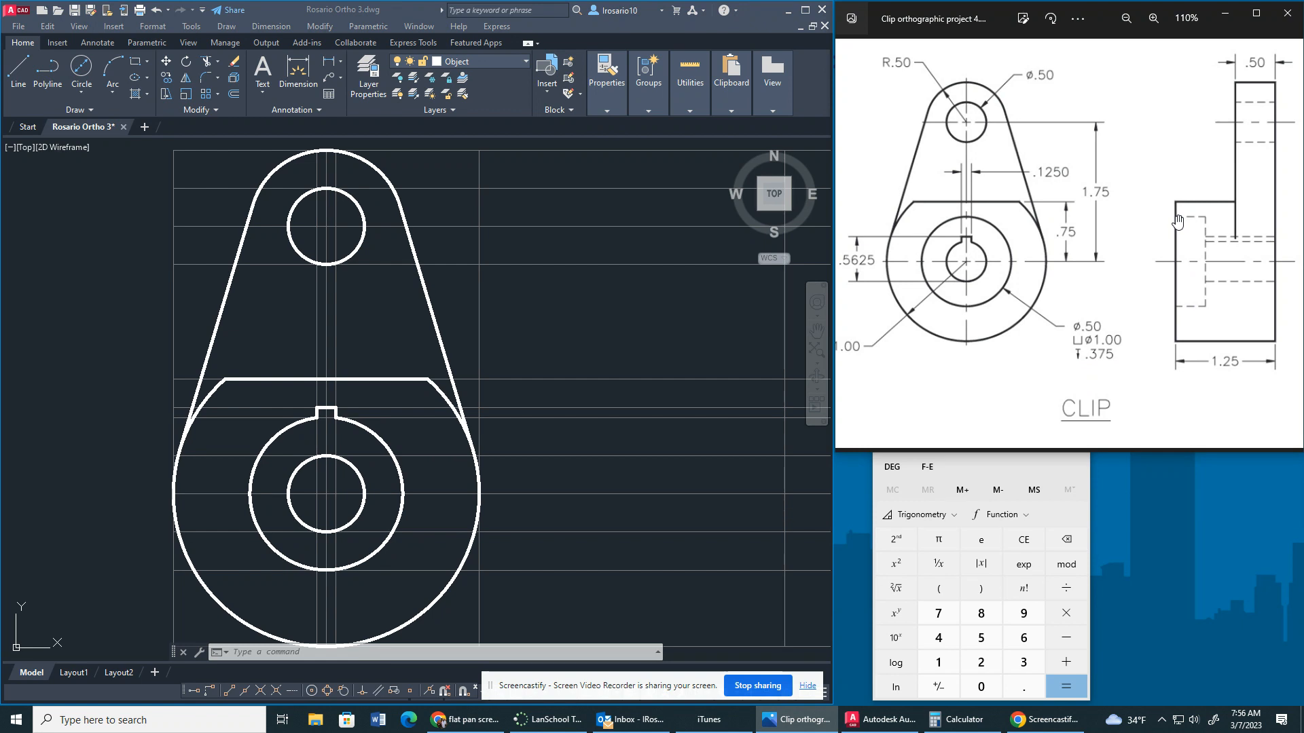
{"action": "mouse_move", "coordinate": [1196, 223]}
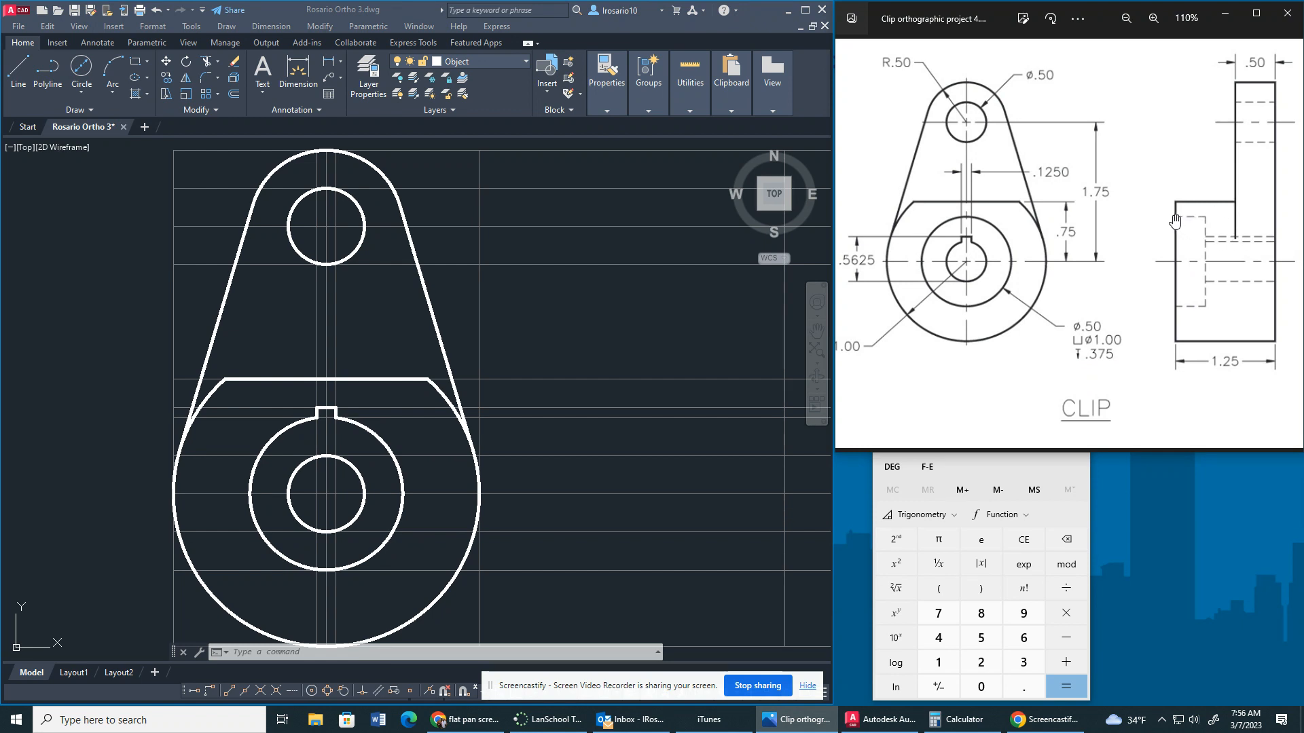
{"action": "mouse_move", "coordinate": [1166, 314]}
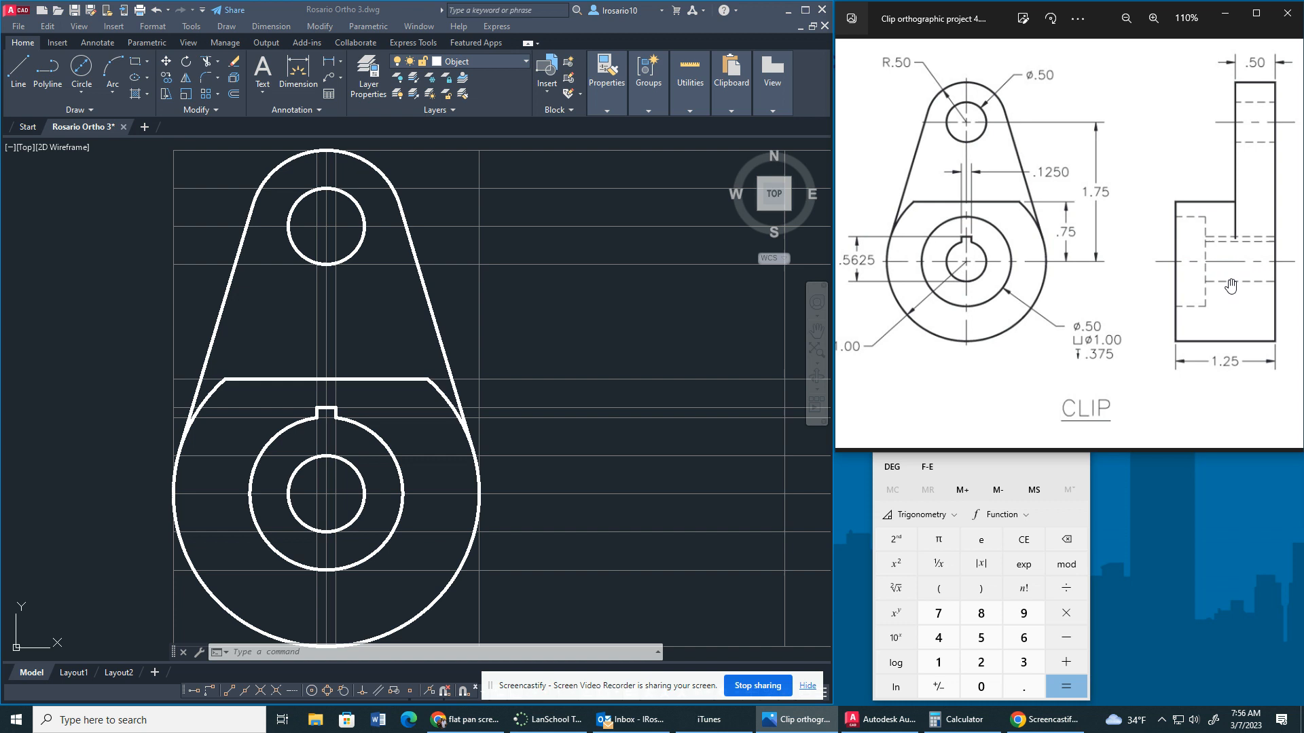
{"action": "mouse_move", "coordinate": [1193, 286]}
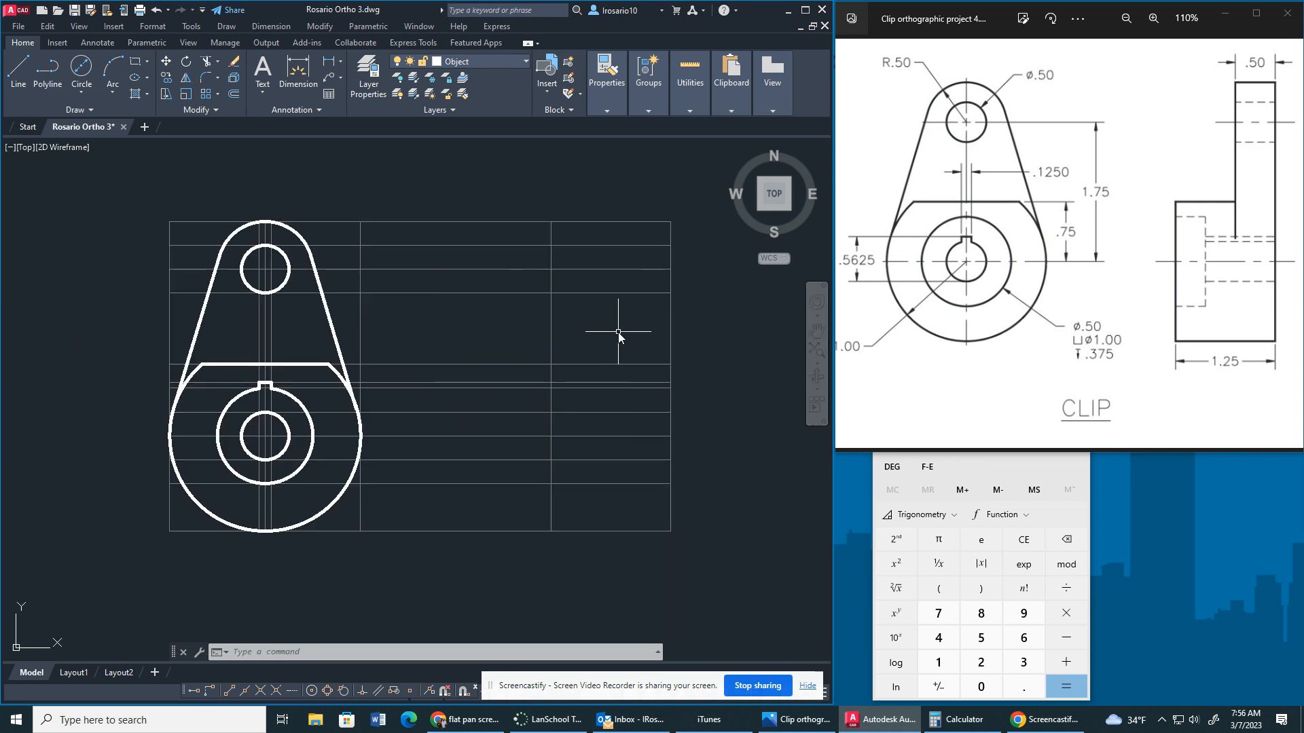
{"action": "mouse_move", "coordinate": [258, 149]}
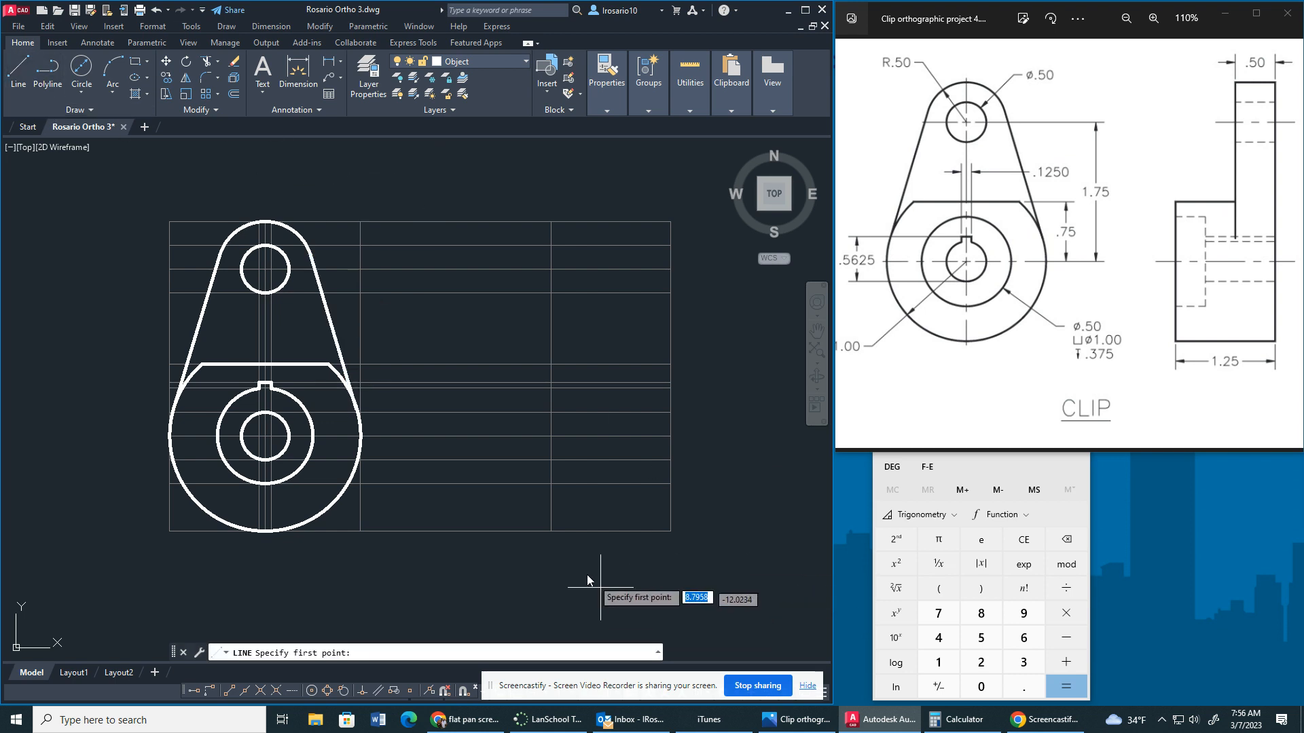
Step: Draw the side view's lower left edge upward from its bottom corner
{"action": "left_click", "coordinate": [550, 530]}
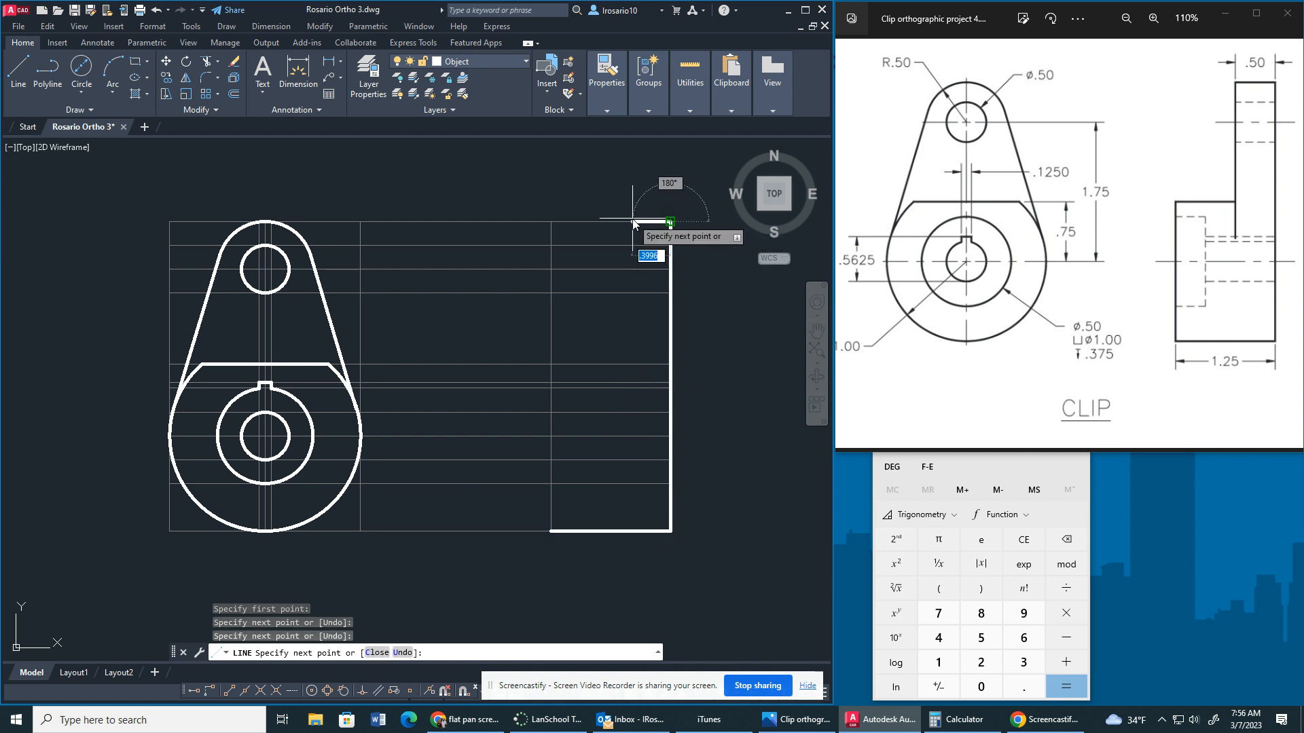
{"action": "key", "text": "Escape"}
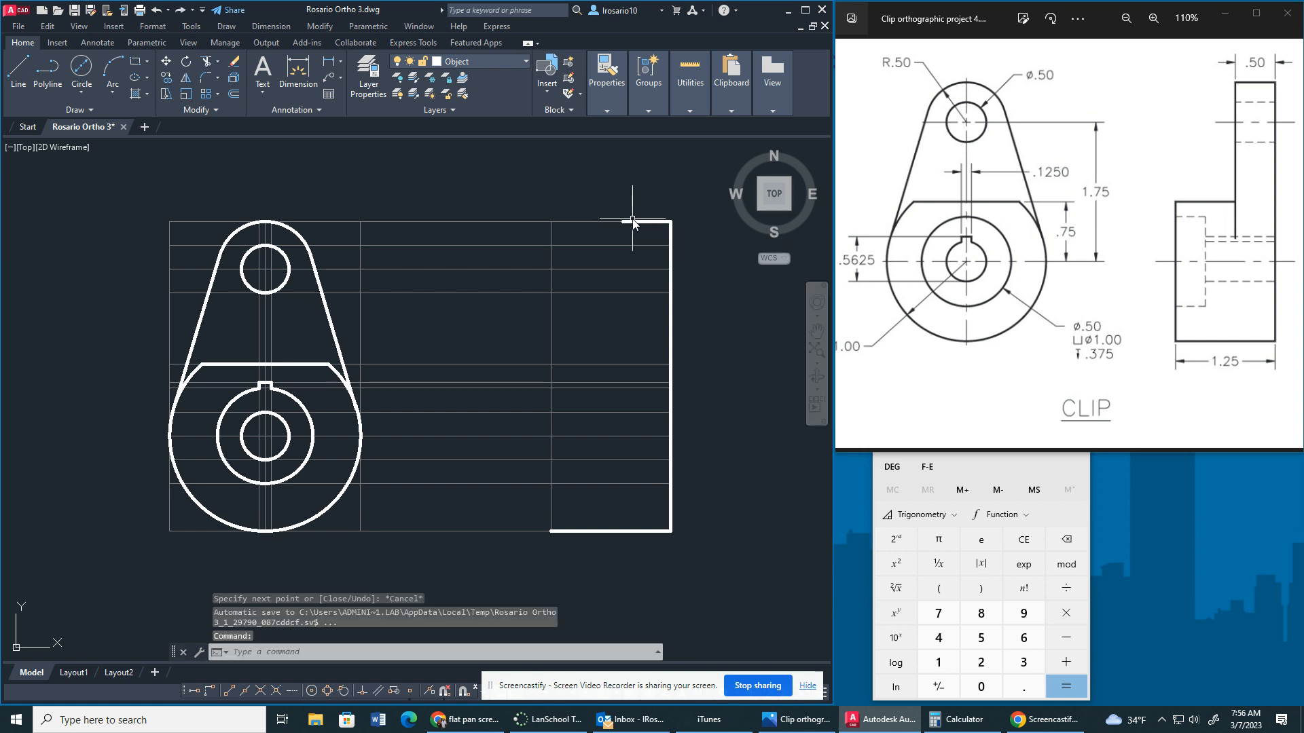
{"action": "mouse_move", "coordinate": [239, 178]}
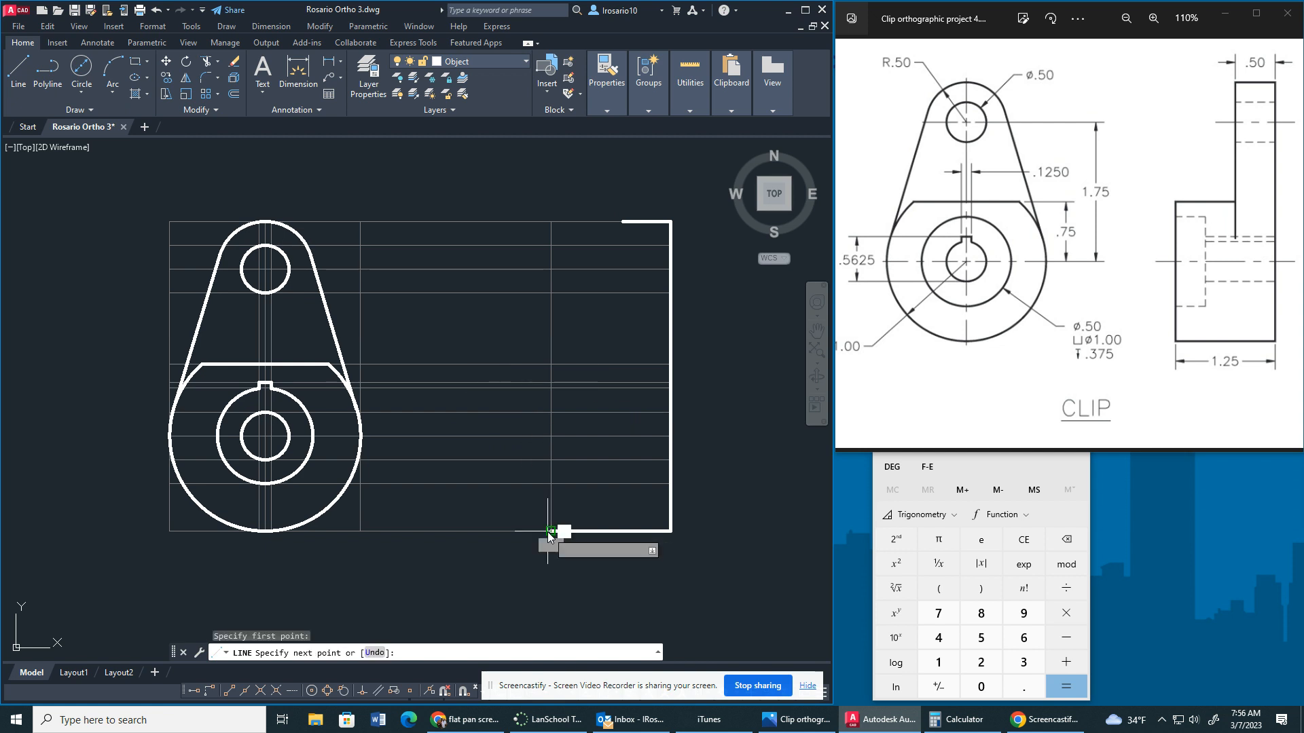
{"action": "left_click", "coordinate": [548, 364]}
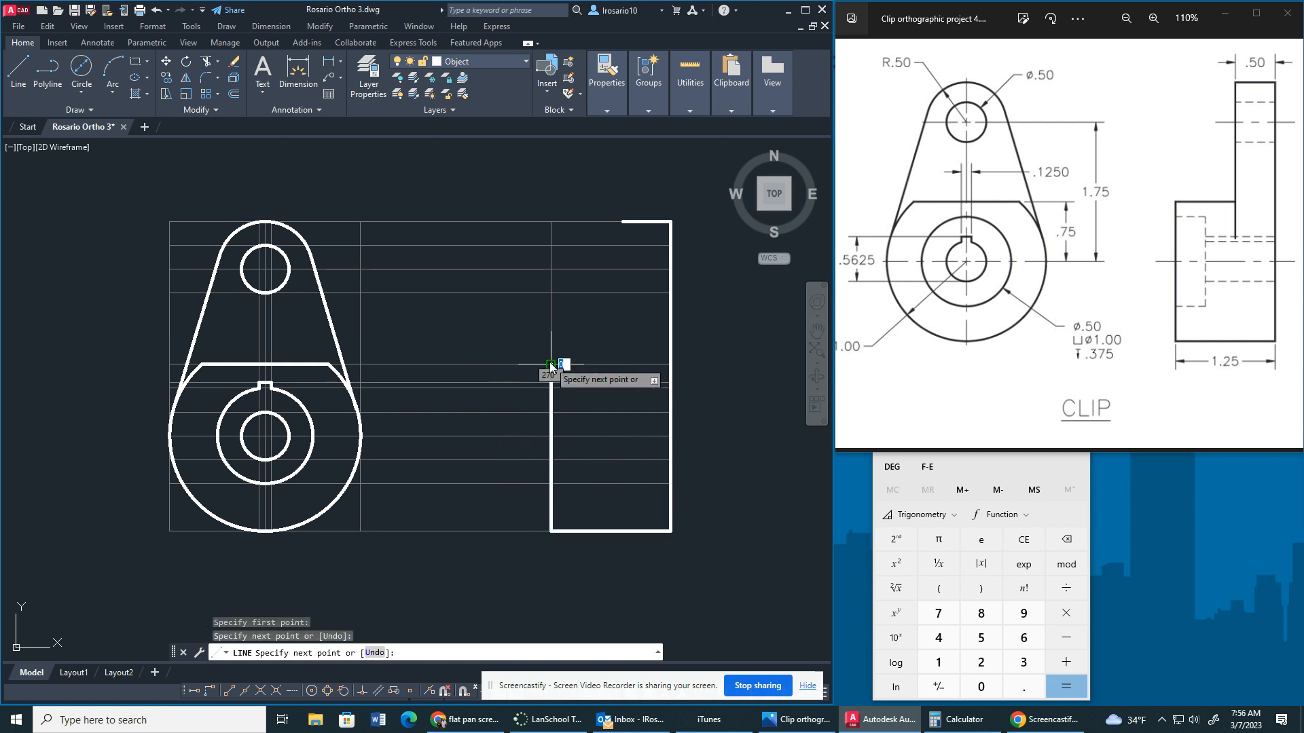
{"action": "key", "text": "Escape"}
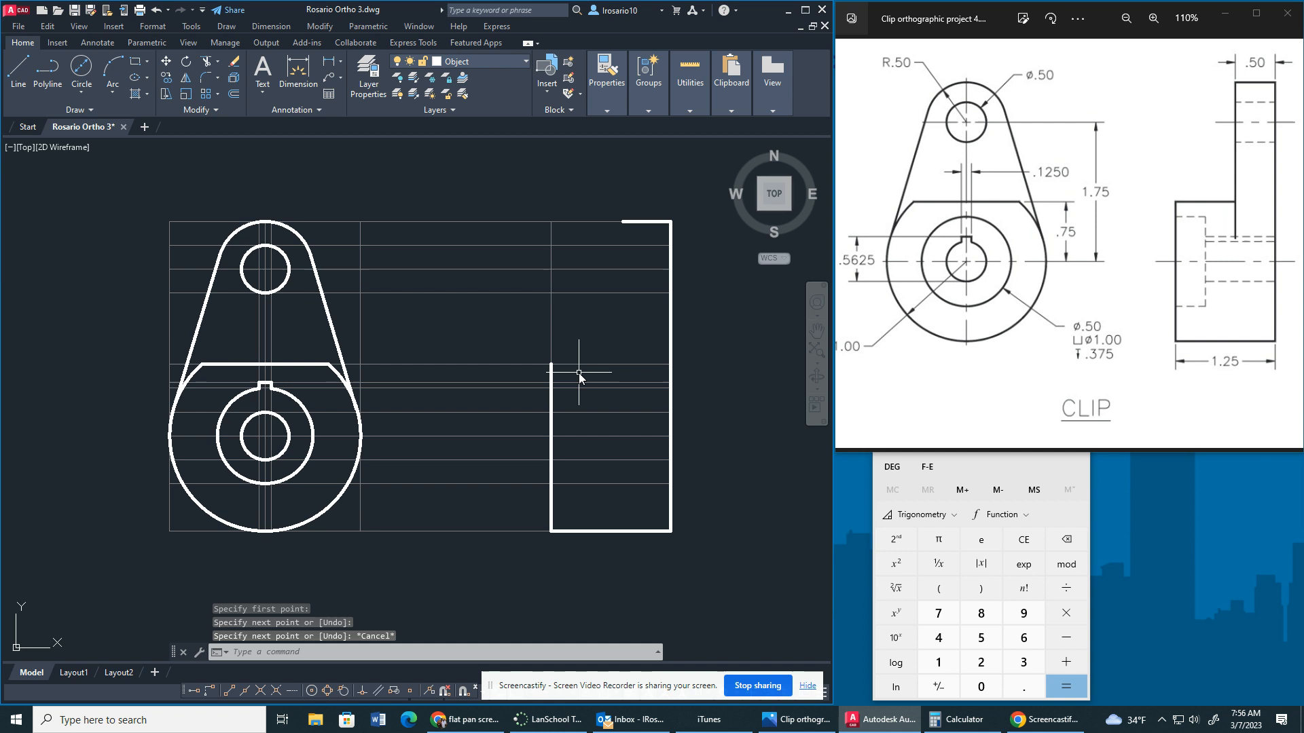
{"action": "mouse_move", "coordinate": [562, 370]}
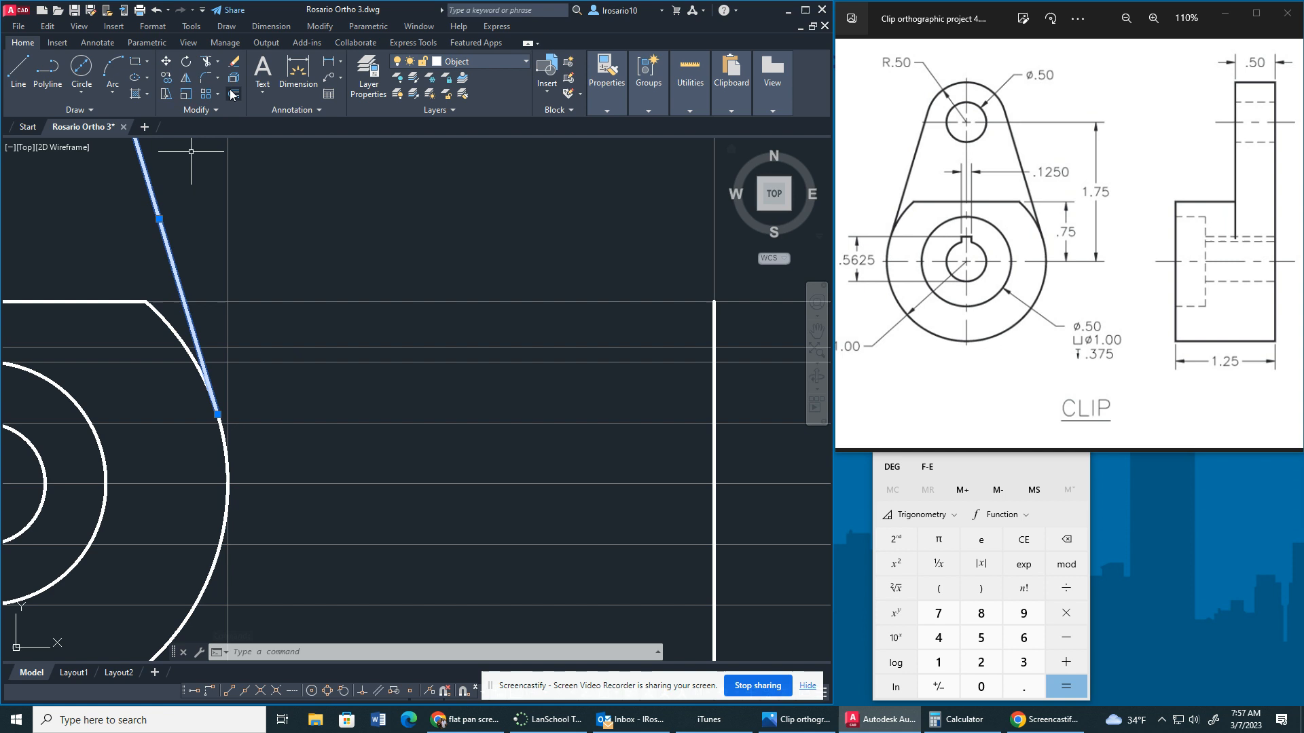
Step: Draw the side view's inner step edges: a horizontal ledge and a thin upright meeting the top edge
{"action": "key", "text": "Escape"}
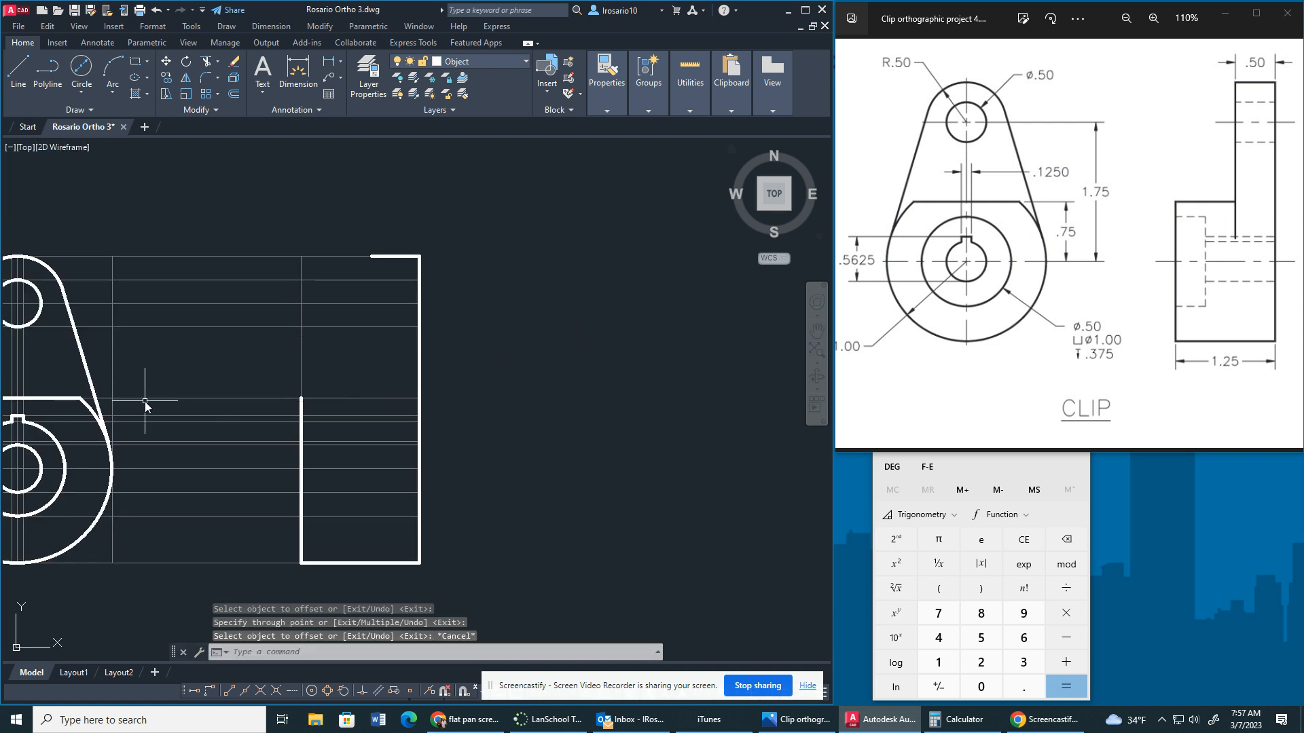
{"action": "left_click", "coordinate": [146, 415]}
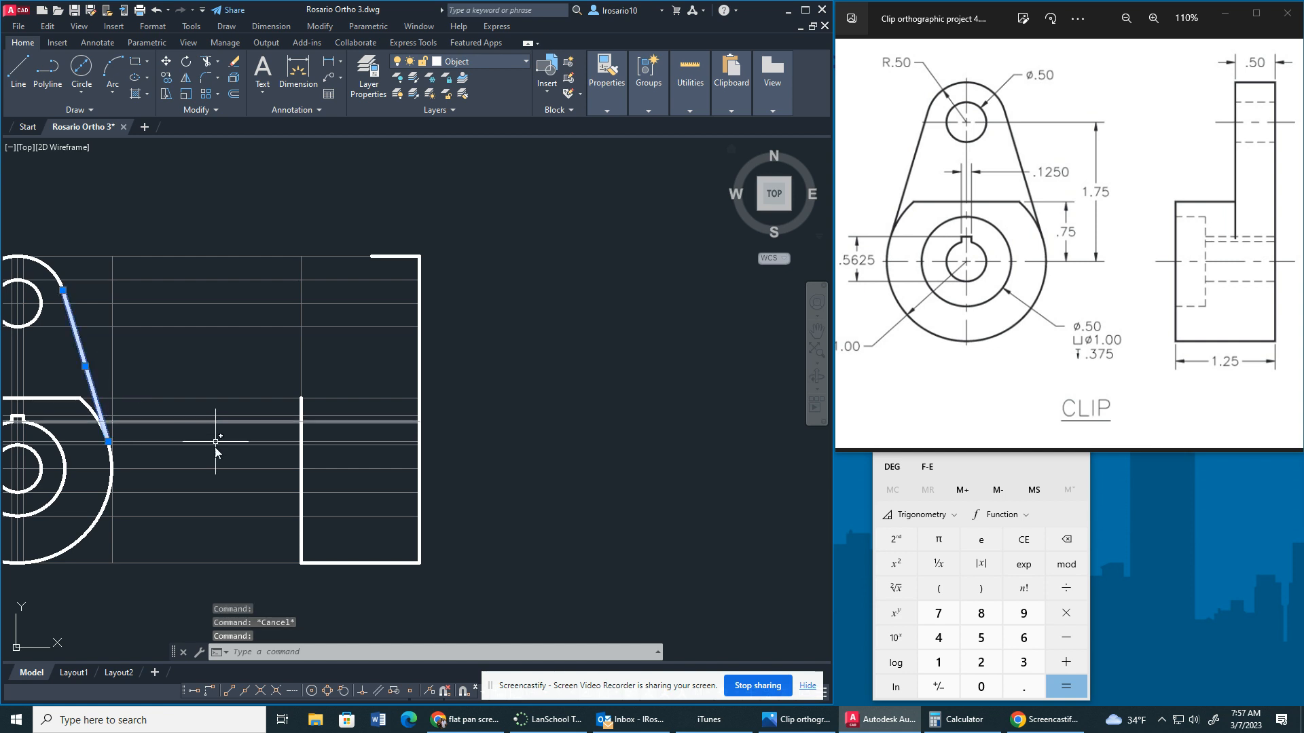
{"action": "mouse_move", "coordinate": [25, 372]}
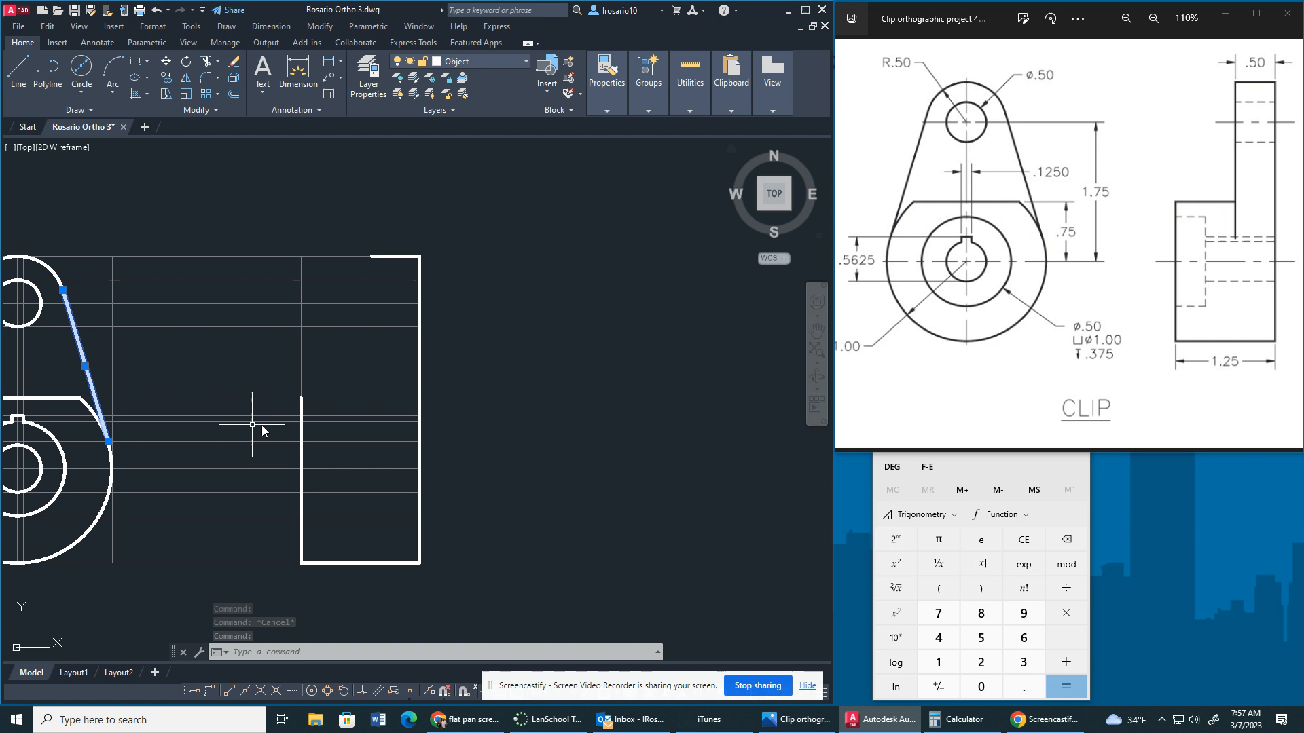
{"action": "mouse_move", "coordinate": [407, 325]}
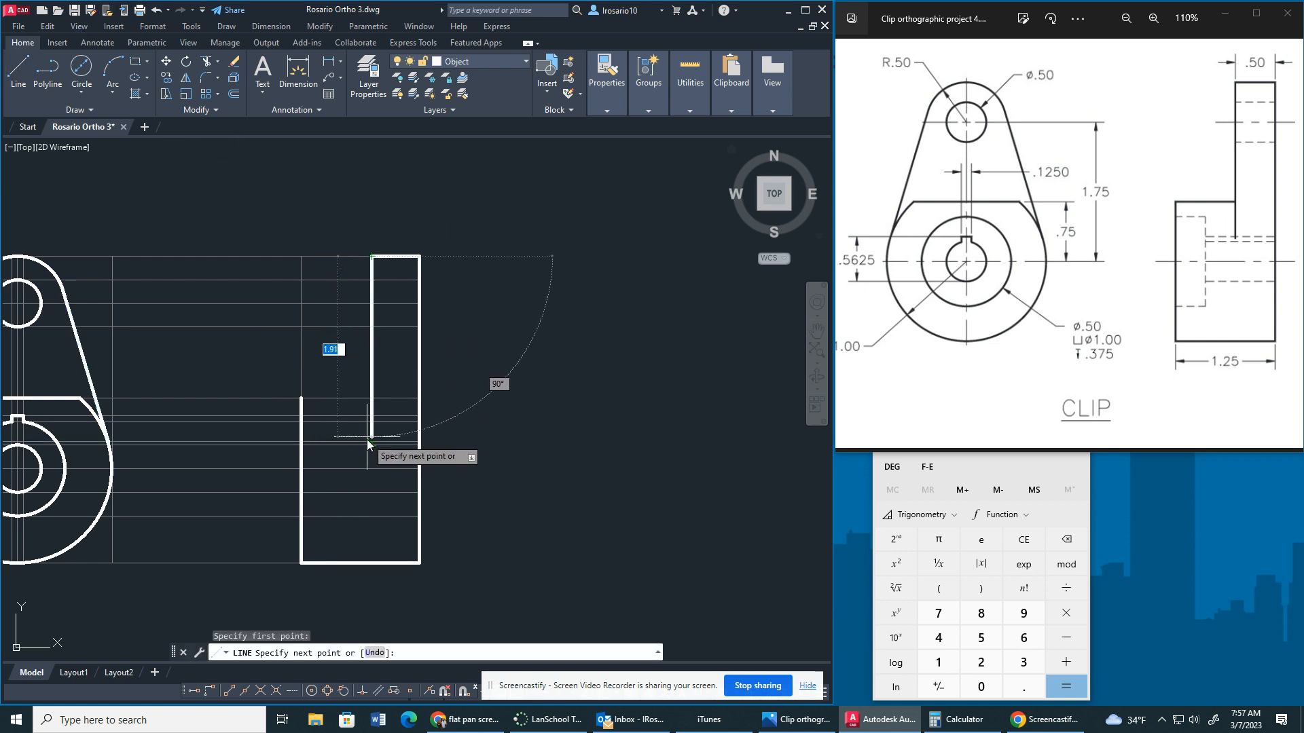
{"action": "key", "text": "Escape"}
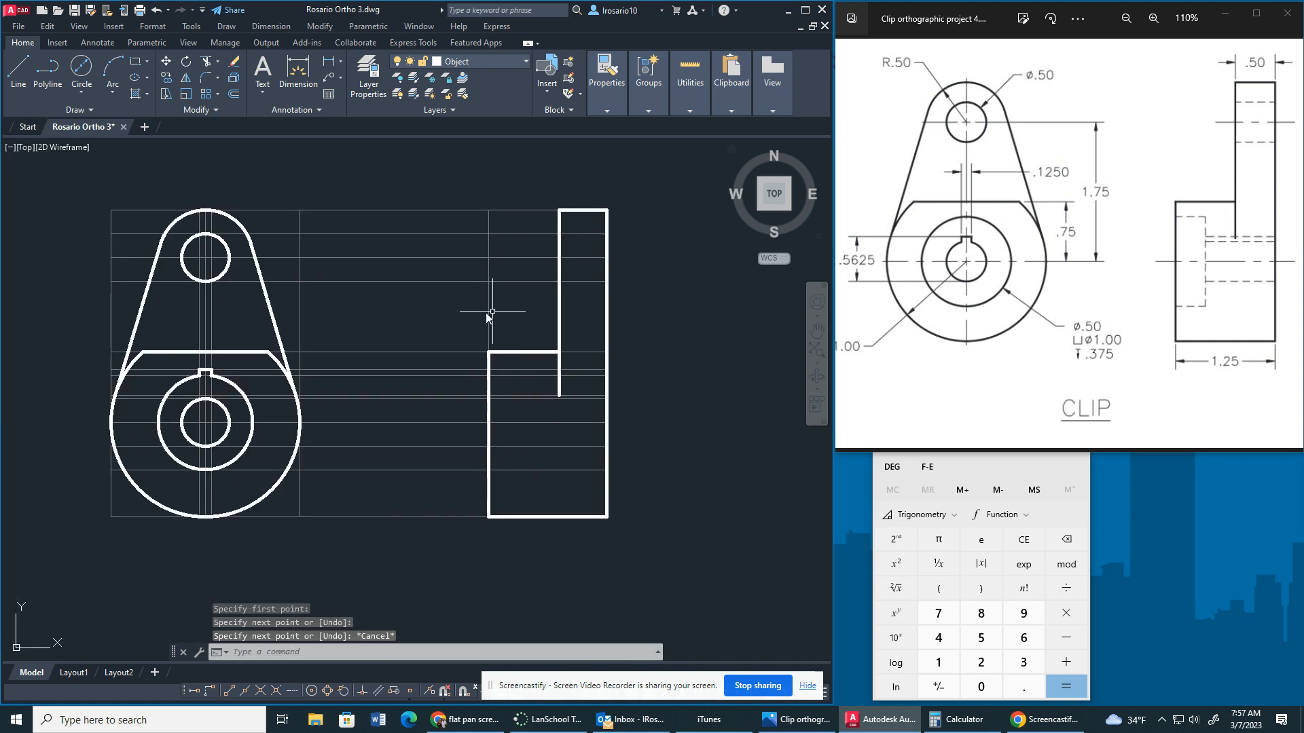
{"action": "mouse_move", "coordinate": [383, 316]}
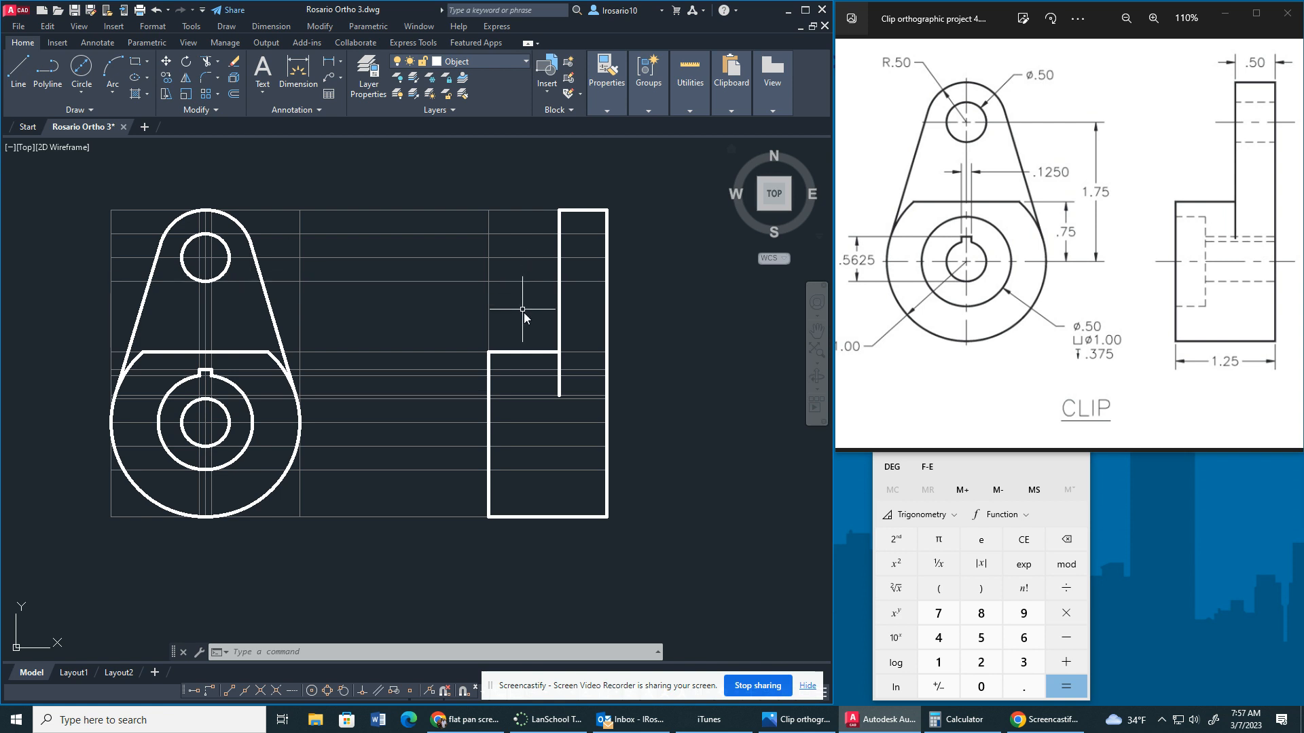
{"action": "mouse_move", "coordinate": [464, 331]}
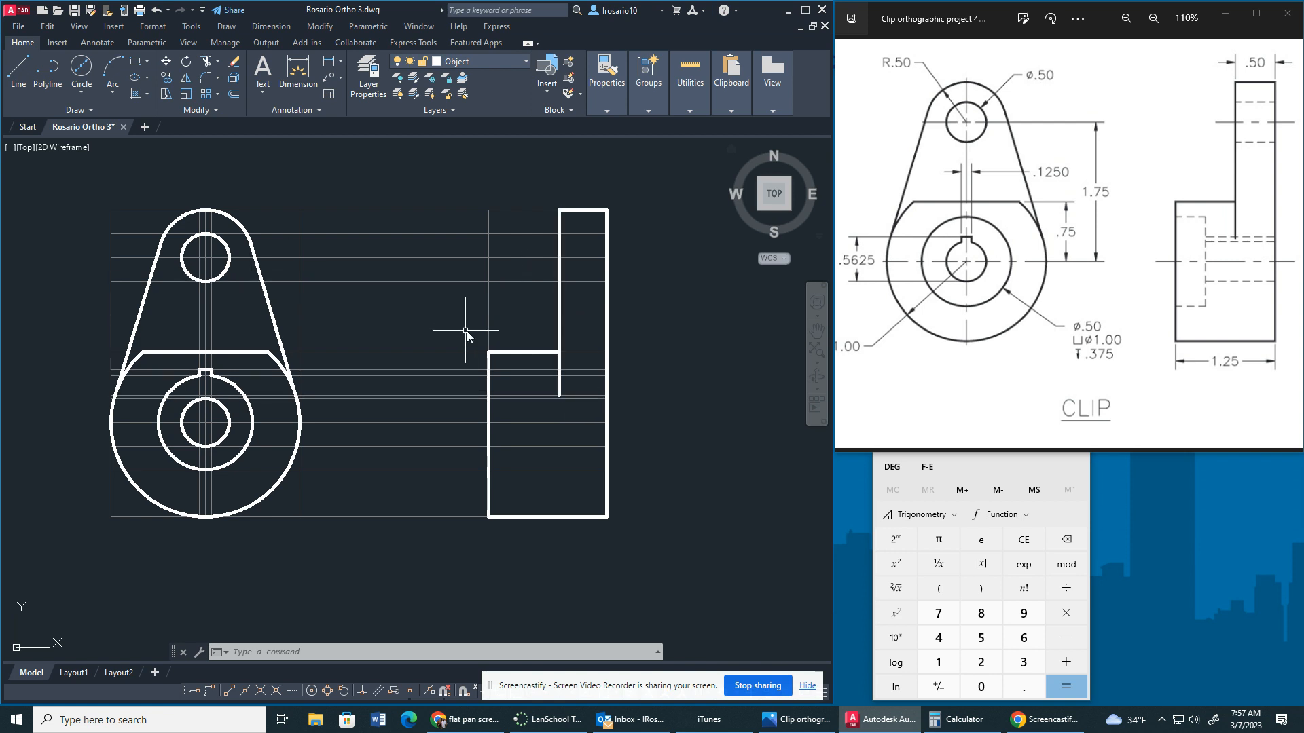
{"action": "mouse_move", "coordinate": [466, 331]}
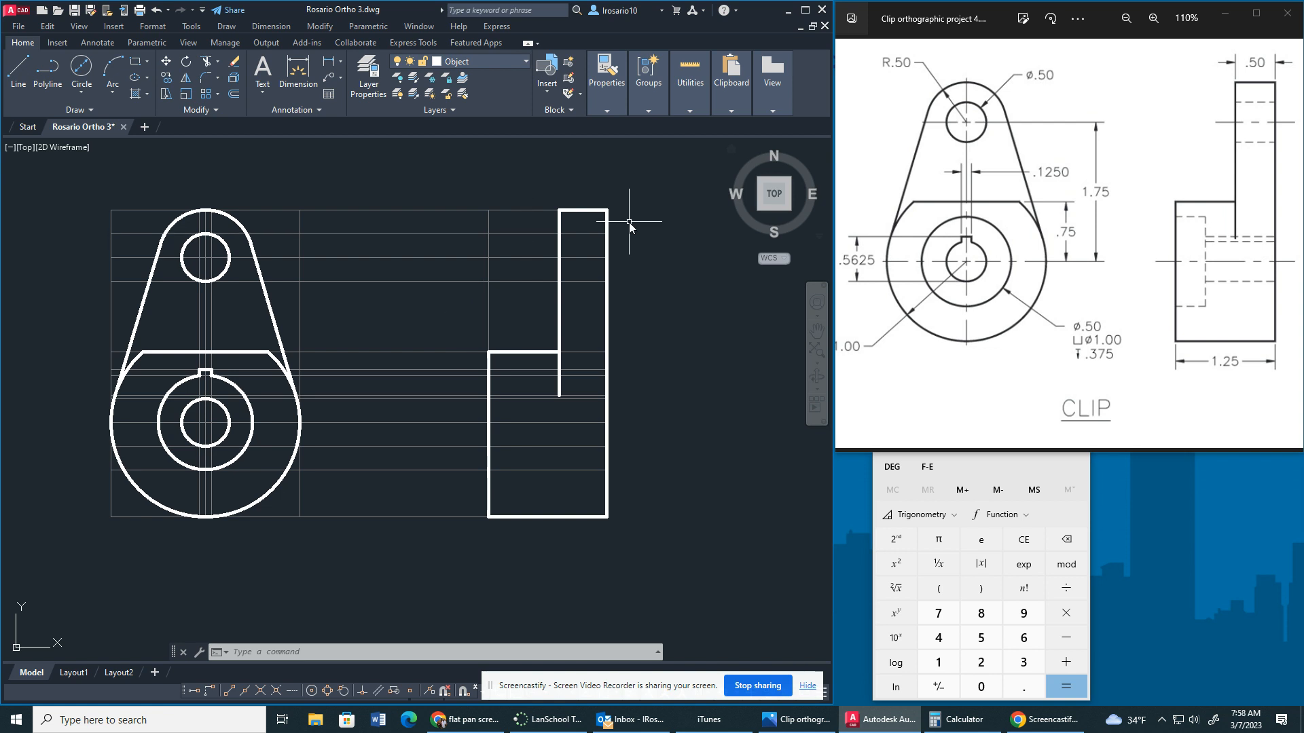
{"action": "mouse_move", "coordinate": [571, 252]}
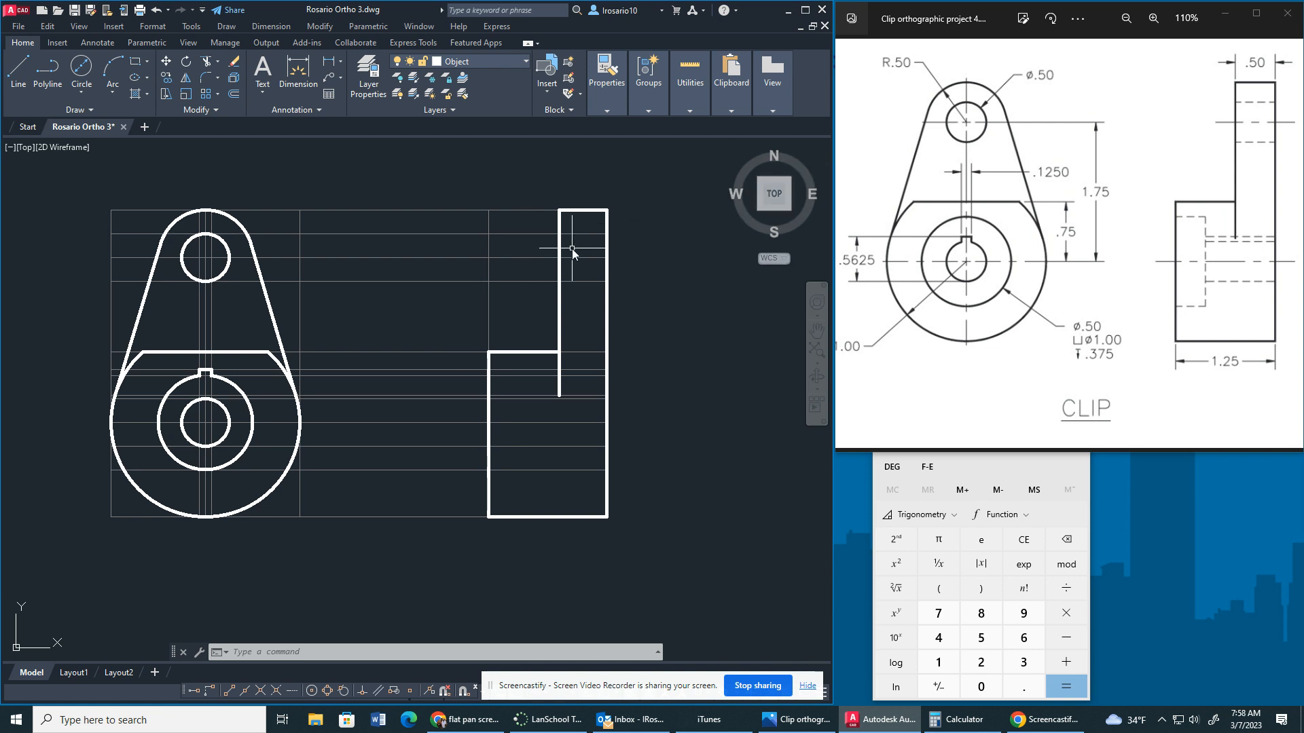
{"action": "mouse_move", "coordinate": [548, 276]}
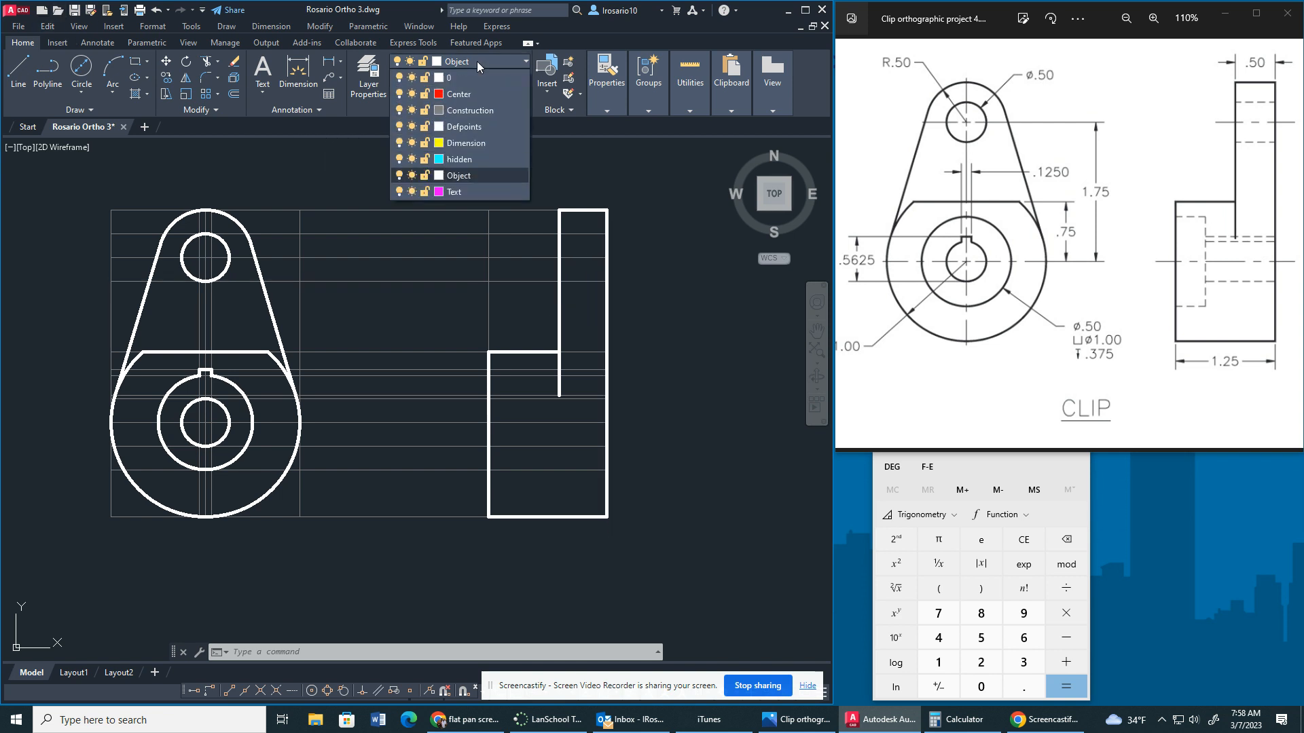
Step: Draw hidden lines for the upright's hole, offset 0.375, plus a hidden bore edge in the base
{"action": "left_click", "coordinate": [459, 159]}
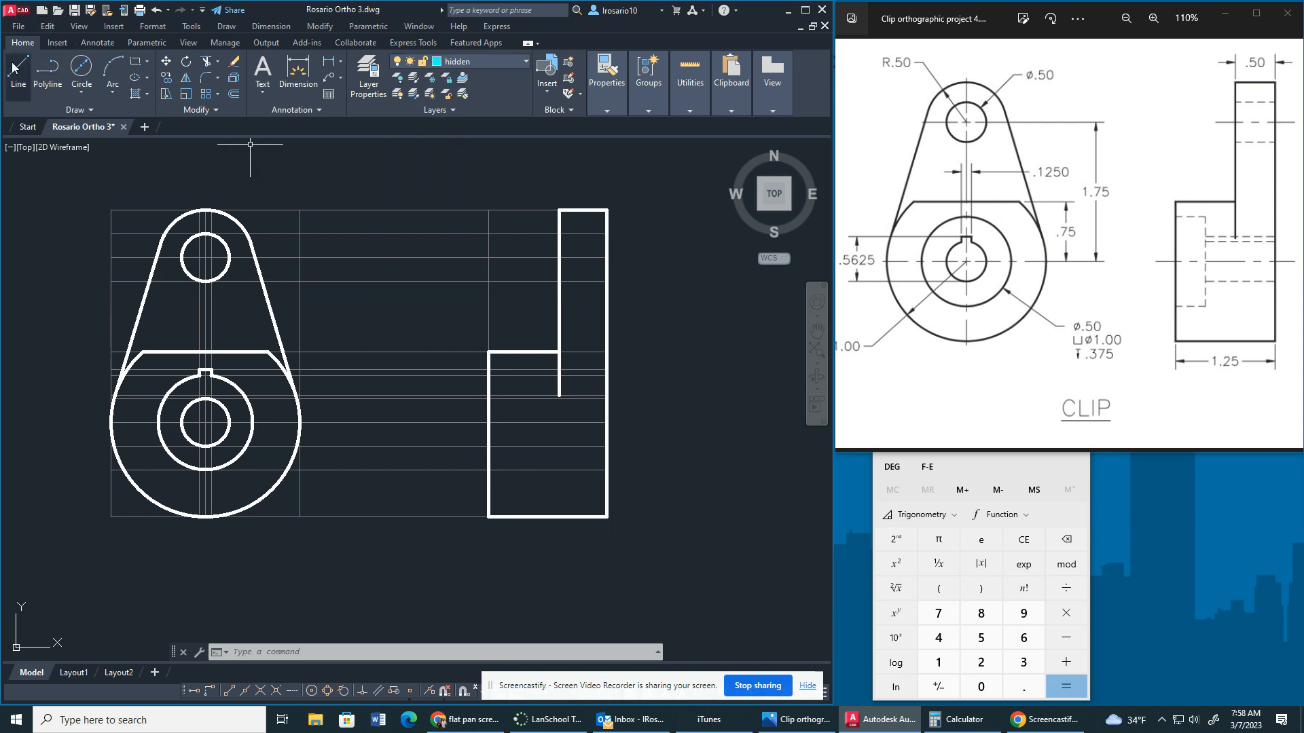
{"action": "left_click", "coordinate": [18, 70]}
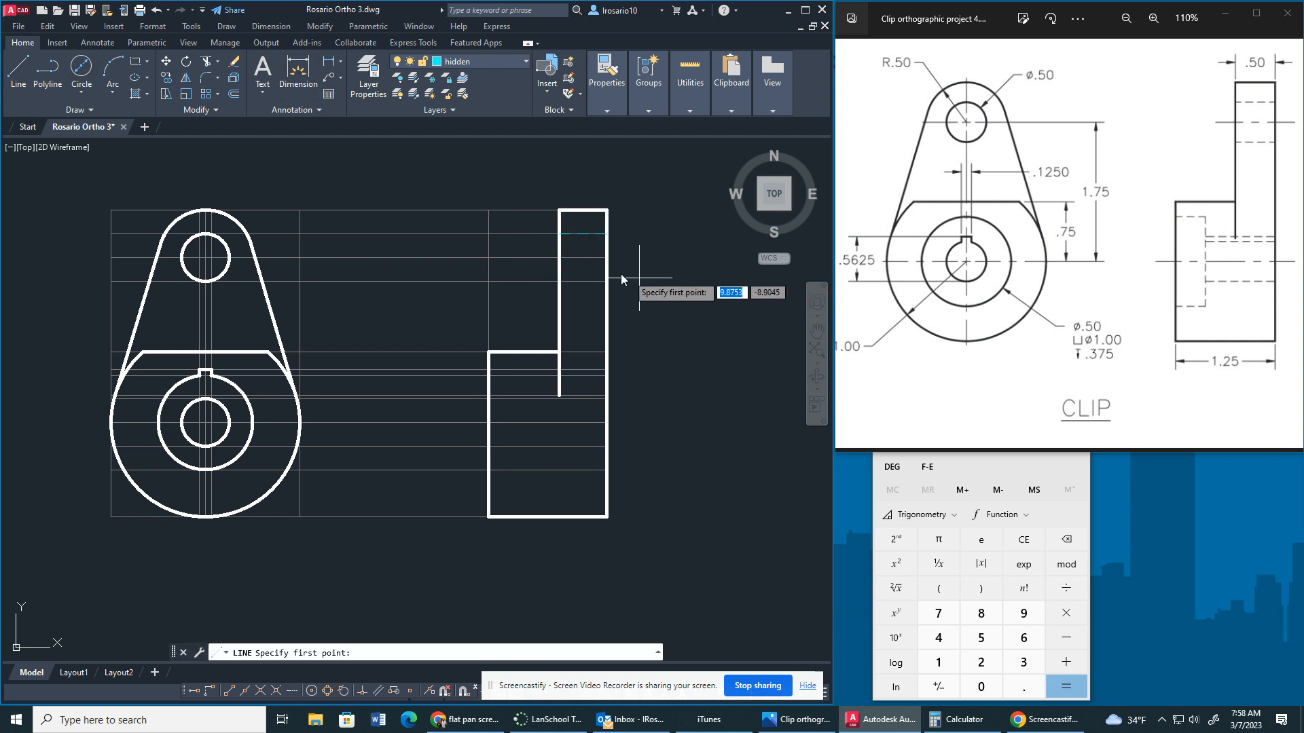
{"action": "left_click", "coordinate": [622, 280]}
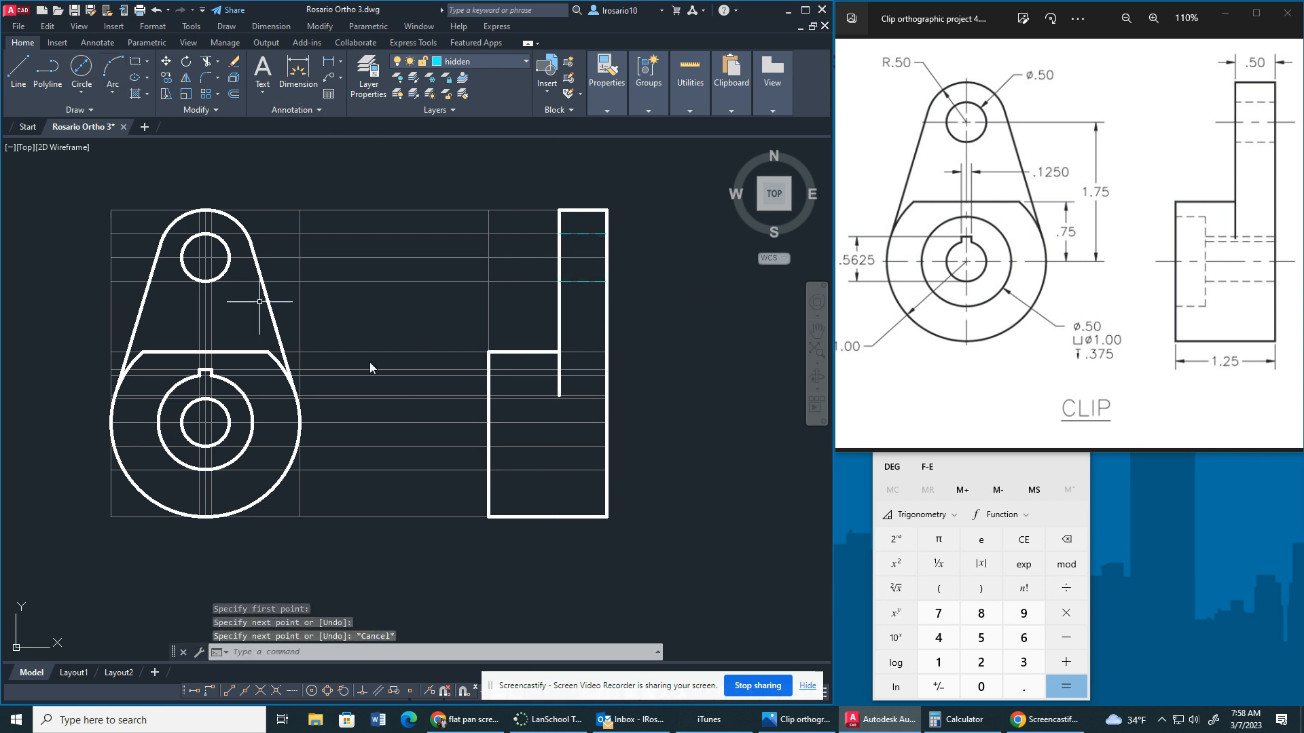
{"action": "left_click", "coordinate": [18, 74]}
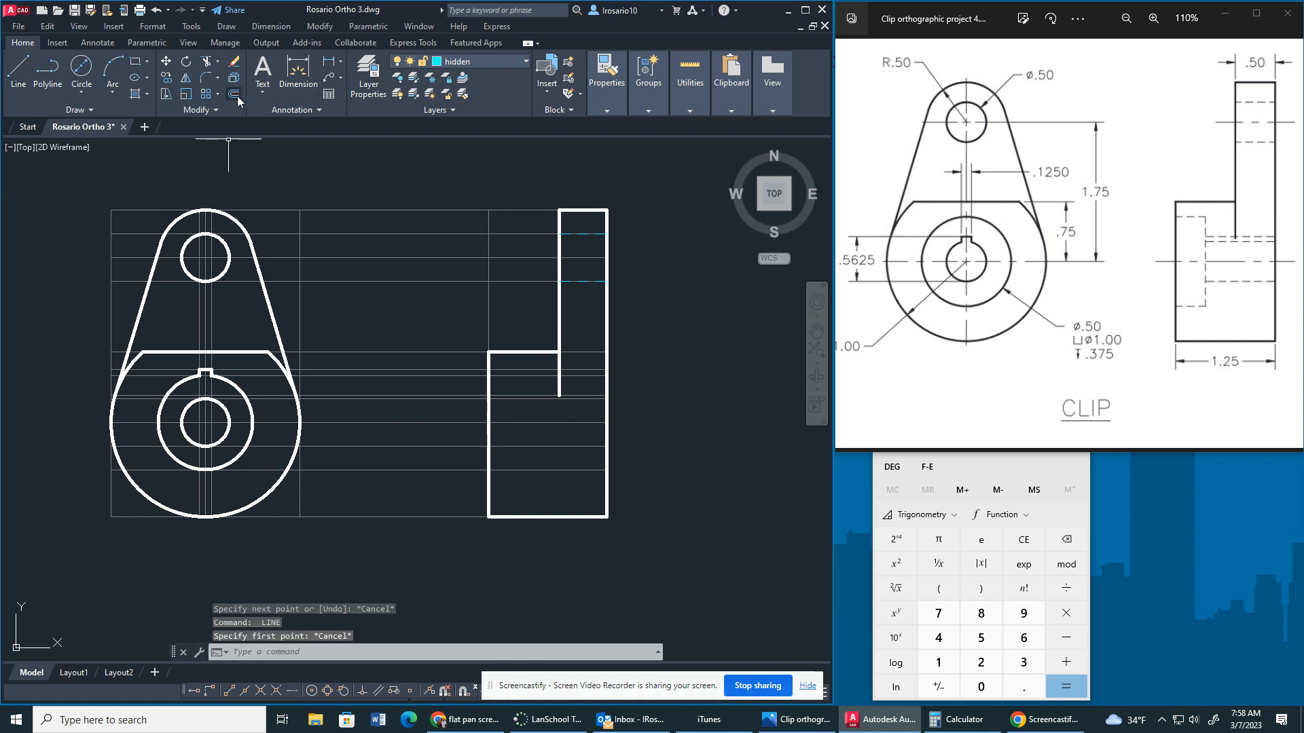
{"action": "left_click", "coordinate": [237, 97]}
{"action": "type", "text": ".375"}
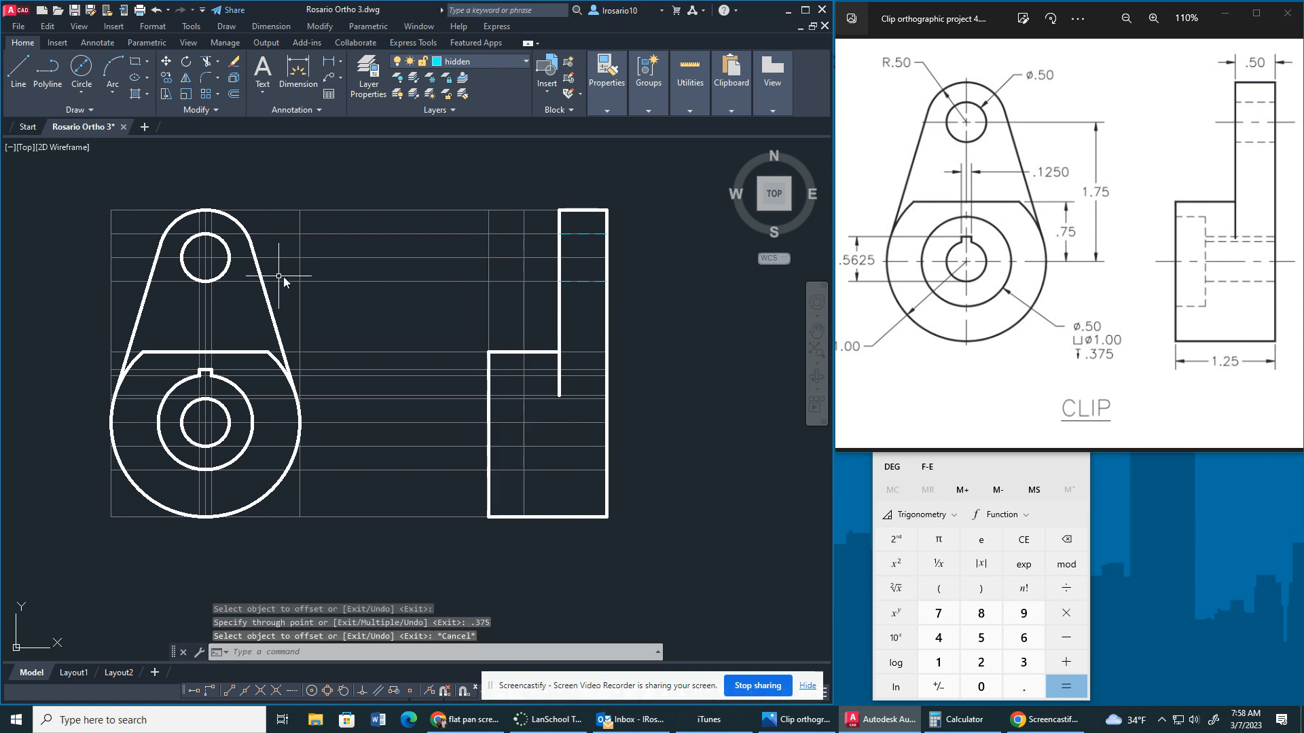
{"action": "mouse_move", "coordinate": [18, 73]}
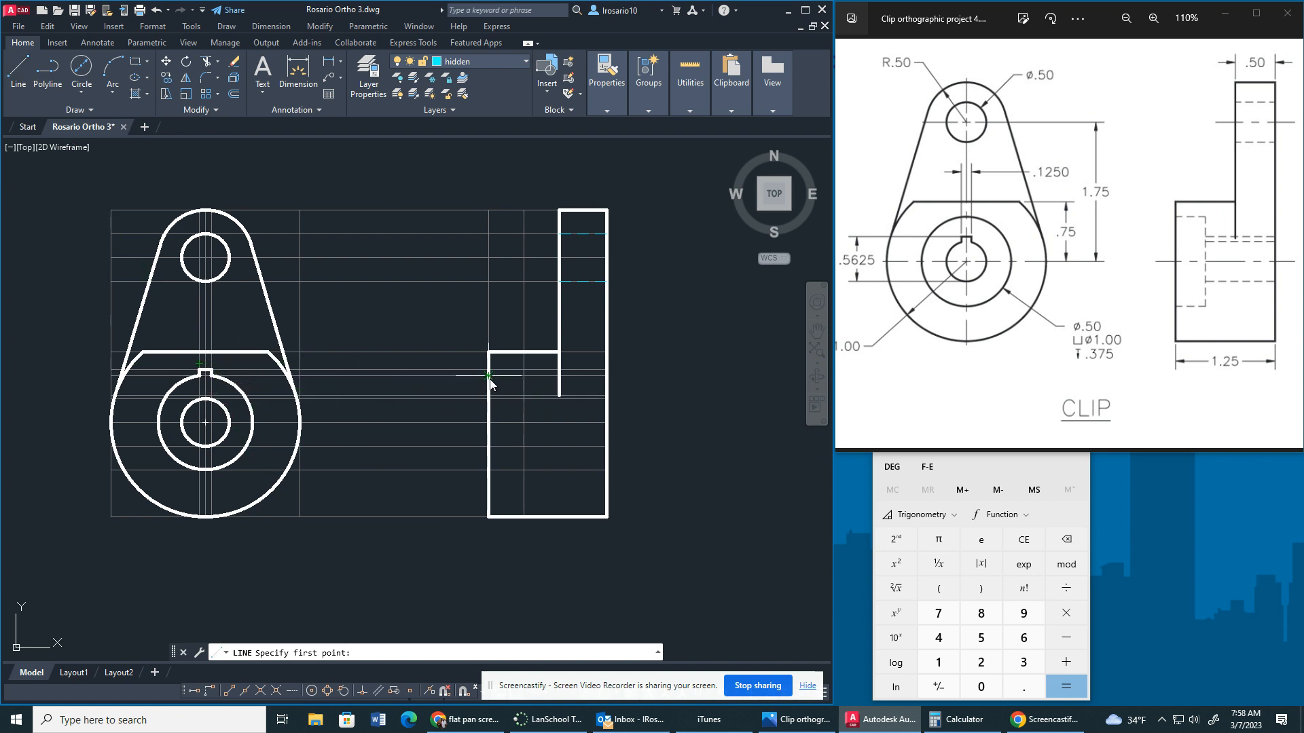
{"action": "left_click", "coordinate": [490, 375]}
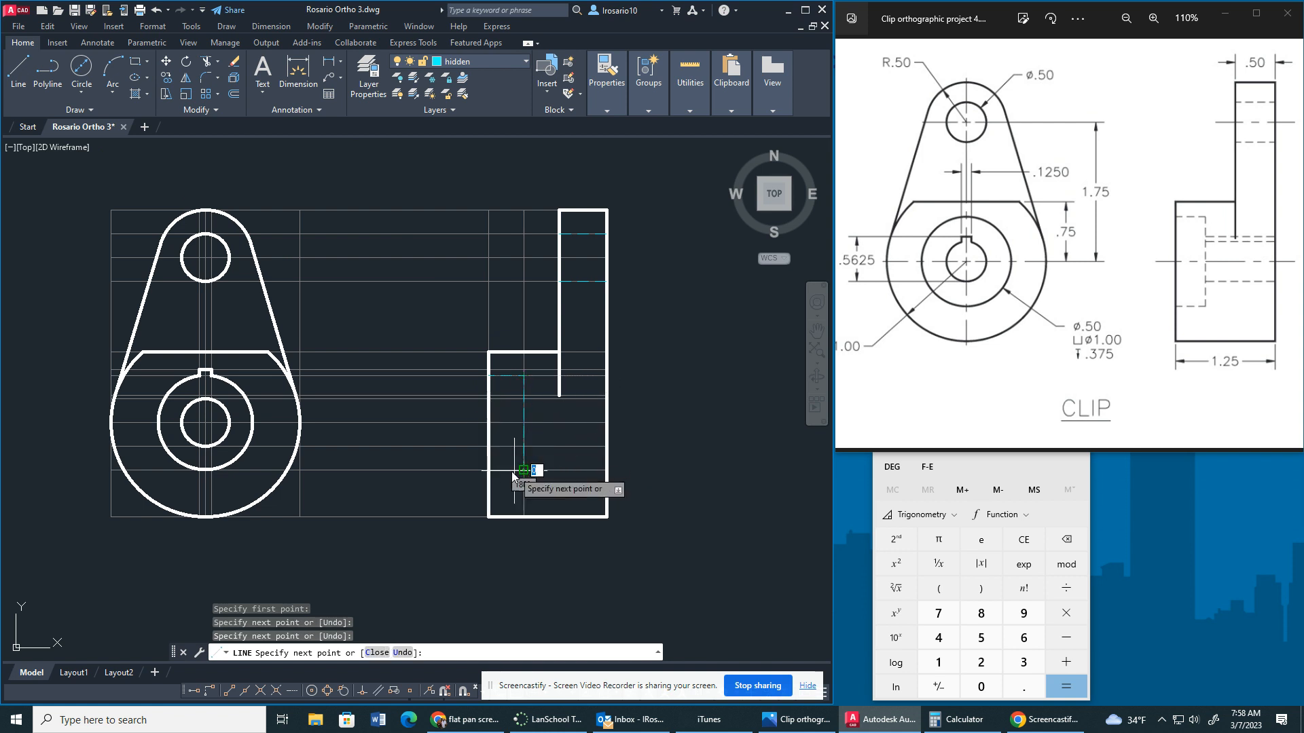
{"action": "key", "text": "Escape"}
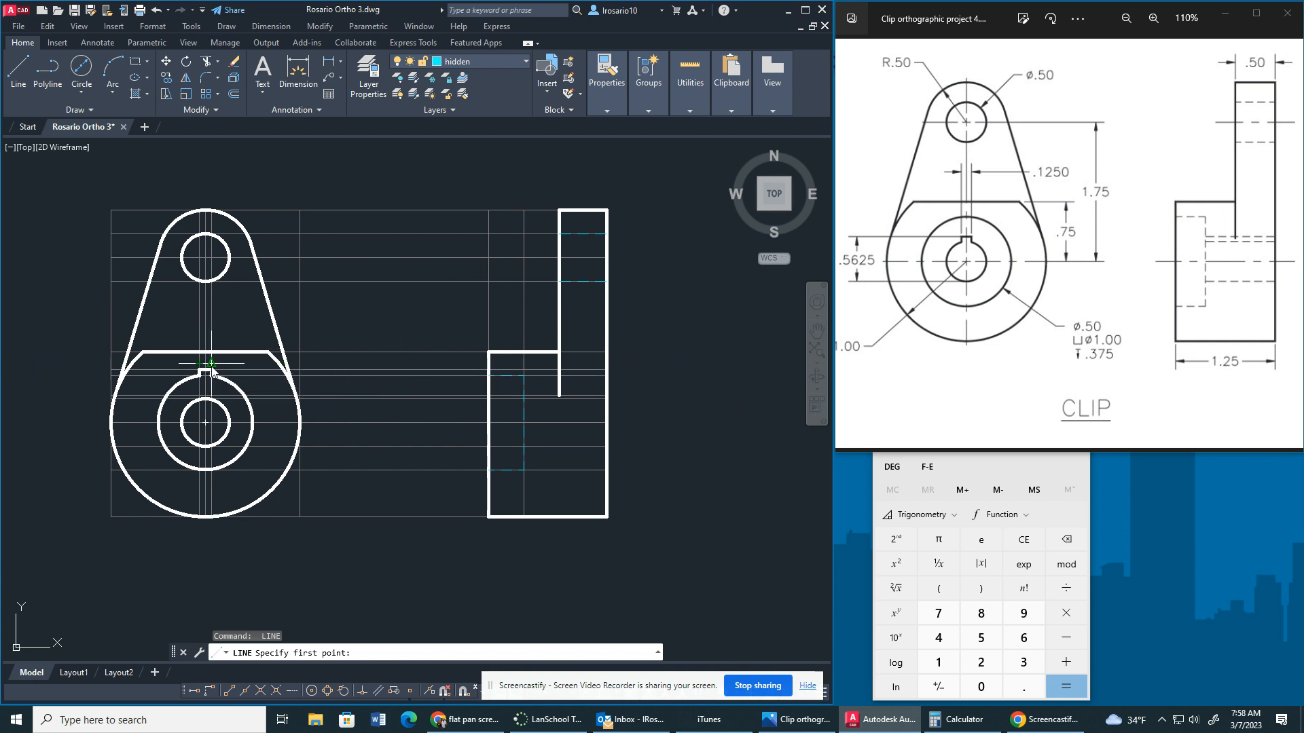
{"action": "mouse_move", "coordinate": [276, 384]}
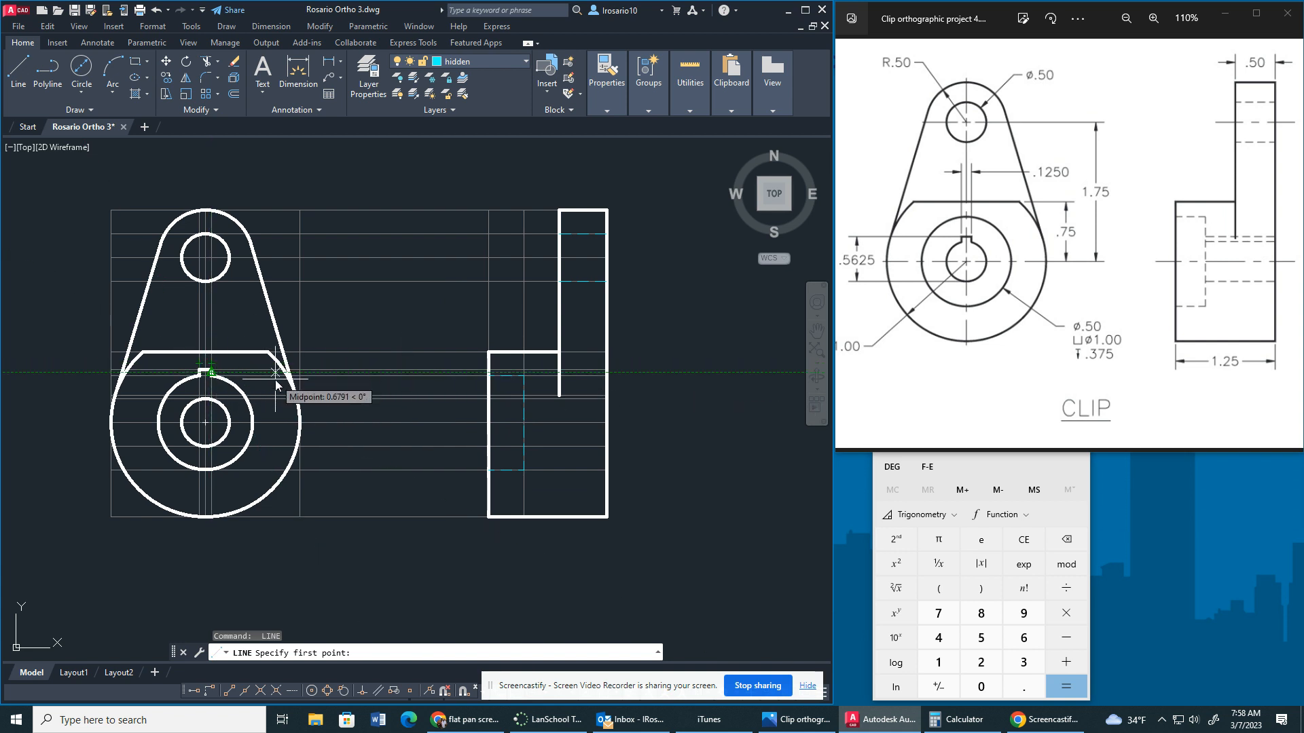
{"action": "mouse_move", "coordinate": [270, 373]}
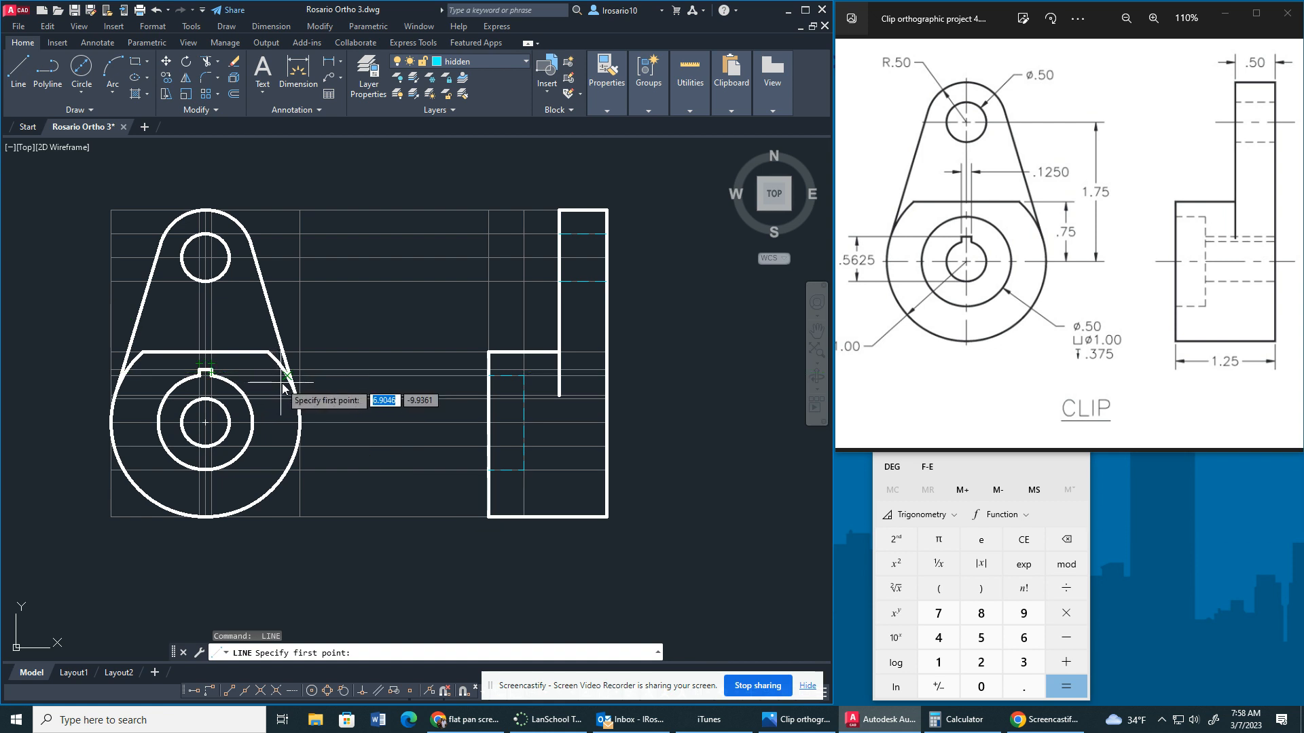
{"action": "mouse_move", "coordinate": [497, 175]}
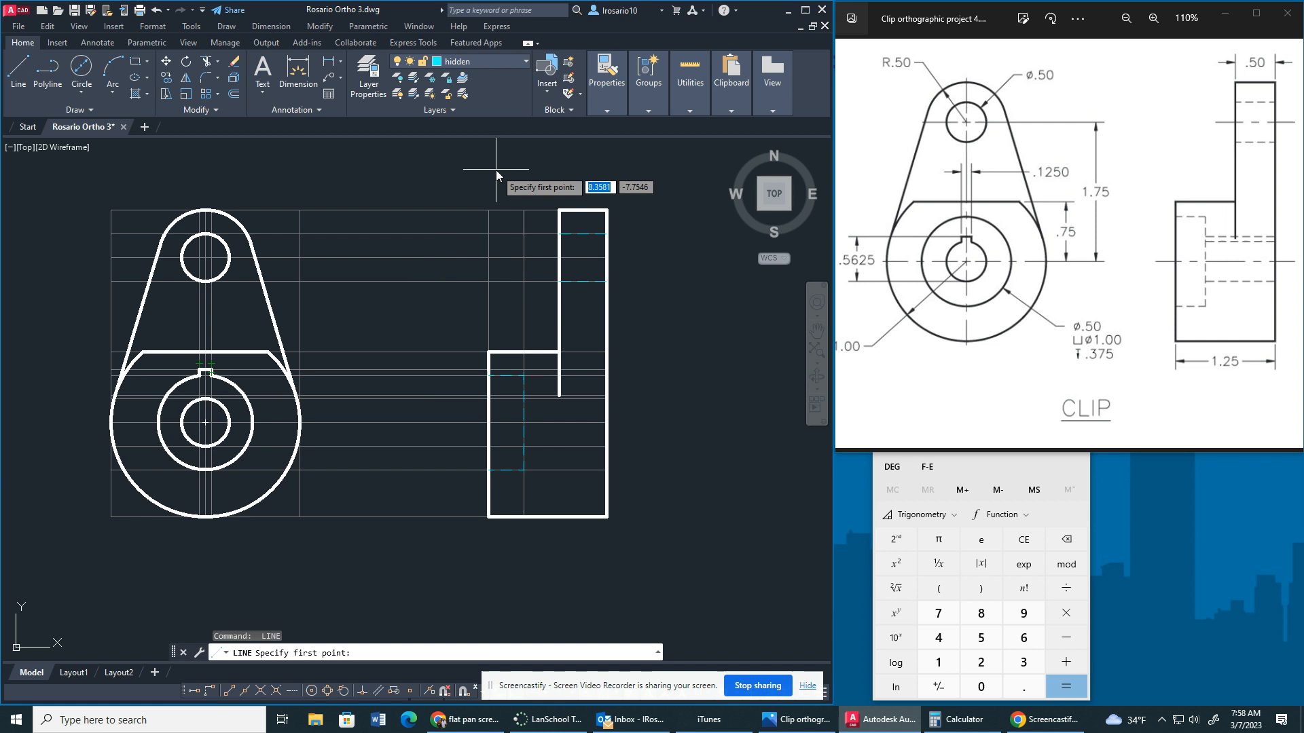
{"action": "mouse_move", "coordinate": [511, 155]}
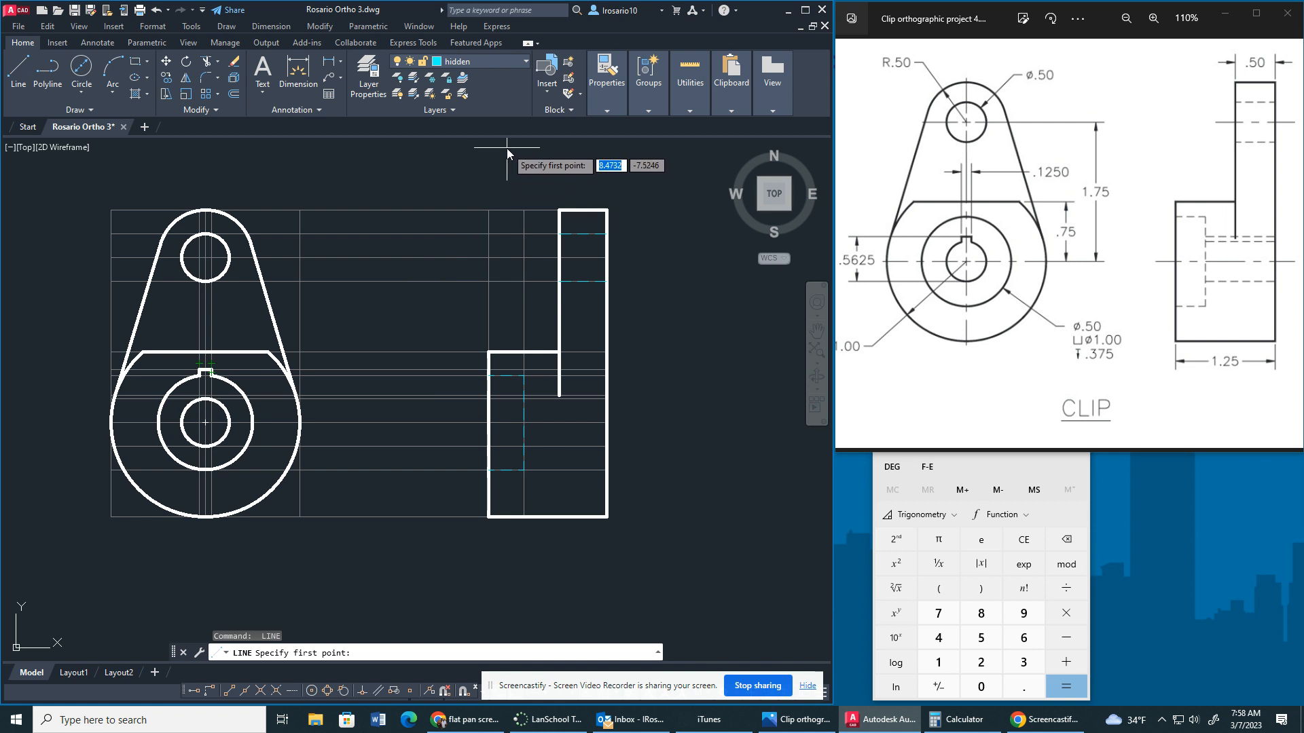
{"action": "mouse_move", "coordinate": [508, 153]}
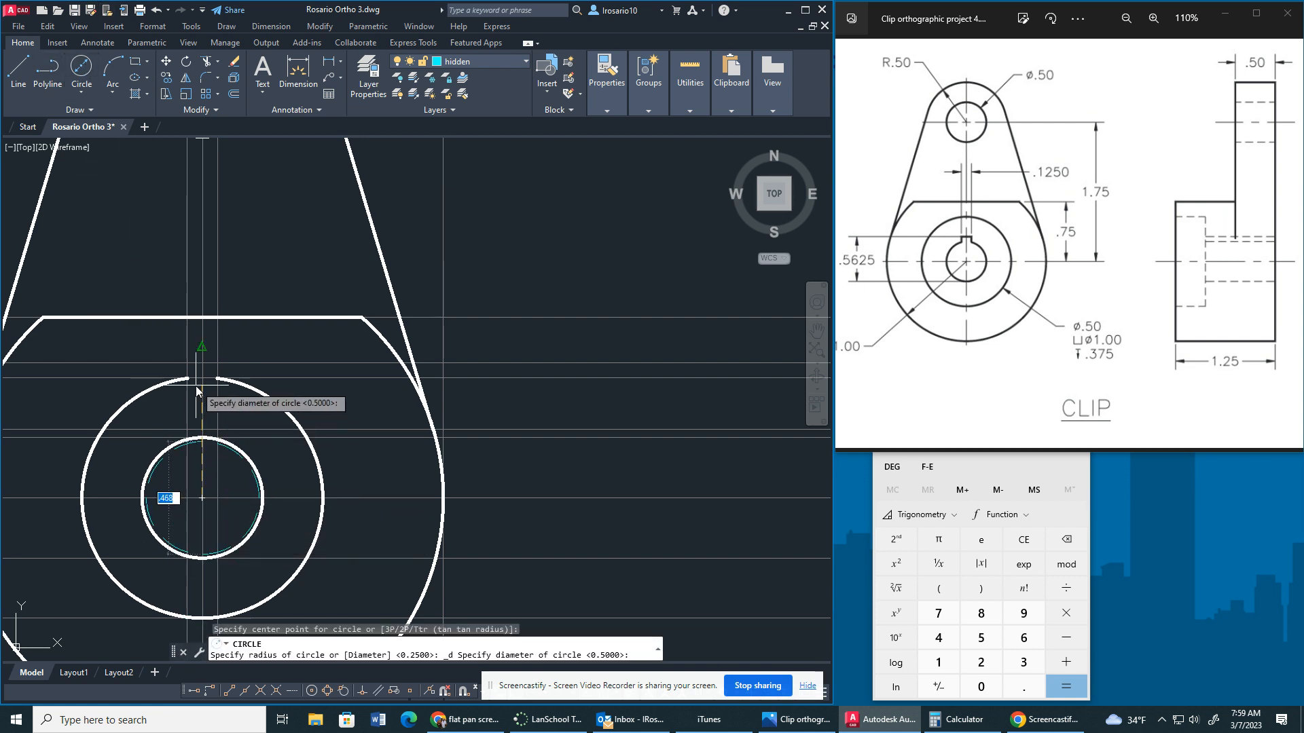
Step: Redraw the 1-diameter bore circle and sketch the keyway notch with 0.0625 line segments
{"action": "key", "text": "Escape"}
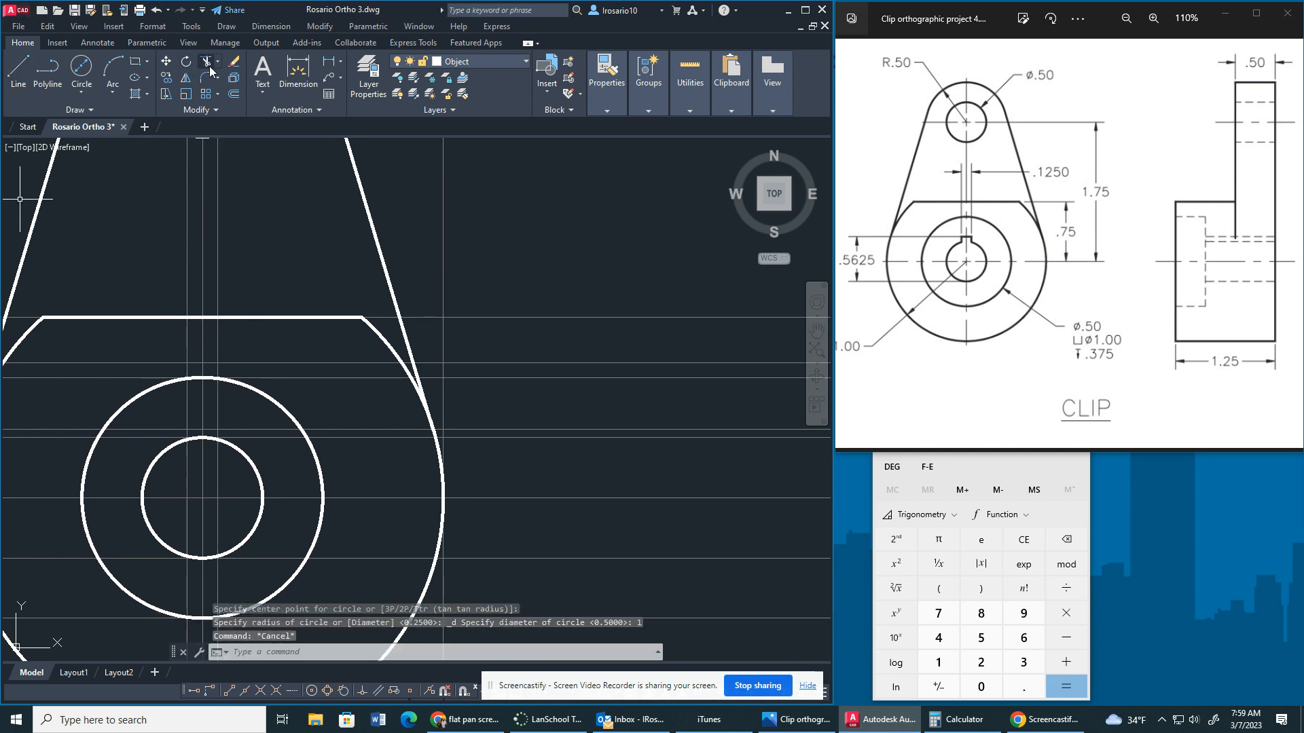
{"action": "mouse_move", "coordinate": [274, 429]}
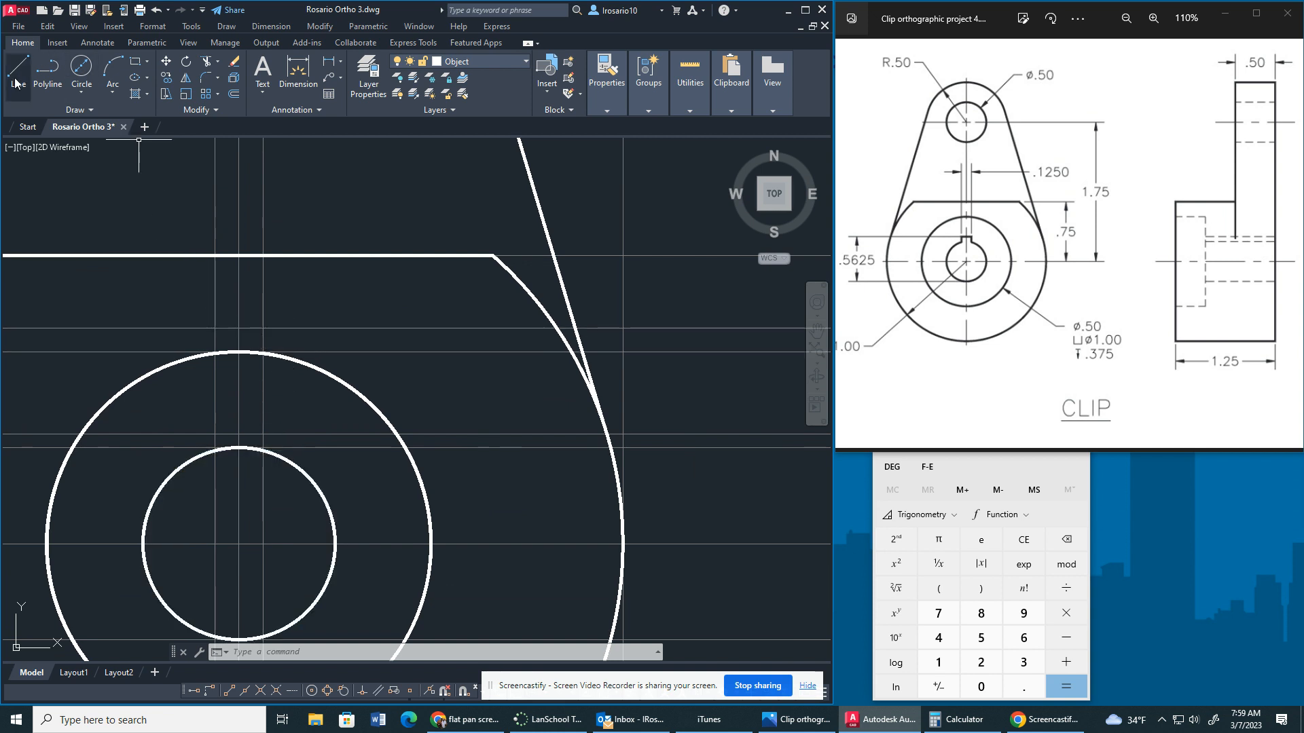
{"action": "left_click", "coordinate": [18, 70]}
{"action": "type", "text": ".0625"}
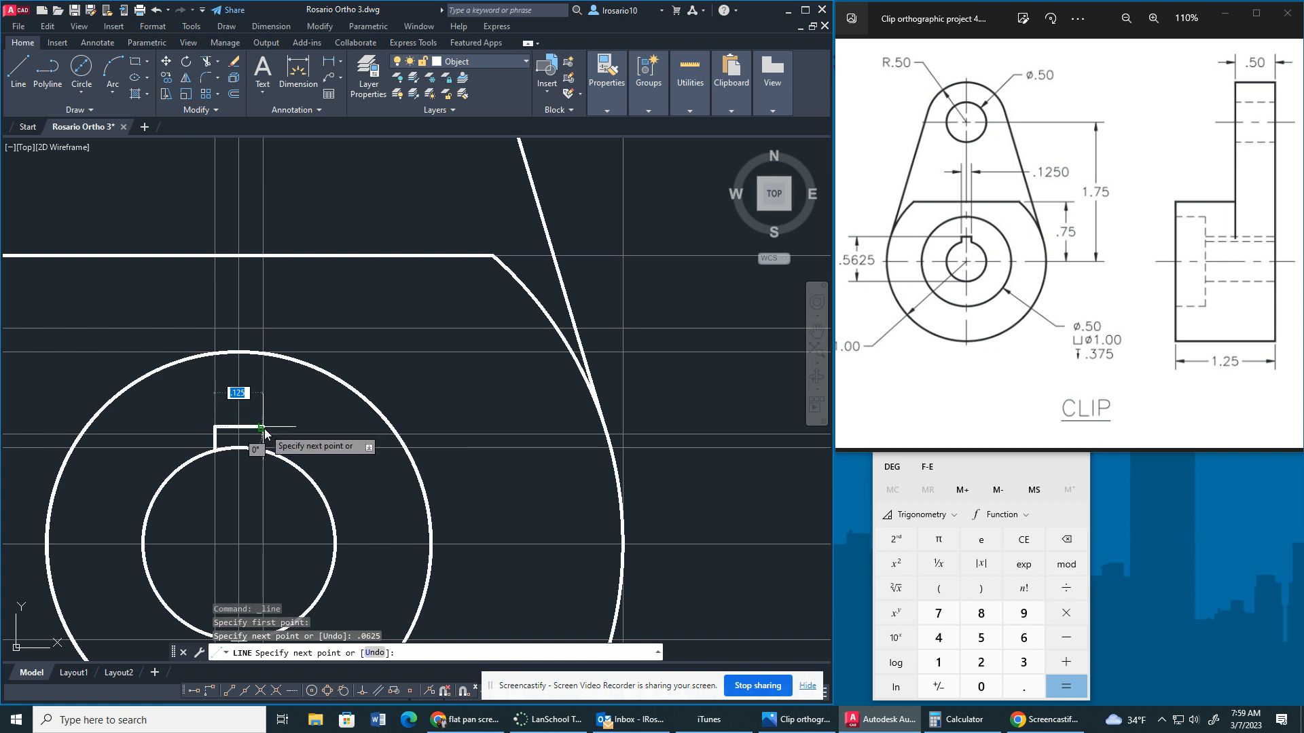
{"action": "key", "text": "Escape"}
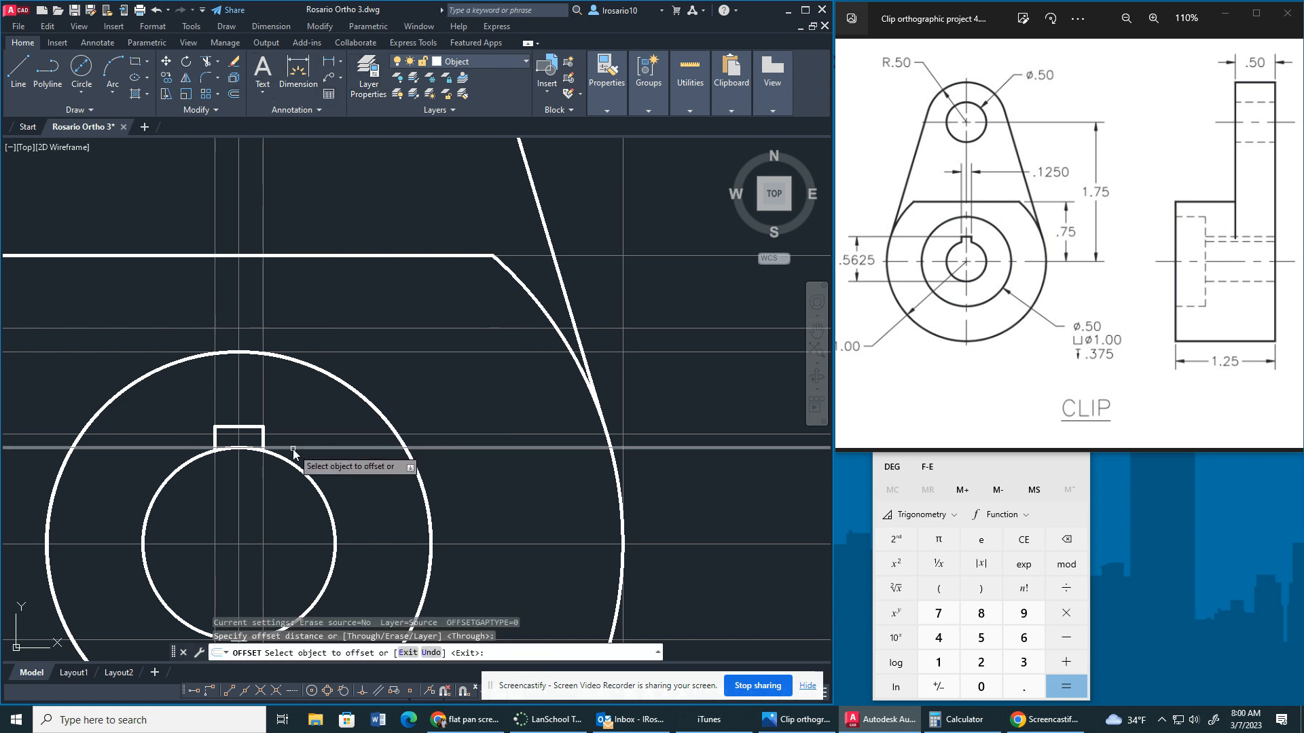
{"action": "left_click", "coordinate": [295, 447]}
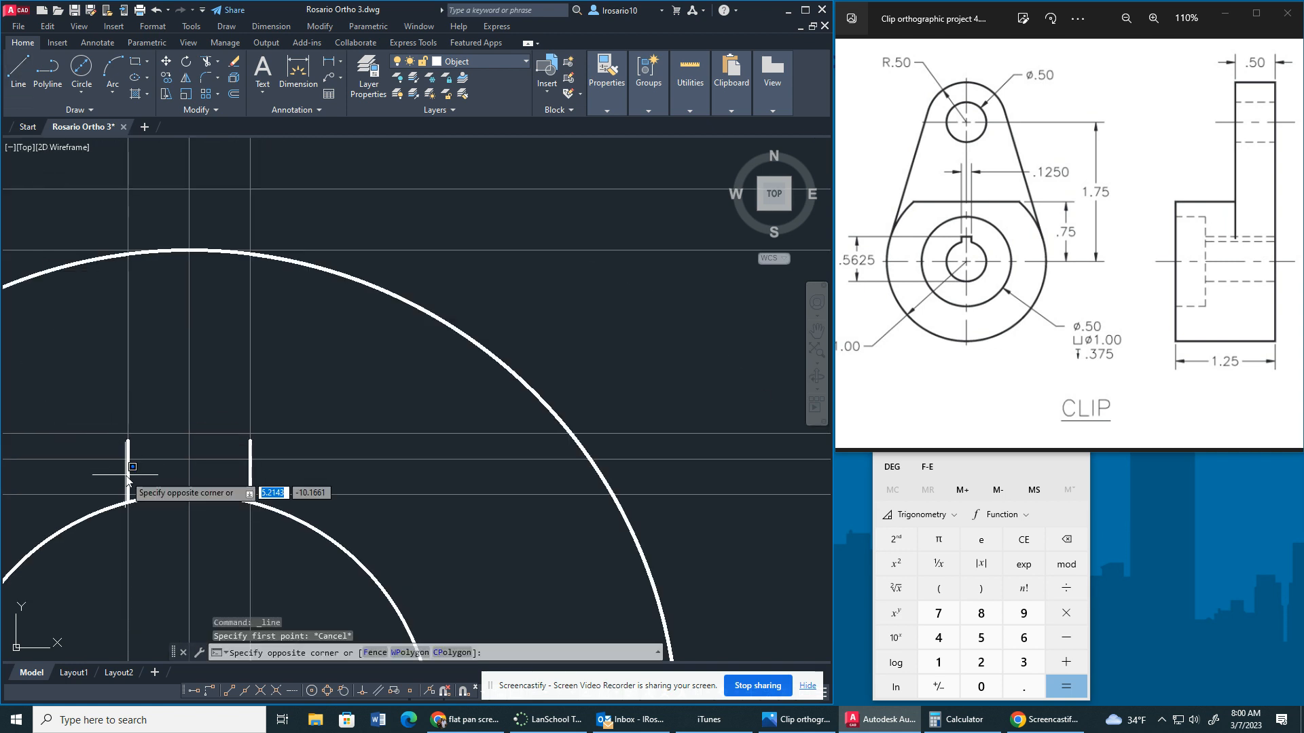
Step: Erase the stray keyway line, redraw the rectangular notch, and zoom extents on the top view
{"action": "key", "text": "Escape"}
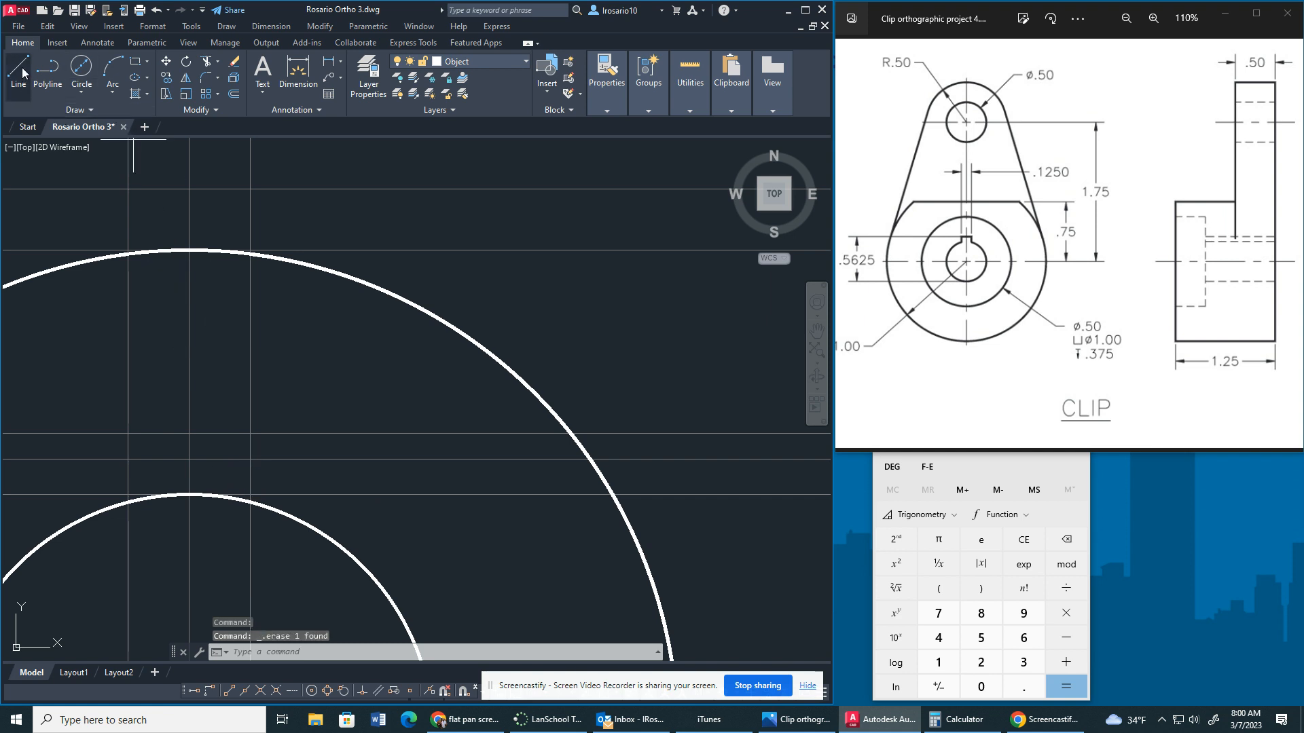
{"action": "left_click", "coordinate": [18, 74]}
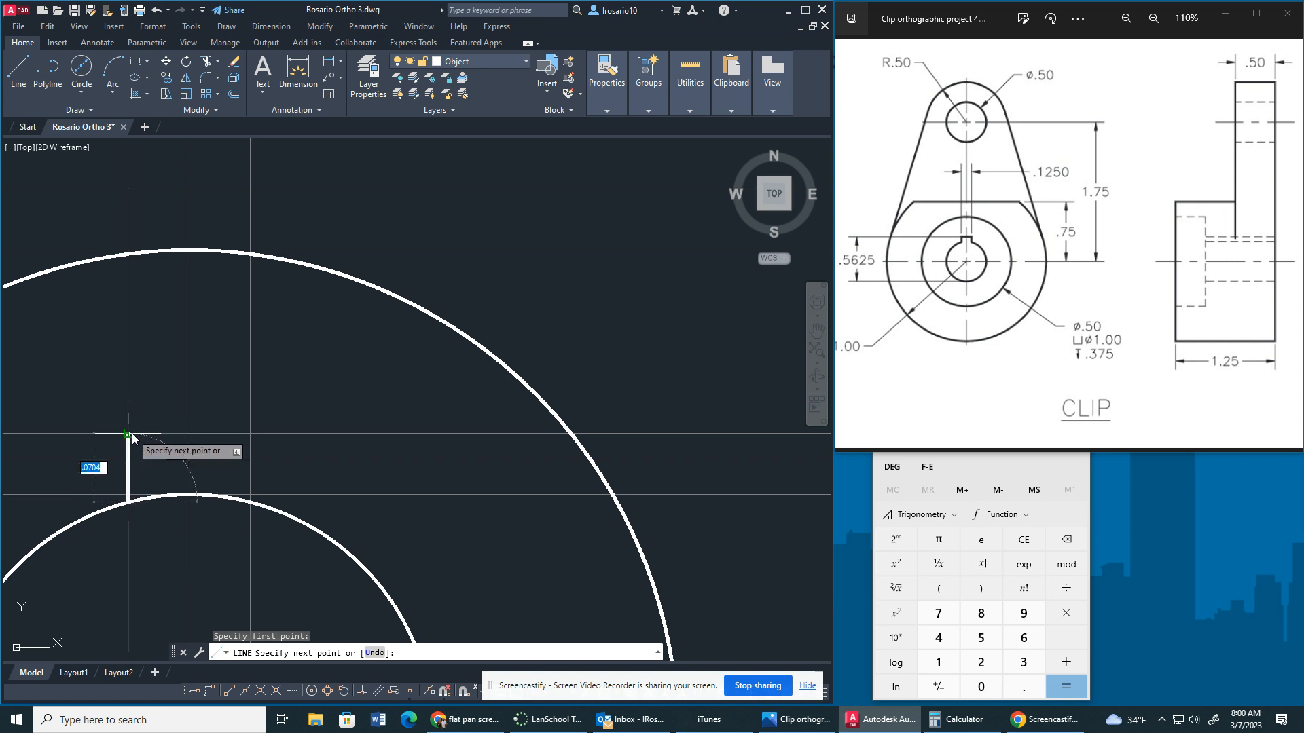
{"action": "left_click", "coordinate": [251, 502]}
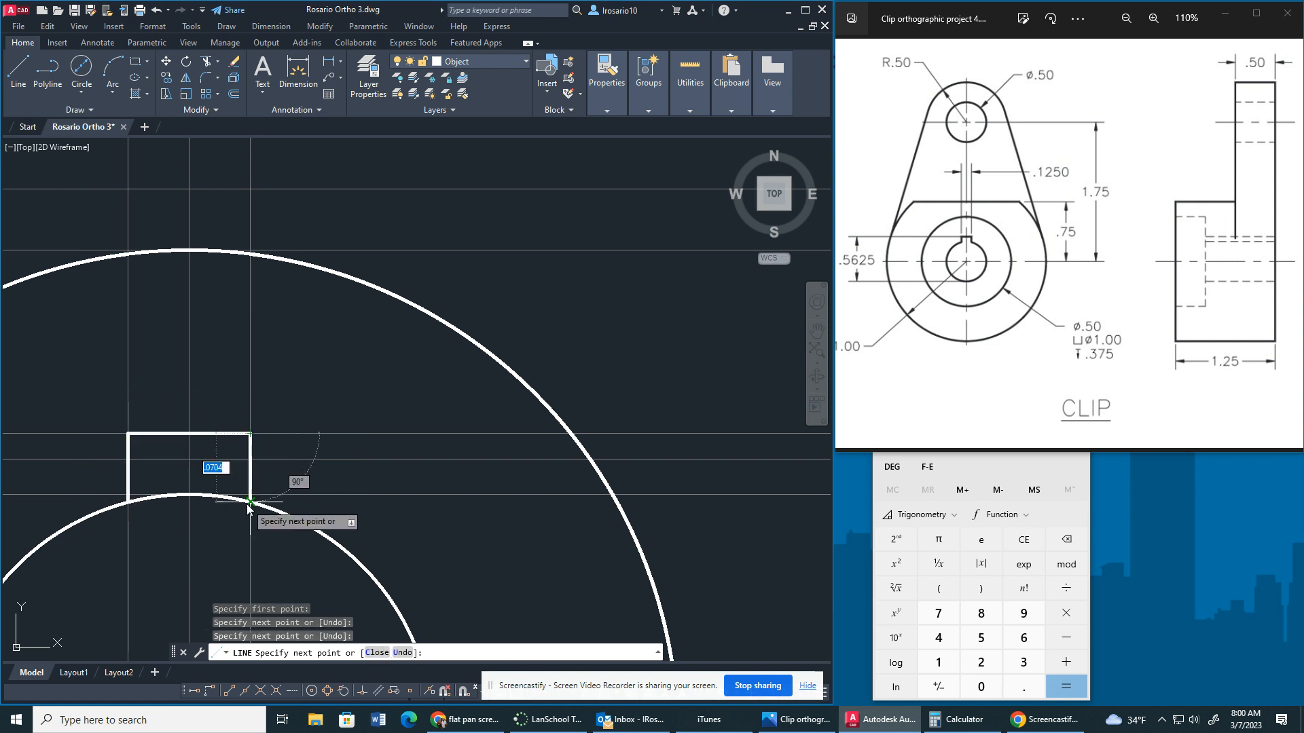
{"action": "key", "text": "Escape"}
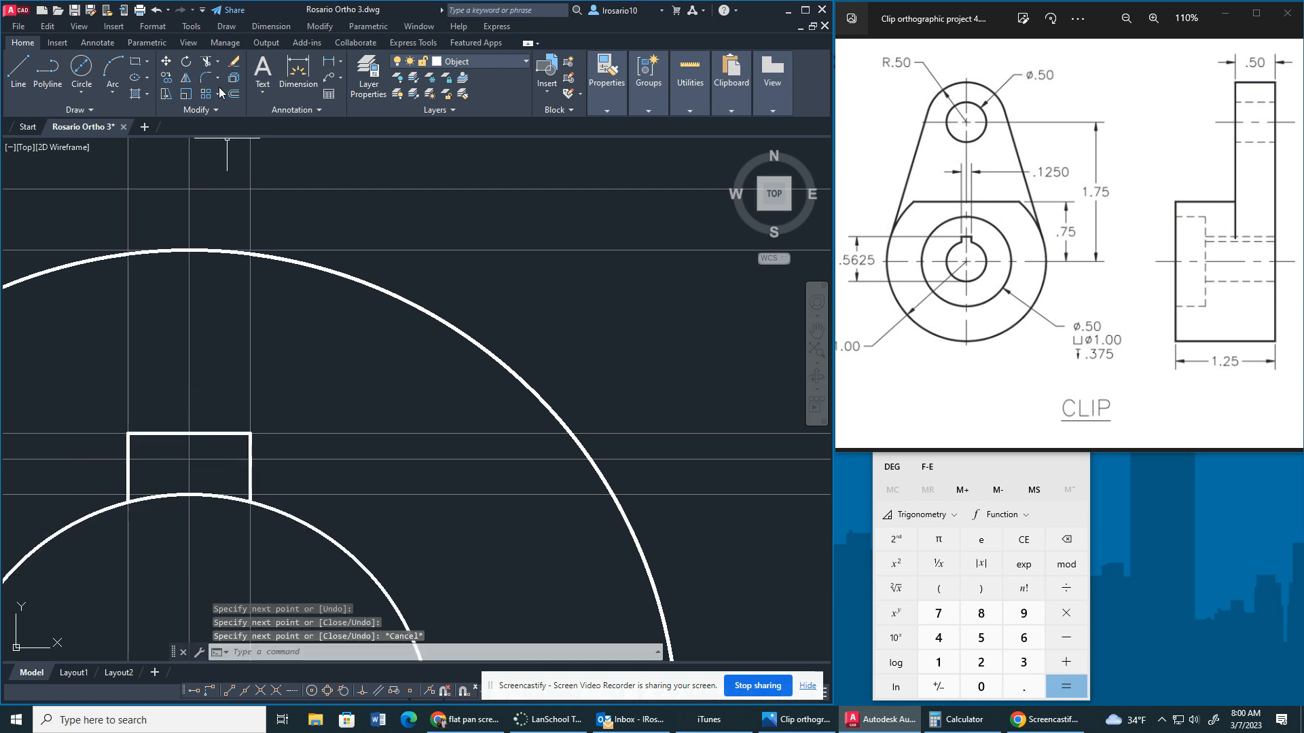
{"action": "left_click", "coordinate": [149, 502]}
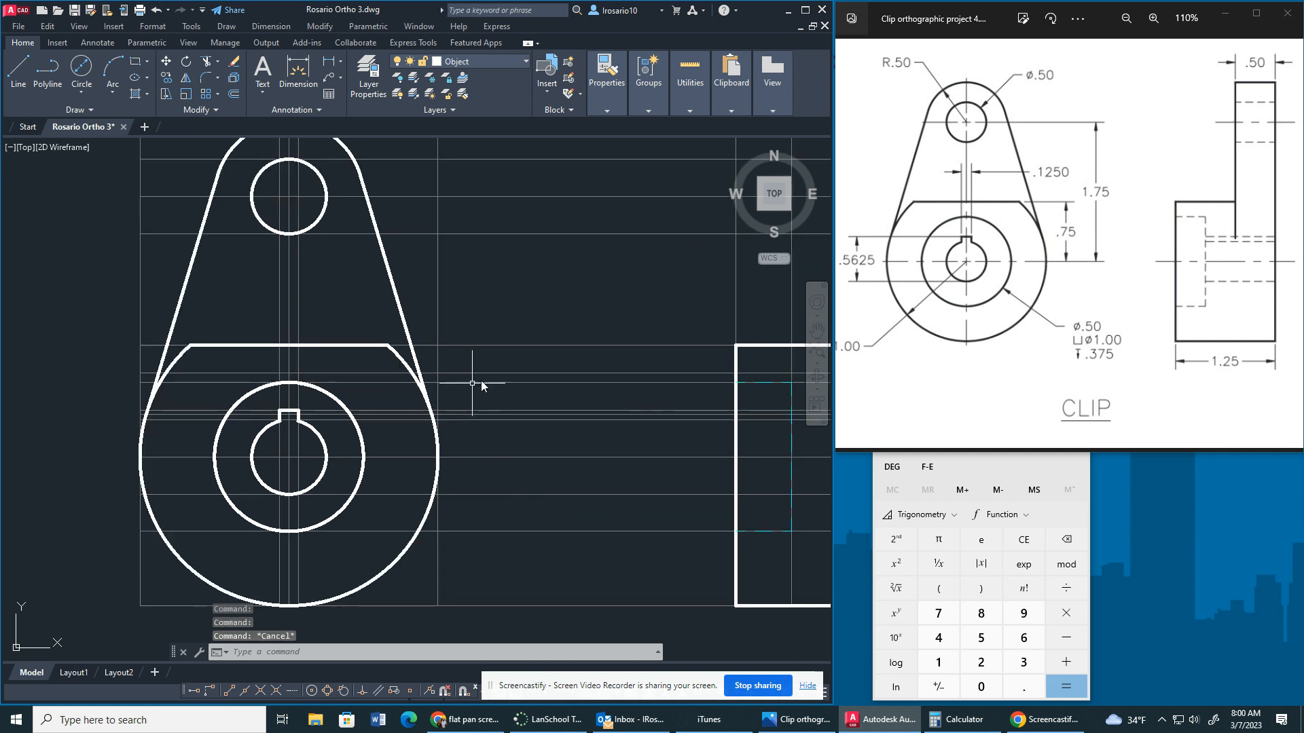
{"action": "mouse_move", "coordinate": [336, 416]}
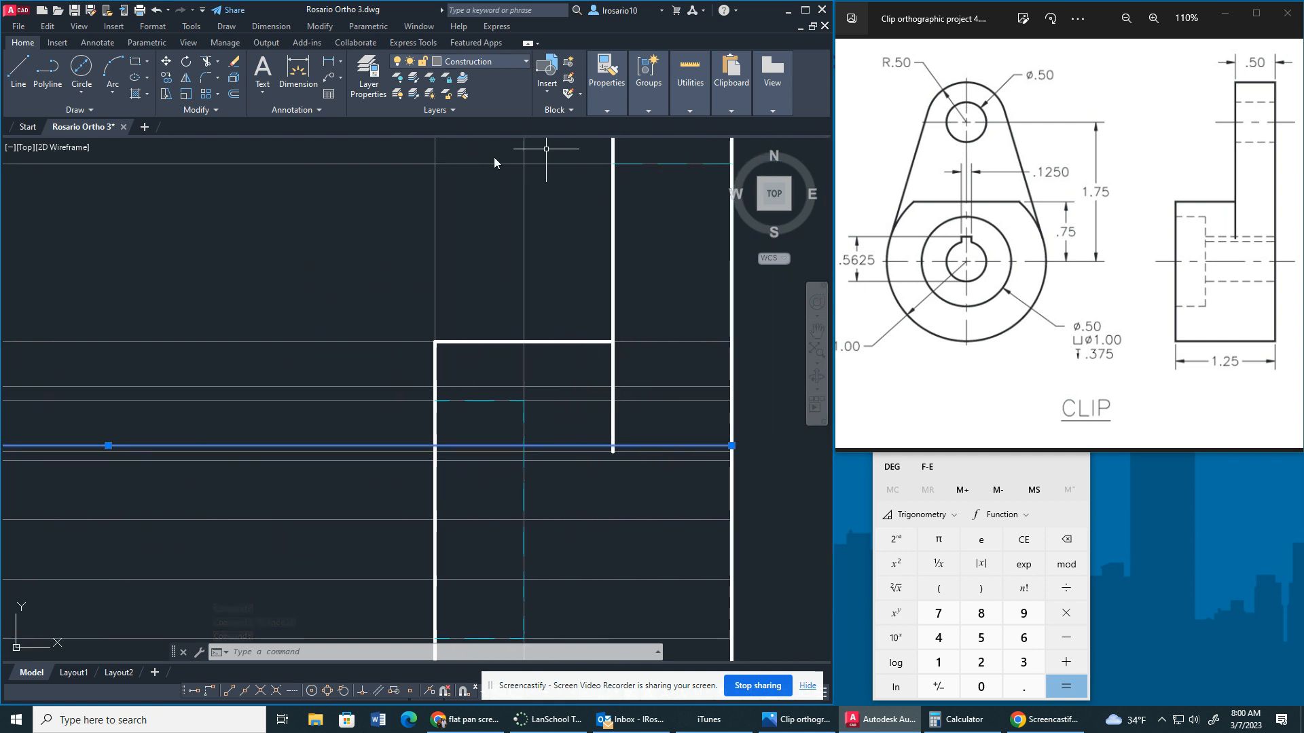
Step: Move the selected side-view construction lines onto the hidden layer
{"action": "left_click", "coordinate": [522, 61]}
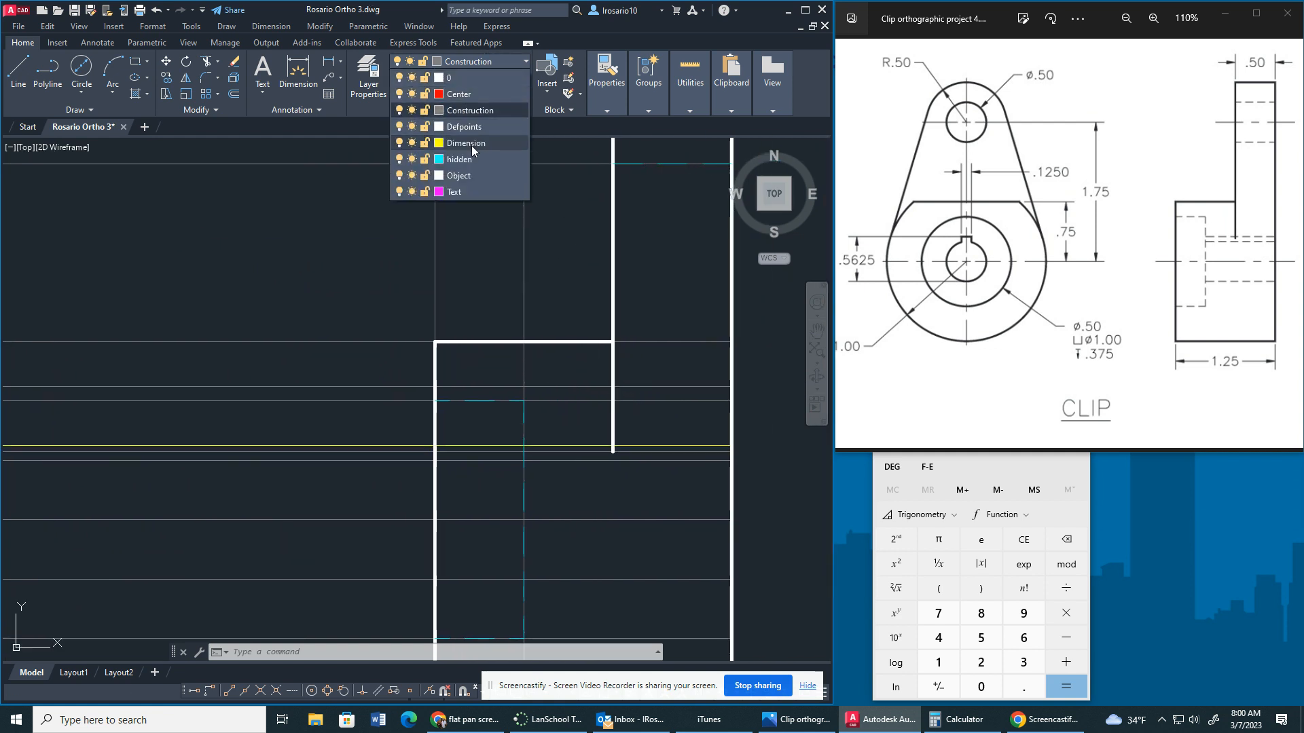
{"action": "left_click", "coordinate": [457, 174]}
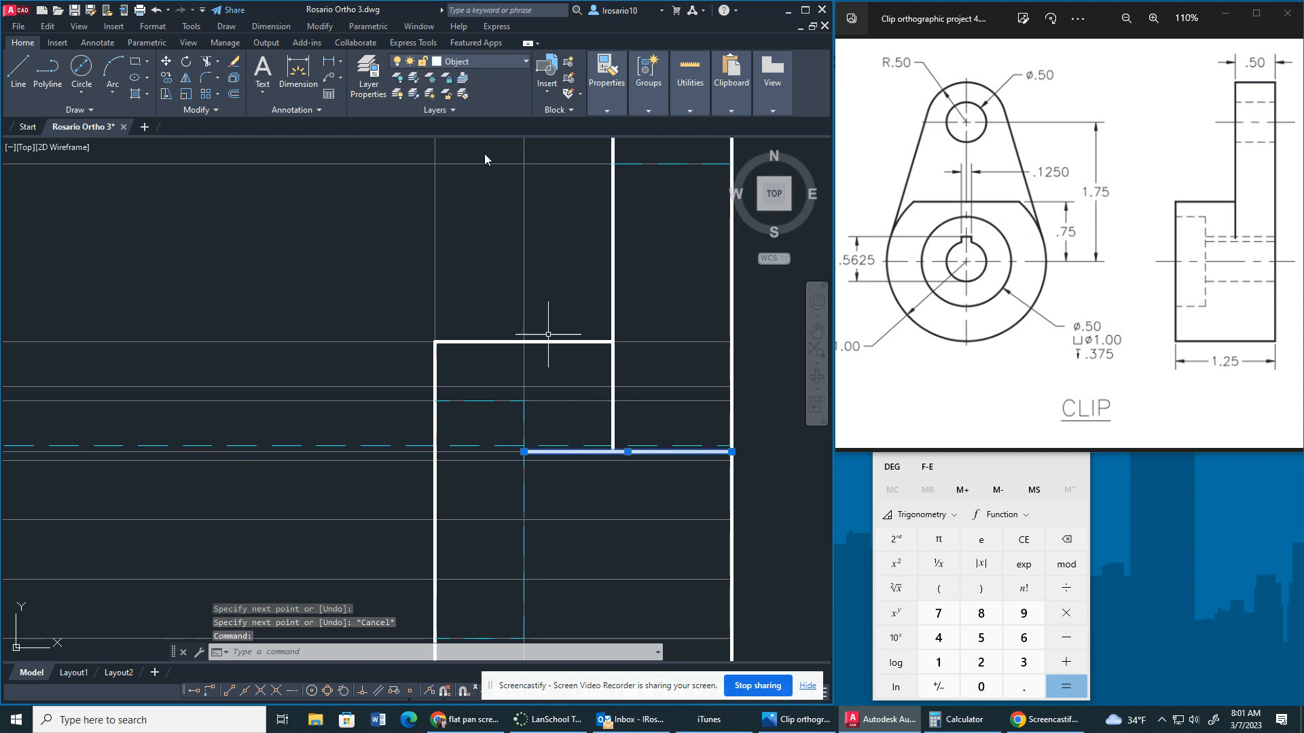
{"action": "left_click", "coordinate": [527, 60]}
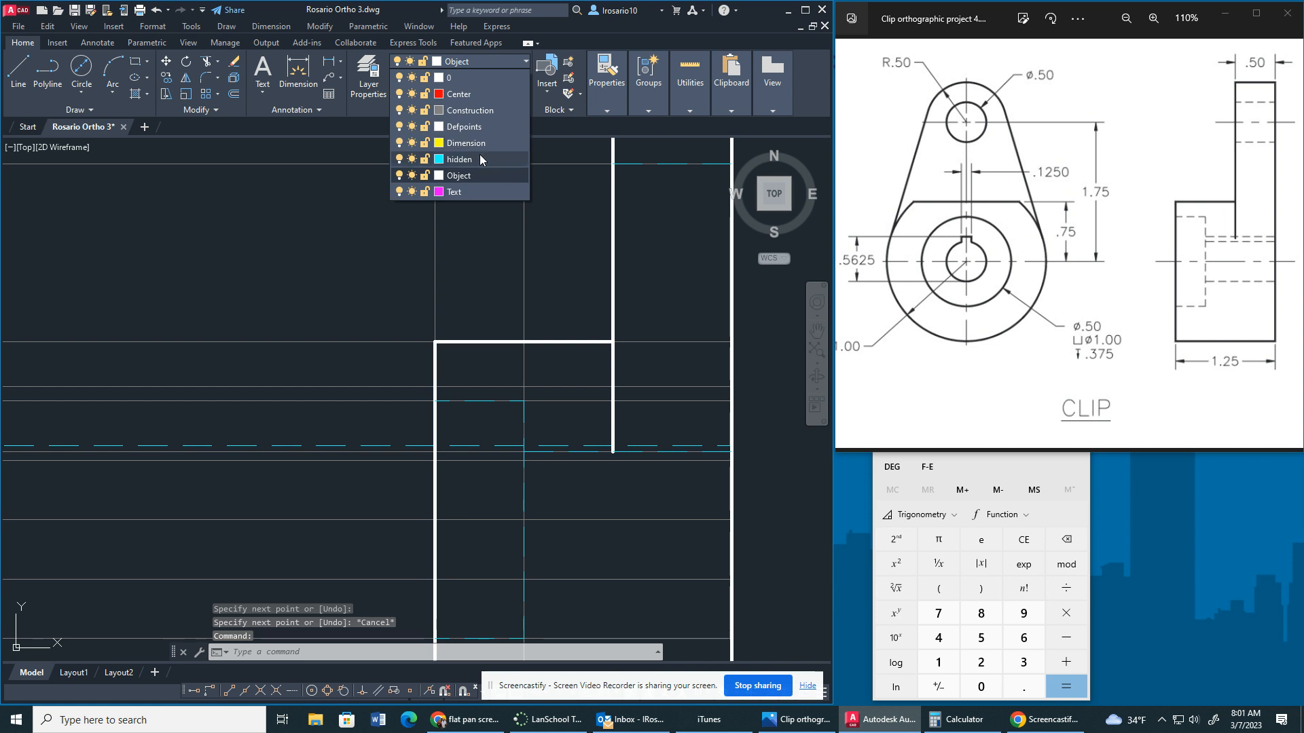
{"action": "left_click", "coordinate": [459, 159]}
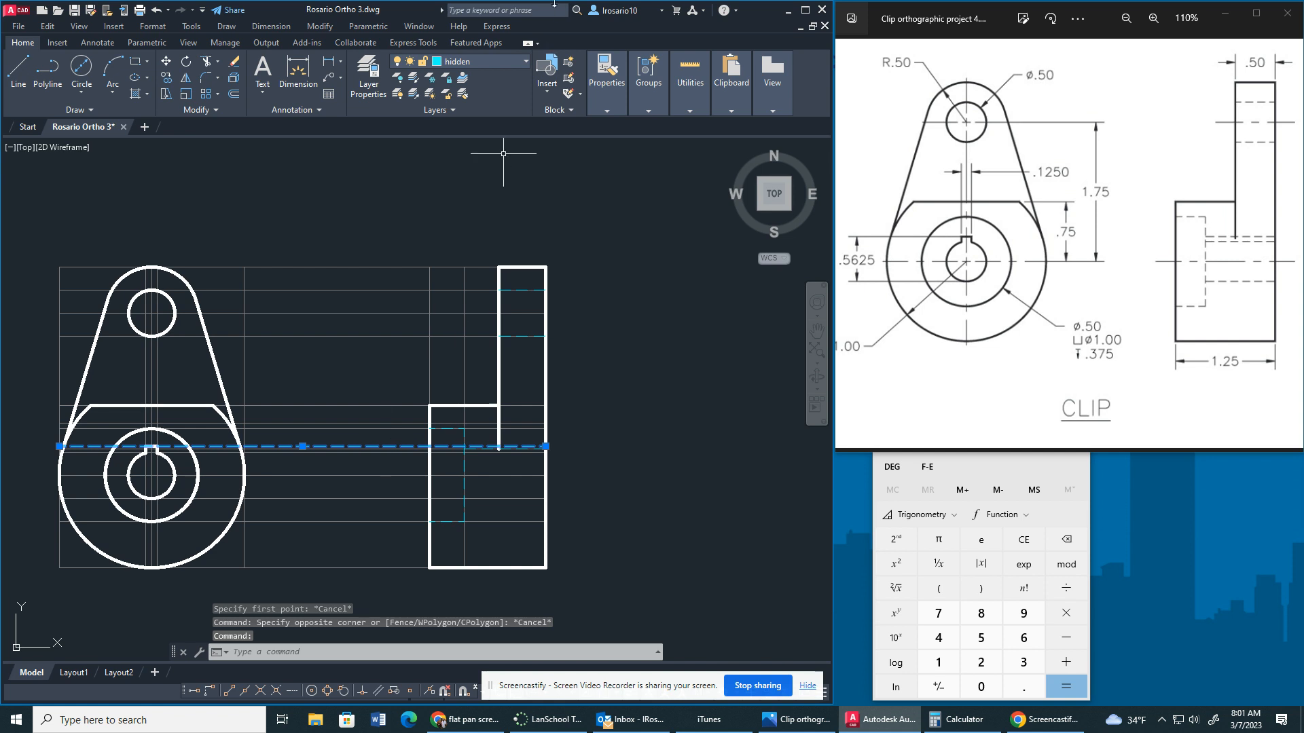
Step: Draw an extra hidden line in the base at keyway height
{"action": "left_click", "coordinate": [524, 60]}
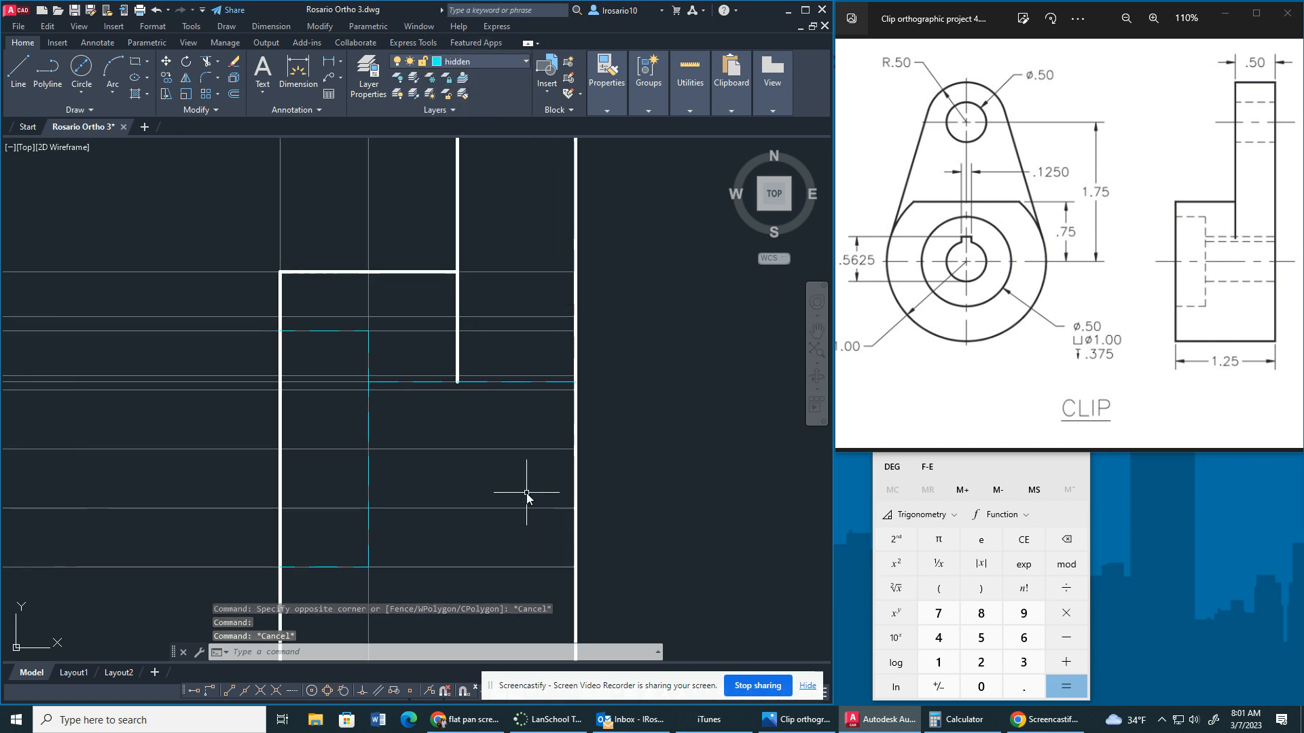
{"action": "left_click", "coordinate": [17, 70]}
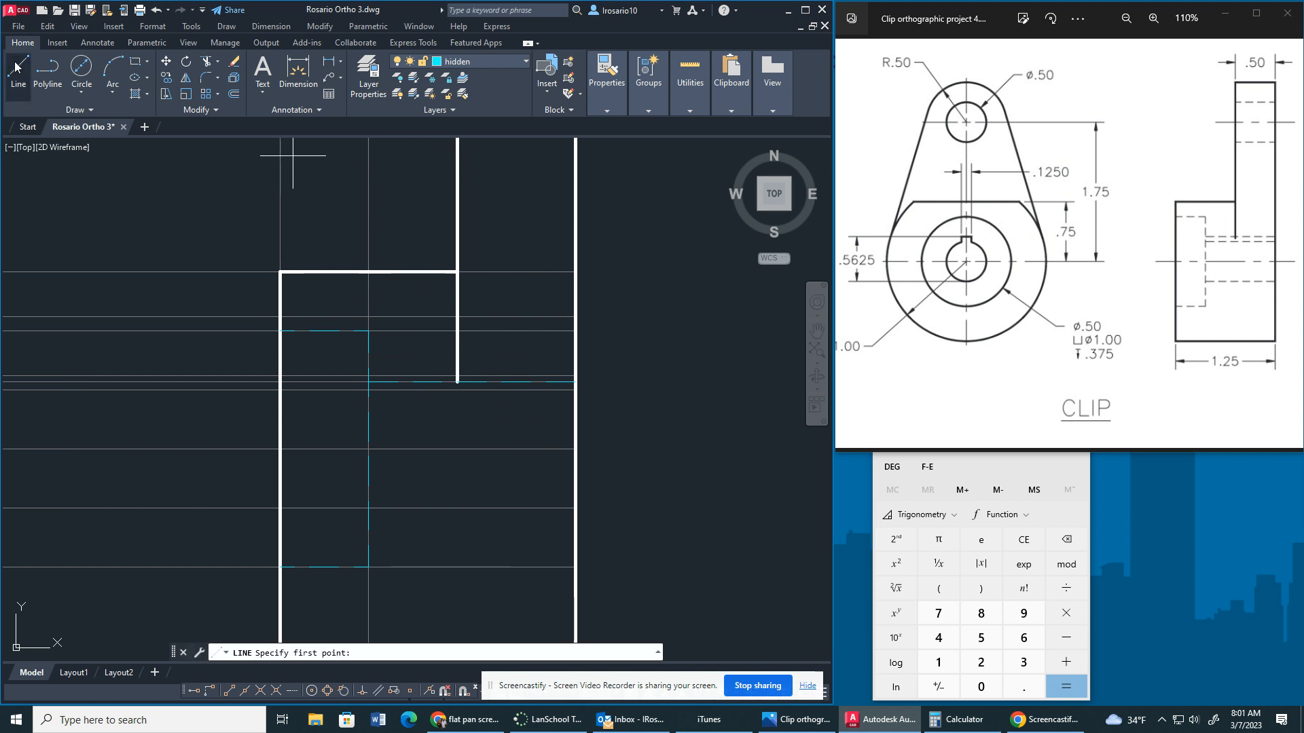
{"action": "mouse_move", "coordinate": [367, 391]}
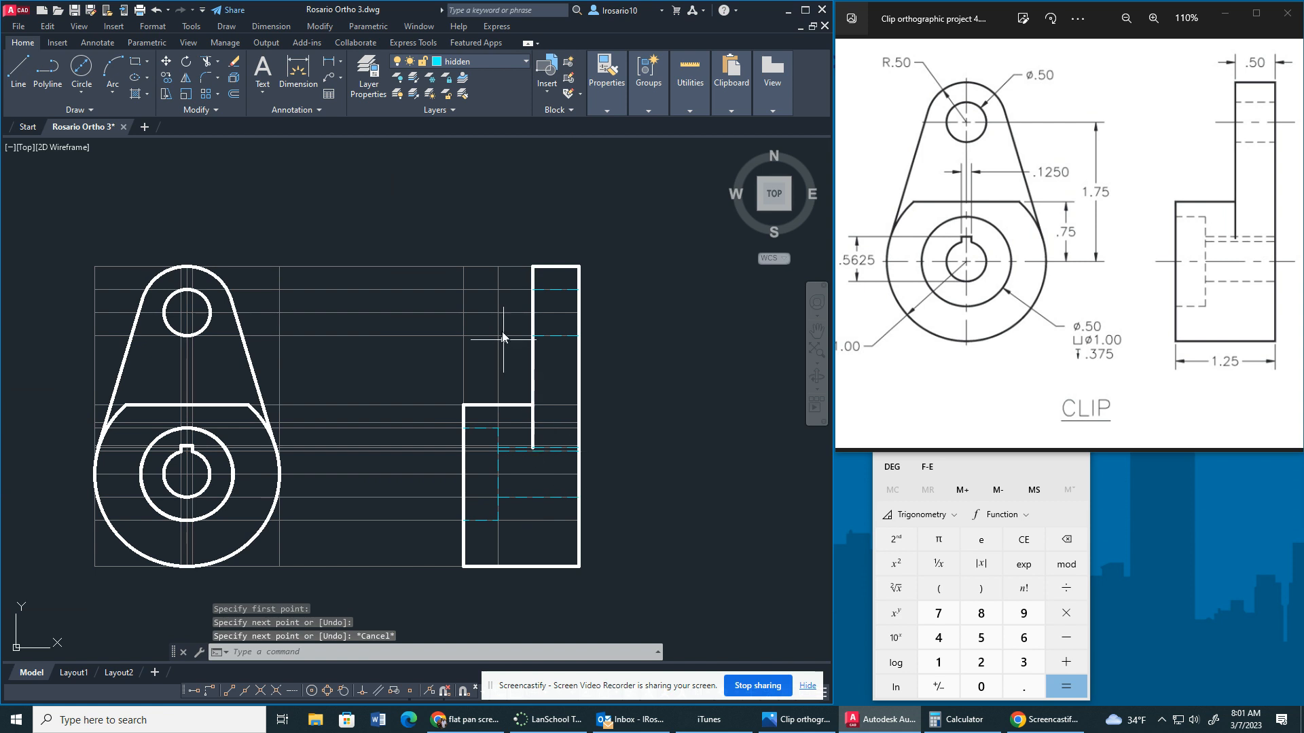
{"action": "left_click", "coordinate": [525, 62]}
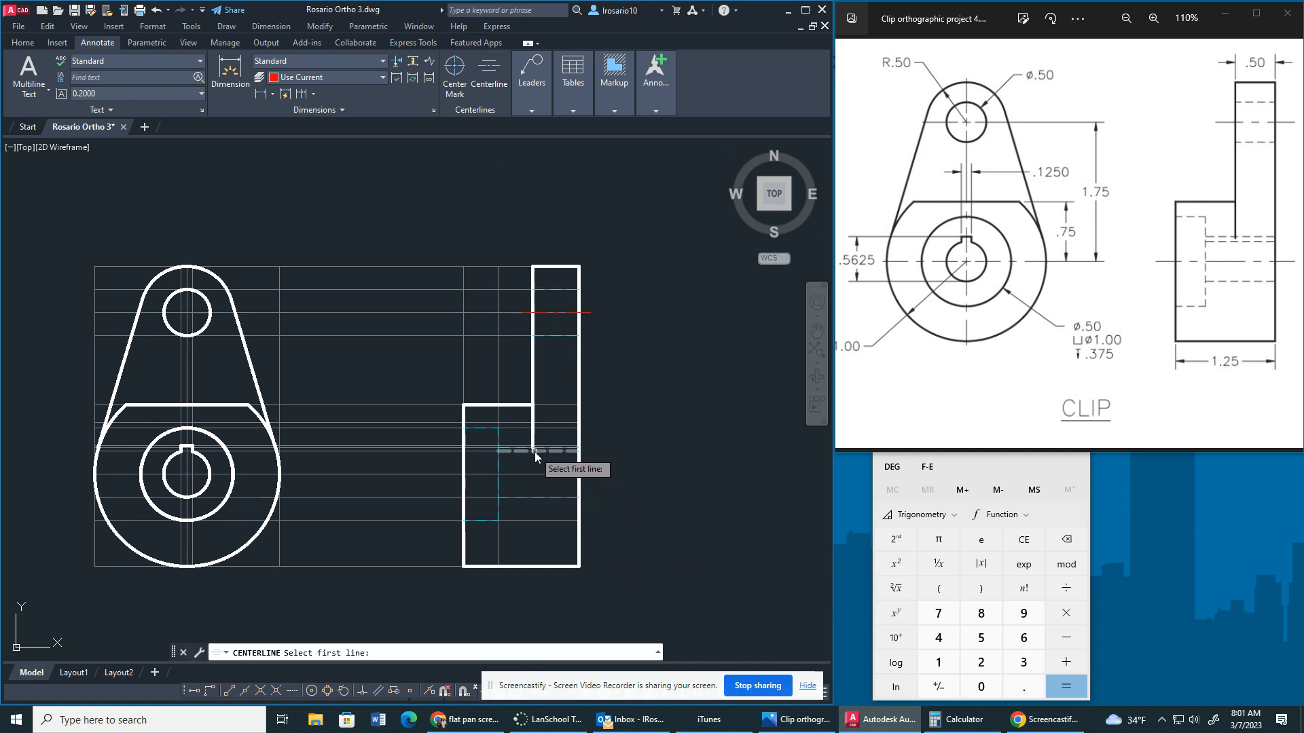
Step: Add a centerline through the side-view hole and center marks on the top view's circles
{"action": "left_click", "coordinate": [537, 453]}
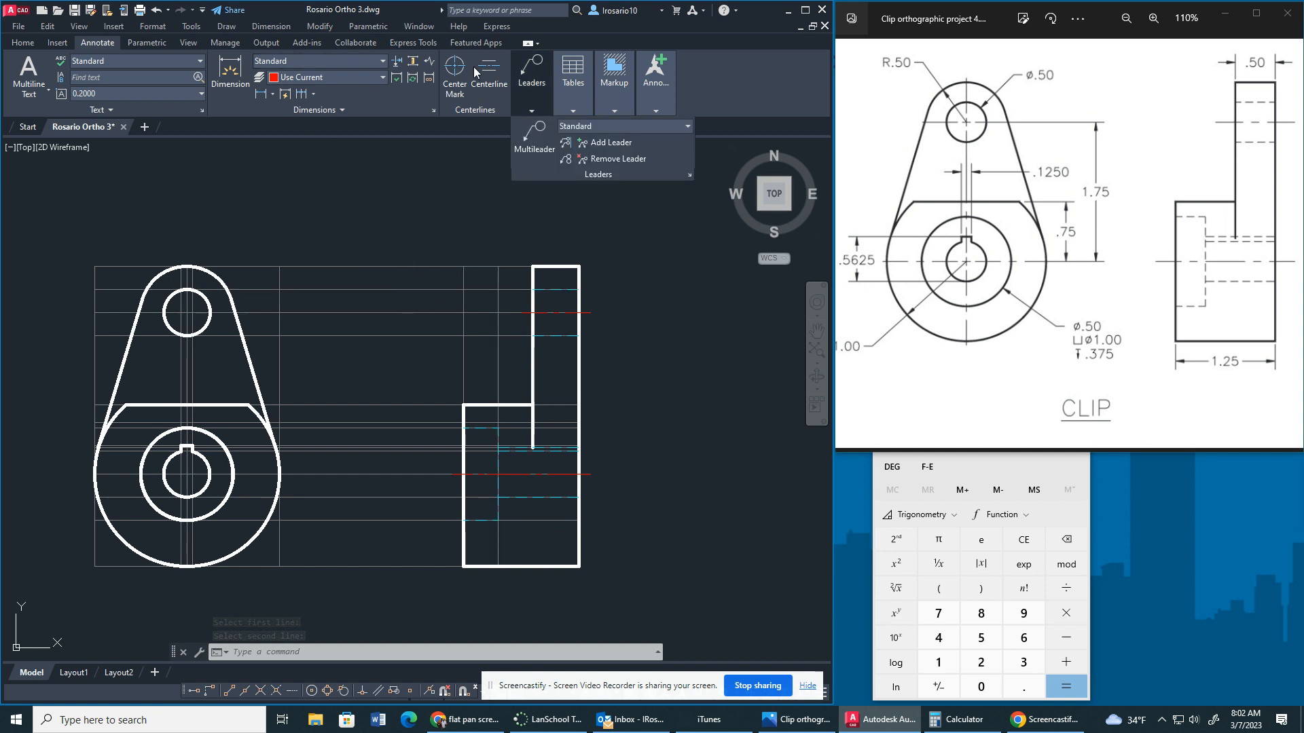
{"action": "left_click", "coordinate": [454, 79]}
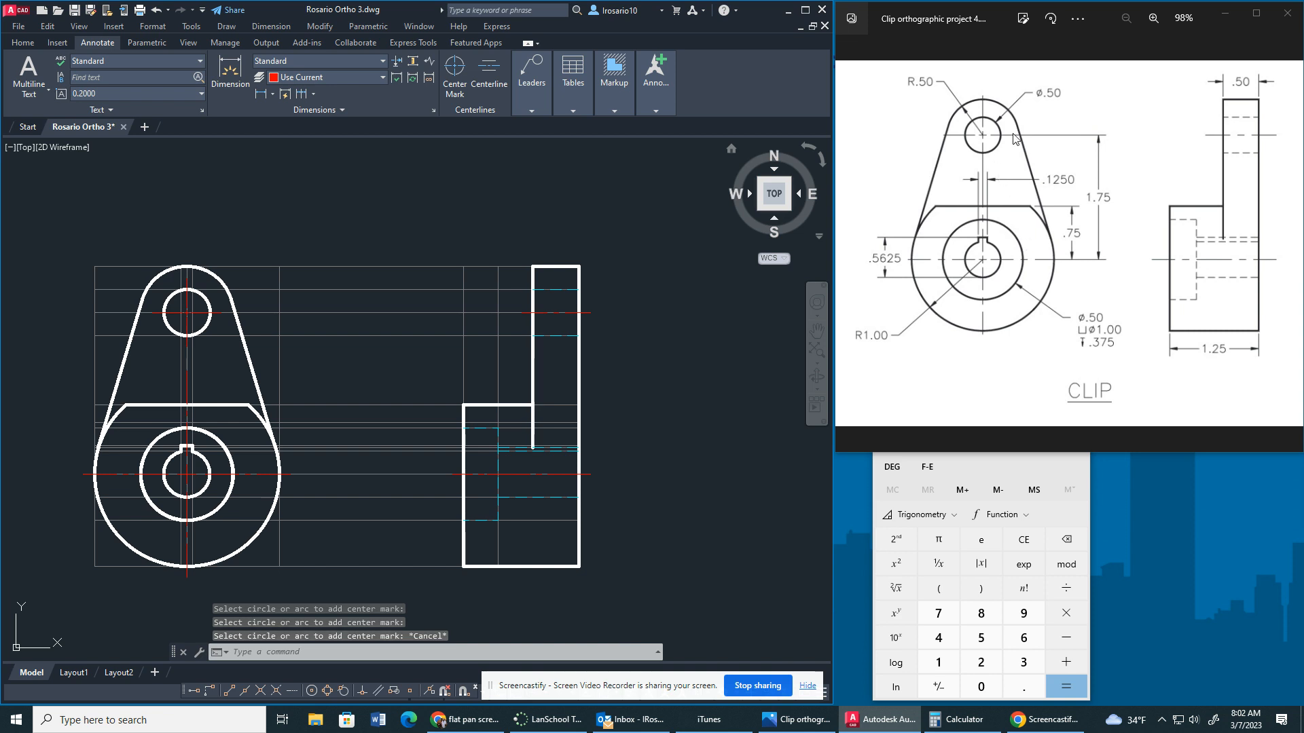
{"action": "mouse_move", "coordinate": [933, 91]}
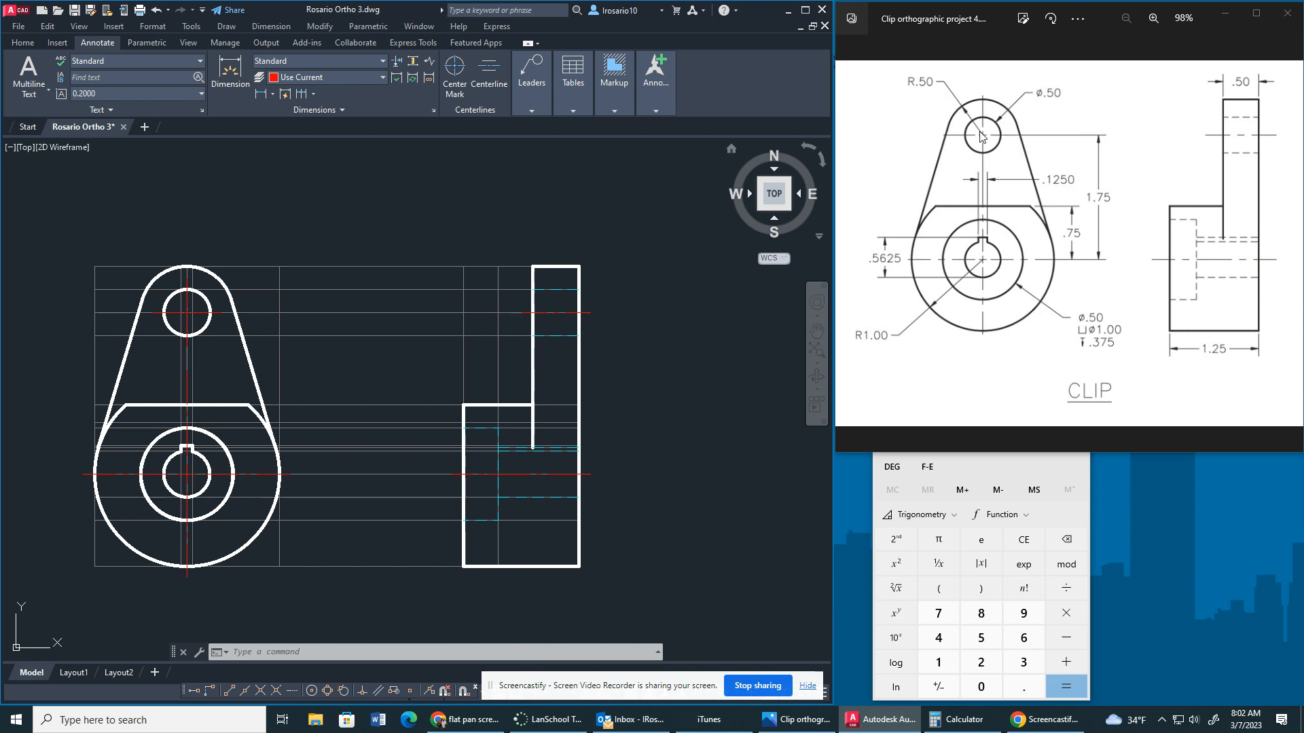
{"action": "mouse_move", "coordinate": [1177, 109]}
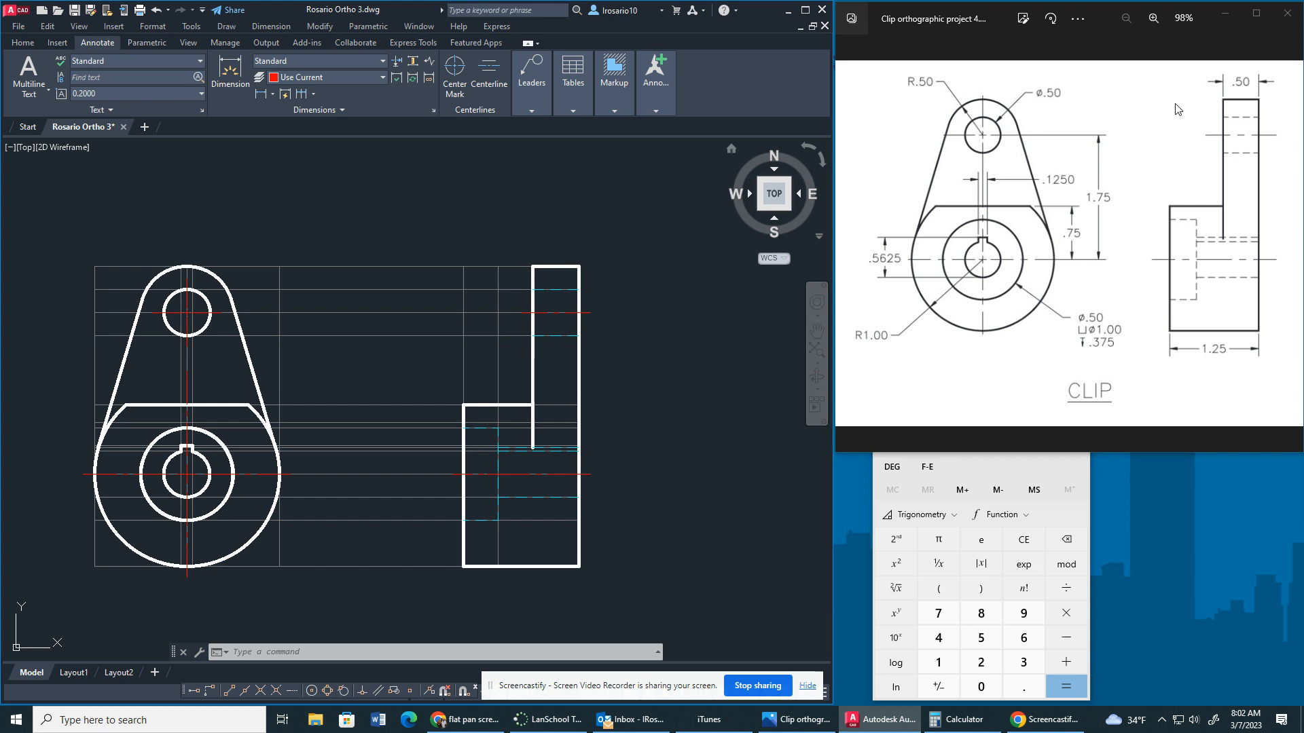
{"action": "mouse_move", "coordinate": [1066, 207]}
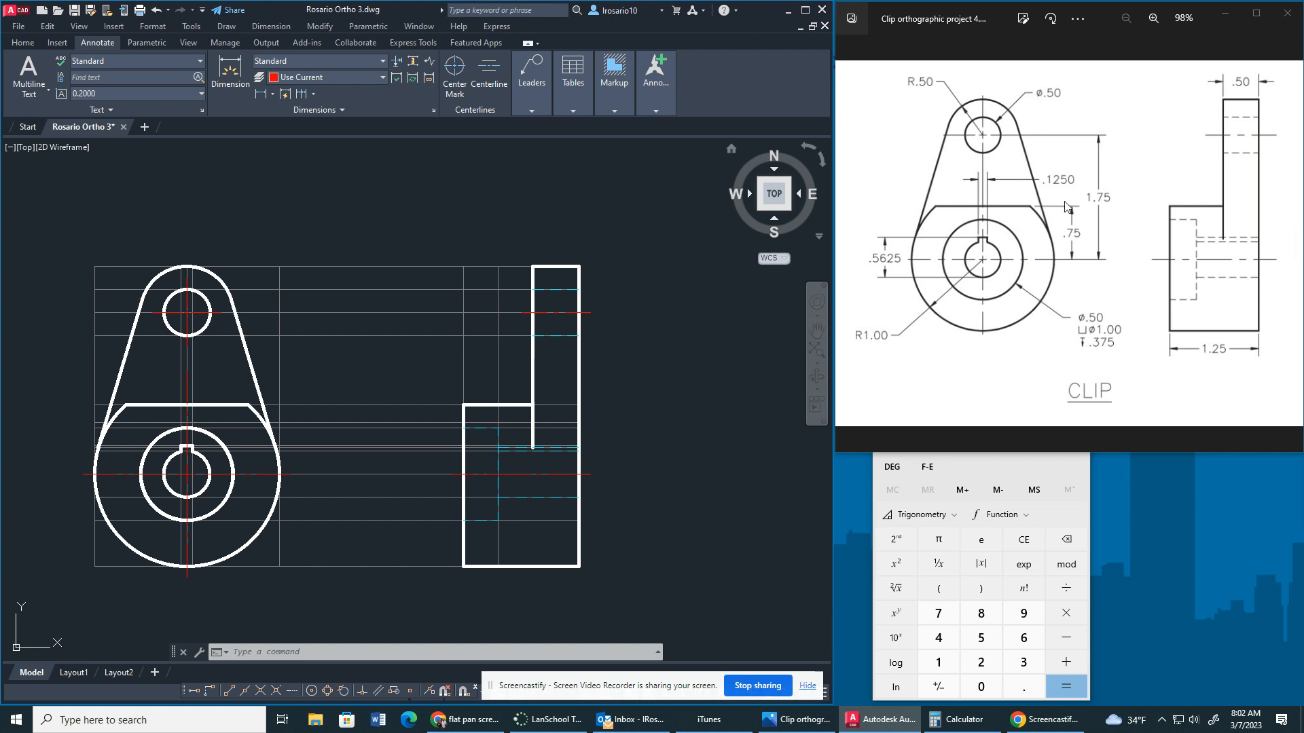